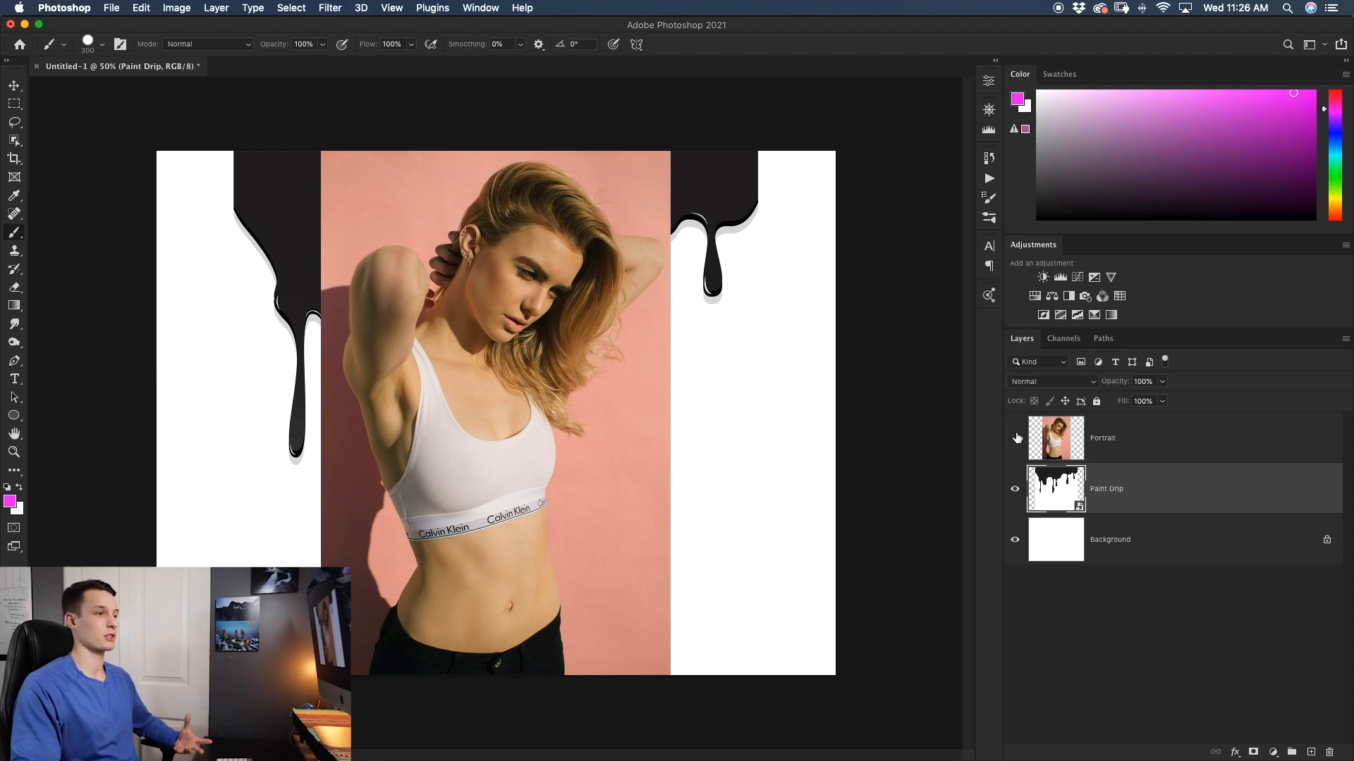
Step: Toggle the Portrait layer off and on, hide the Paint Drip layer, and select Portrait
{"action": "left_click", "coordinate": [1015, 437]}
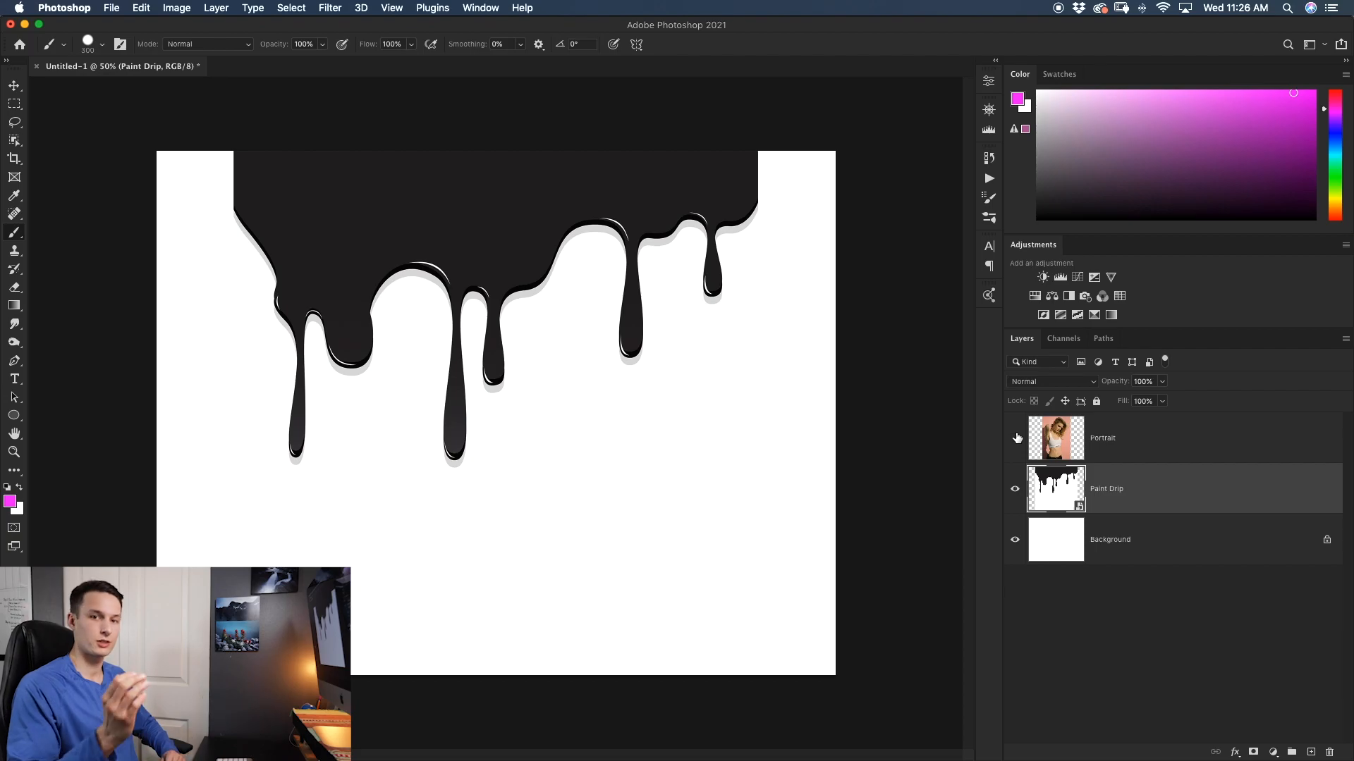
{"action": "left_click", "coordinate": [1014, 438]}
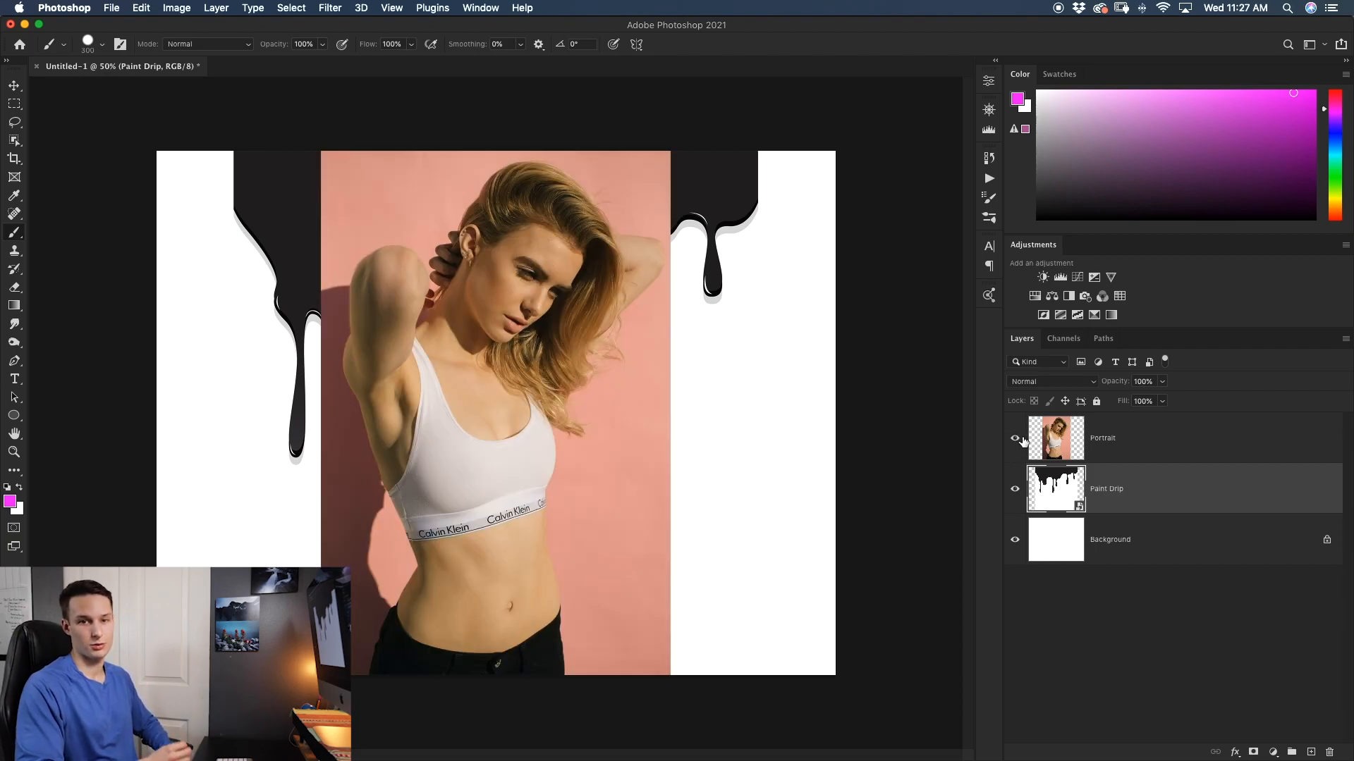
{"action": "left_click", "coordinate": [1014, 489]}
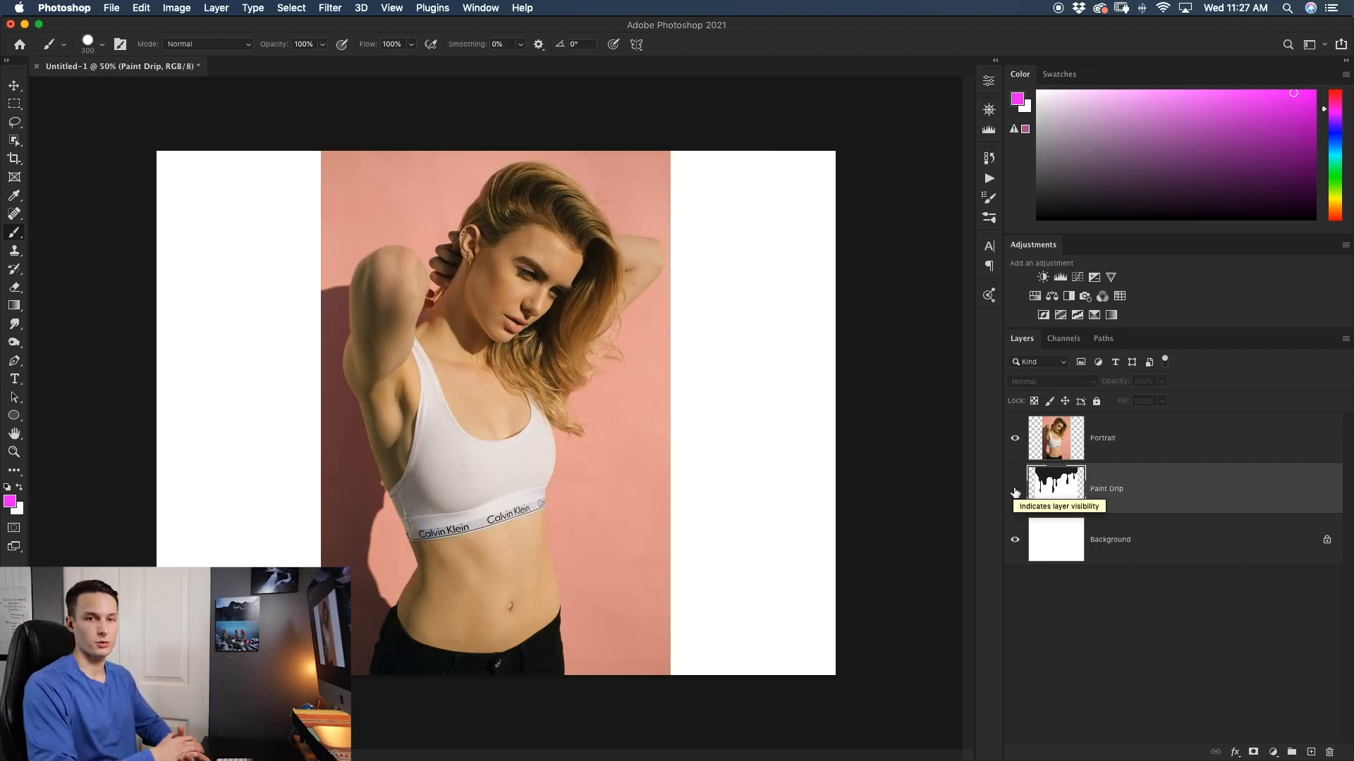
{"action": "left_click", "coordinate": [1014, 488]}
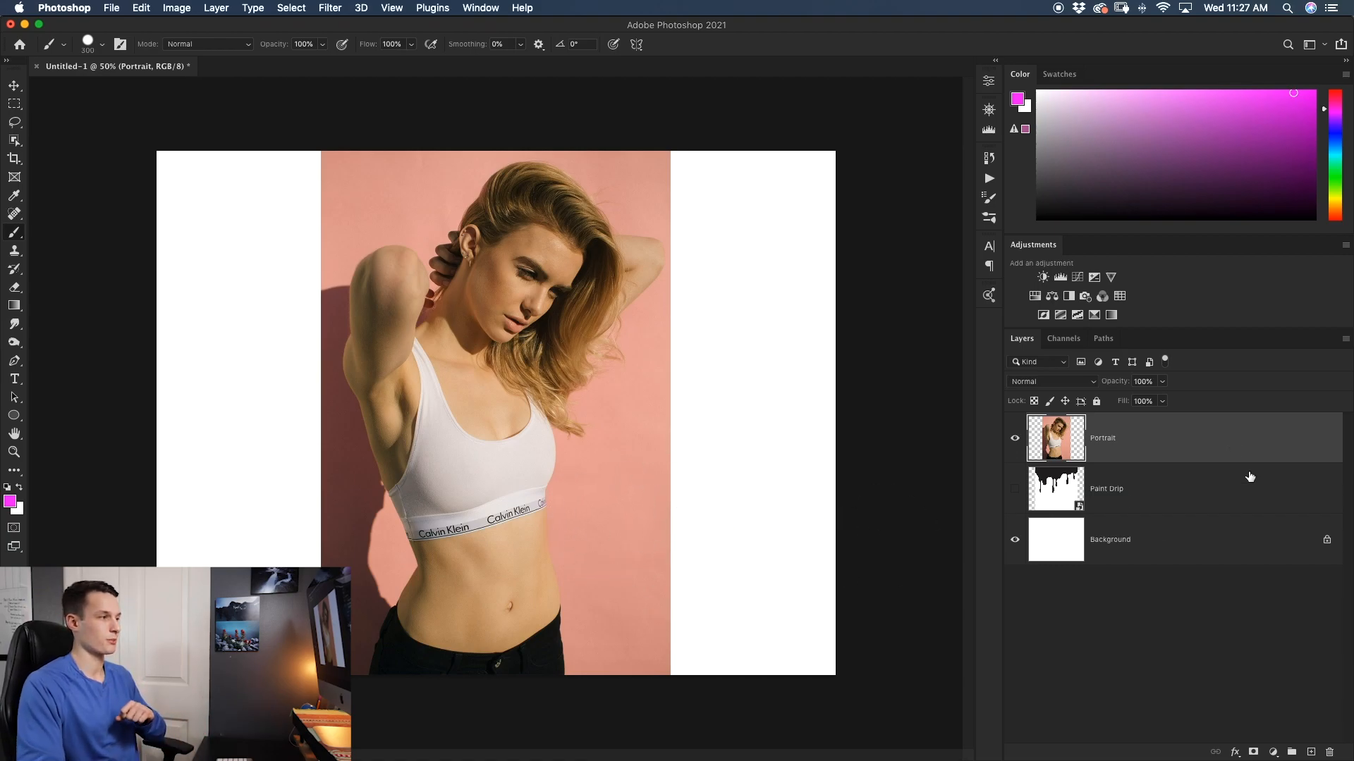
{"action": "mouse_move", "coordinate": [1156, 451]}
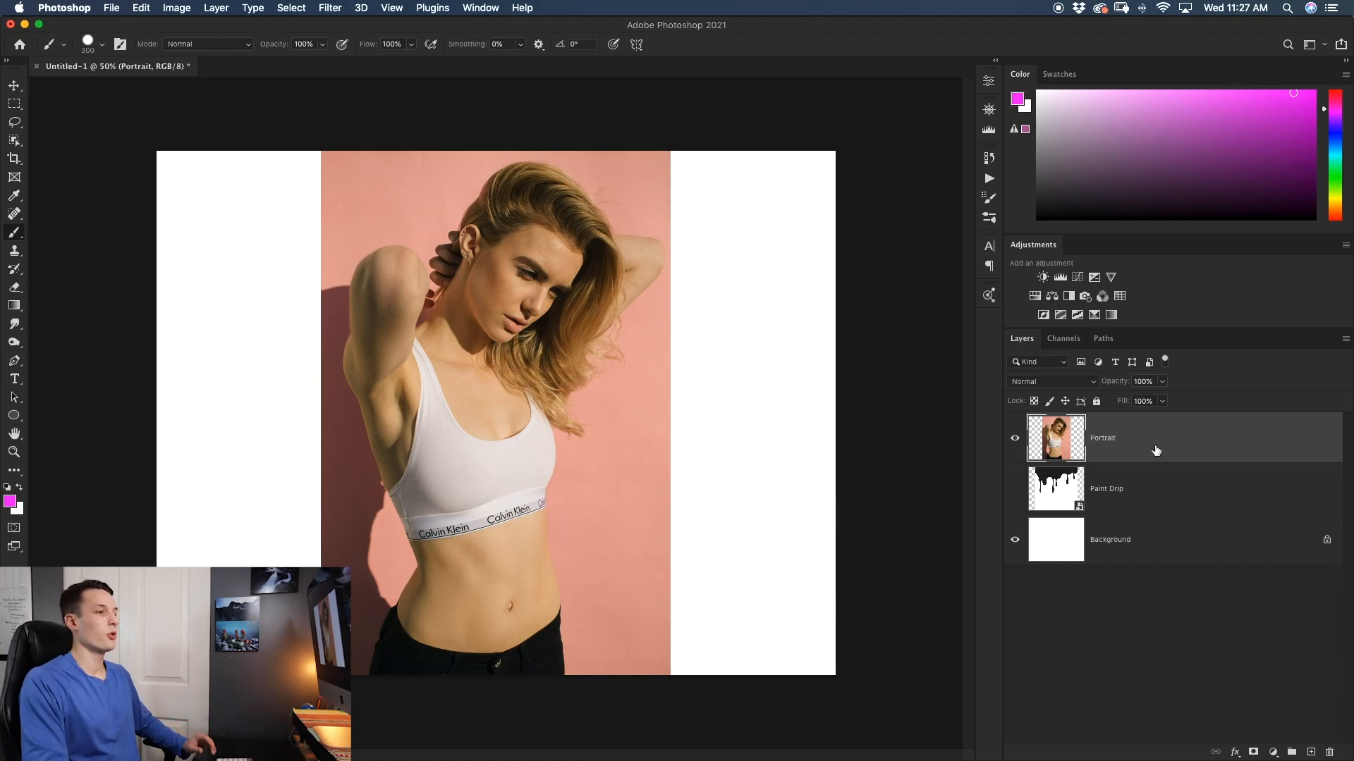
Step: Run Quick Actions > Remove Background on the Portrait layer from the Properties panel
{"action": "left_click", "coordinate": [988, 80]}
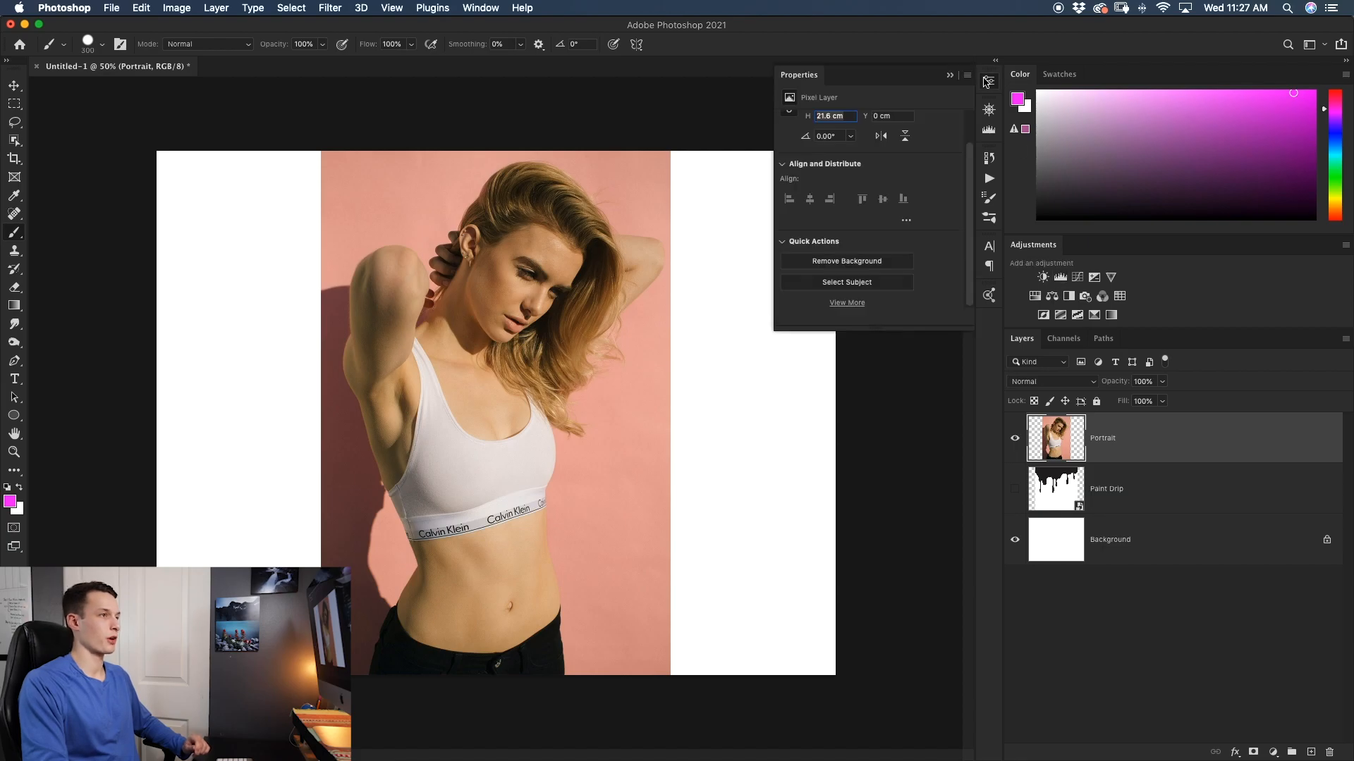
{"action": "mouse_move", "coordinate": [878, 261]}
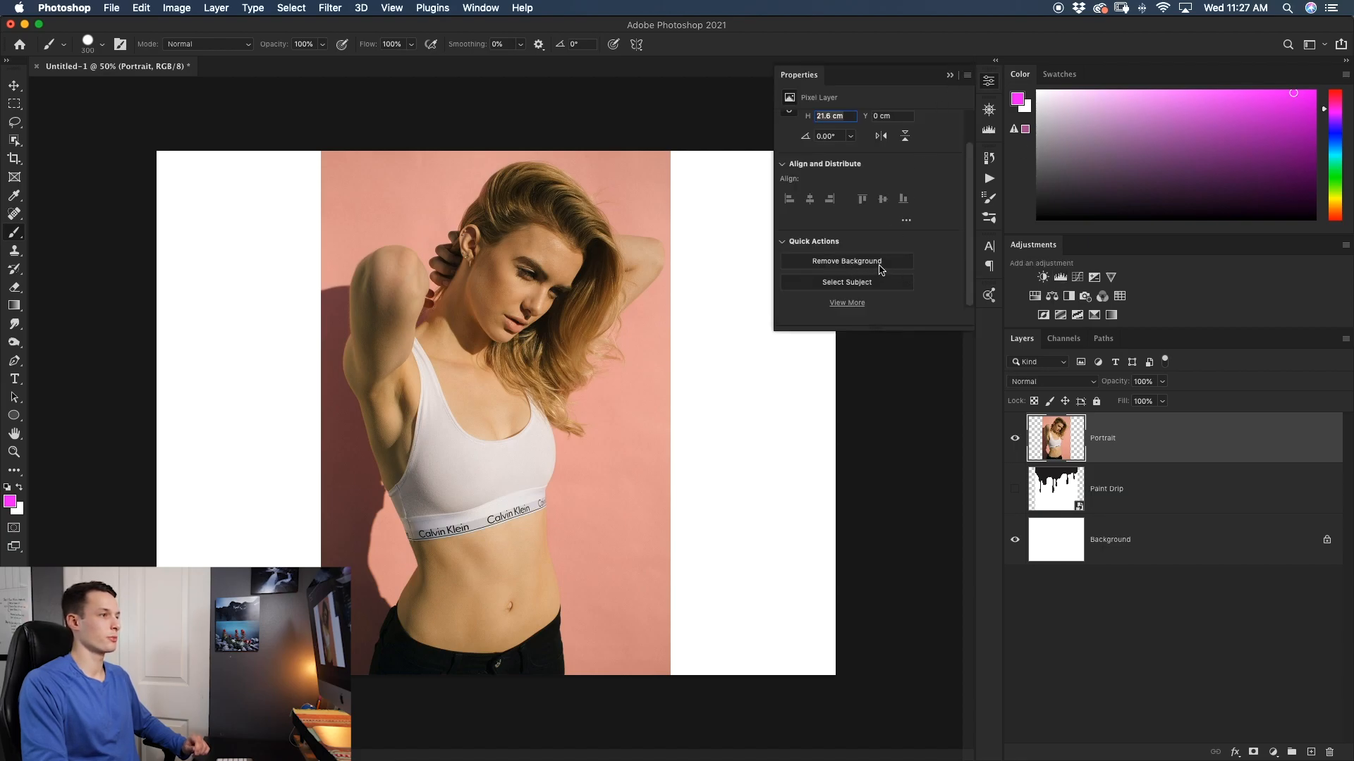
{"action": "left_click", "coordinate": [846, 261]}
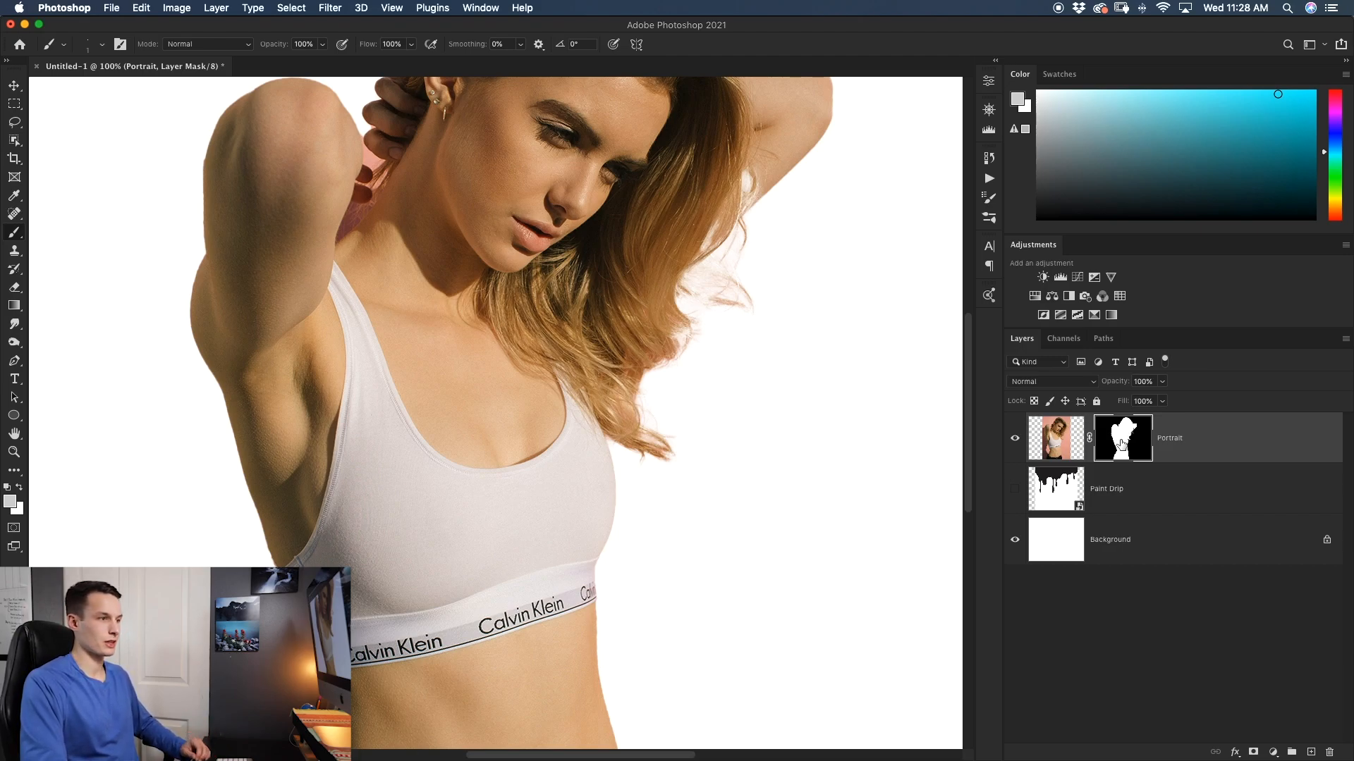
Step: Zoom to 300% on her neck and pan to the pink gap beside her arm
{"action": "key", "text": "b"}
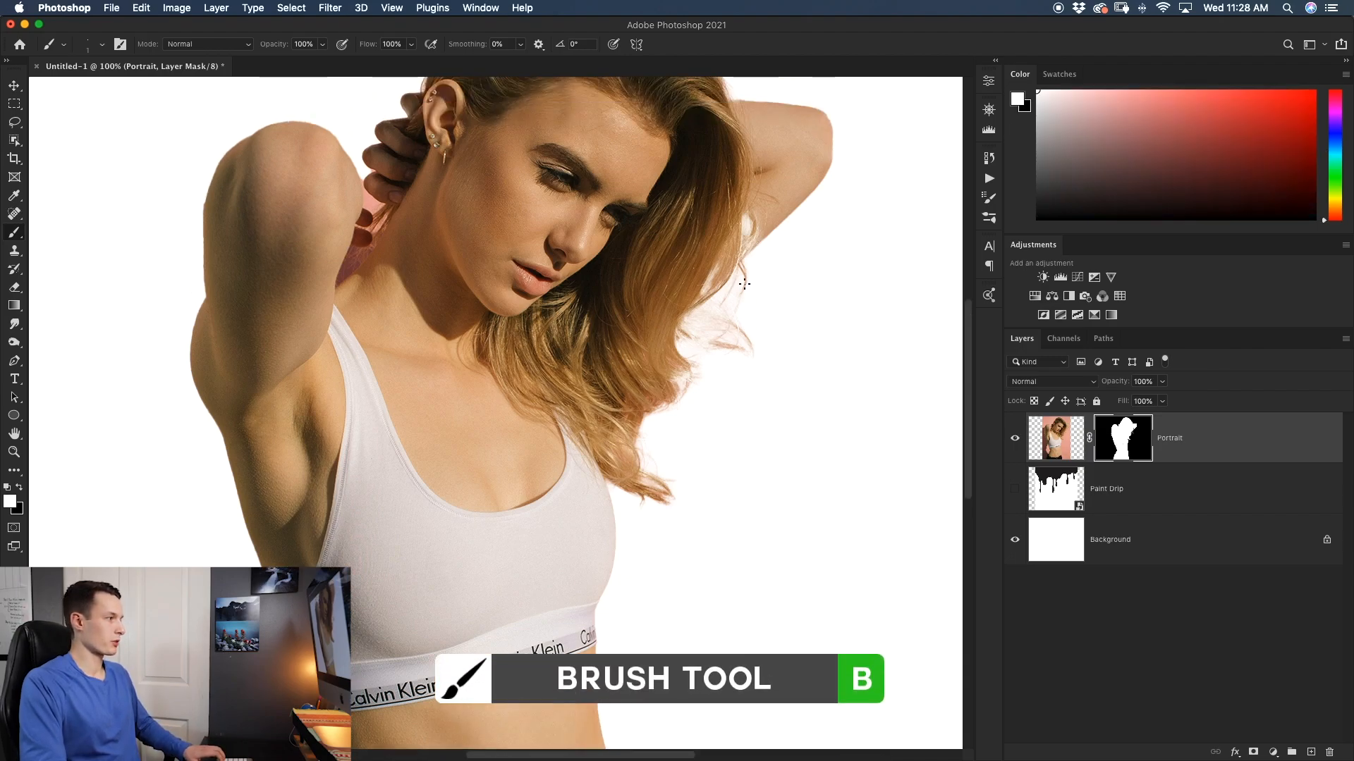
{"action": "key", "text": "x"}
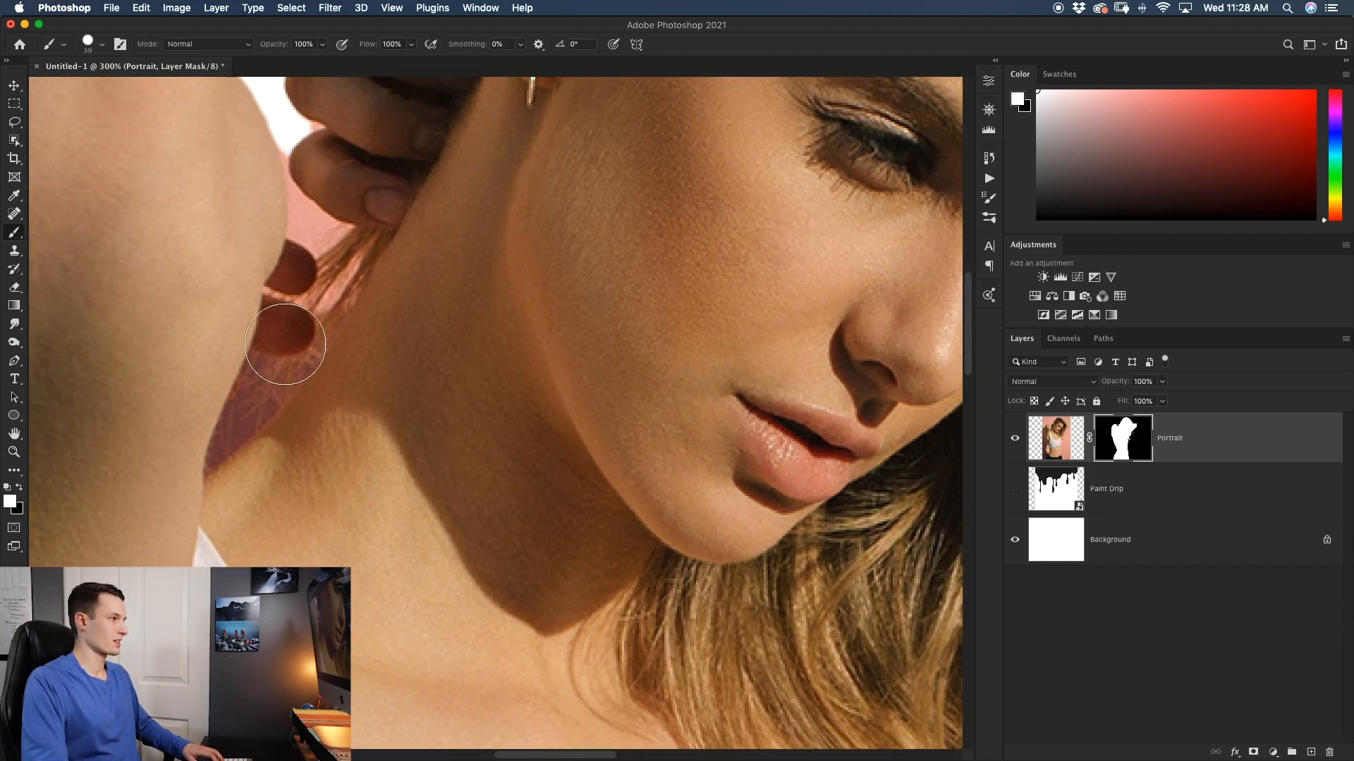
{"action": "left_click_drag", "start_coordinate": [285, 342], "coordinate": [270, 389]}
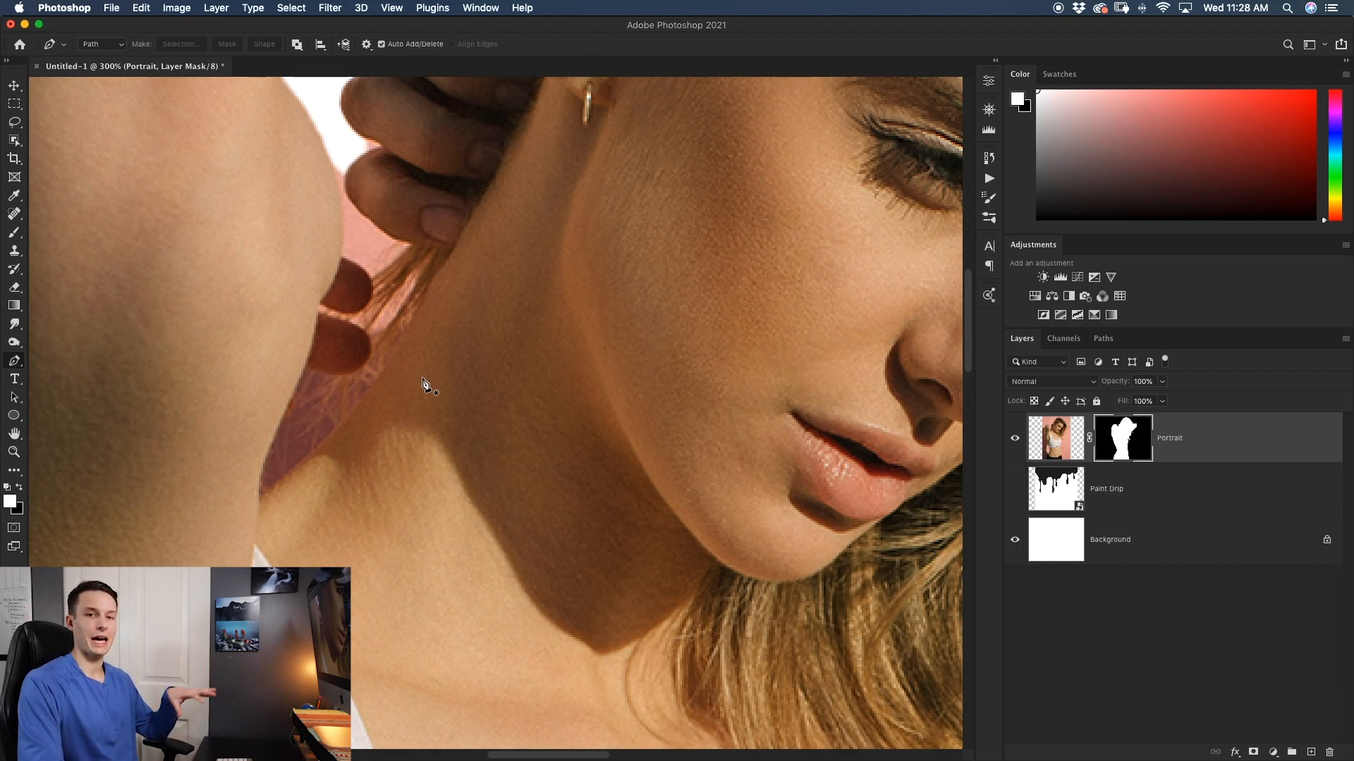
{"action": "mouse_move", "coordinate": [389, 209]}
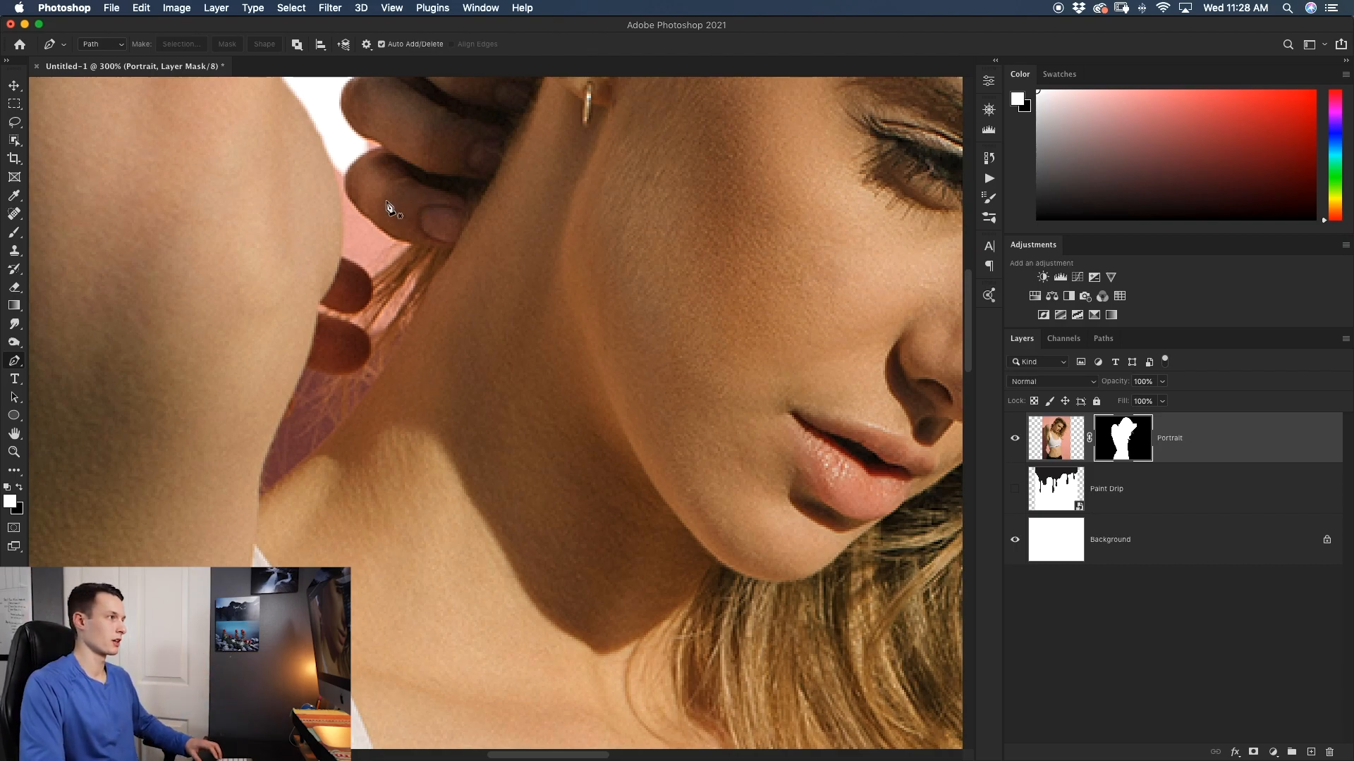
Step: Trace the pink gap between arm and neck with the Pen tool and make it a feathered selection
{"action": "key", "text": "p"}
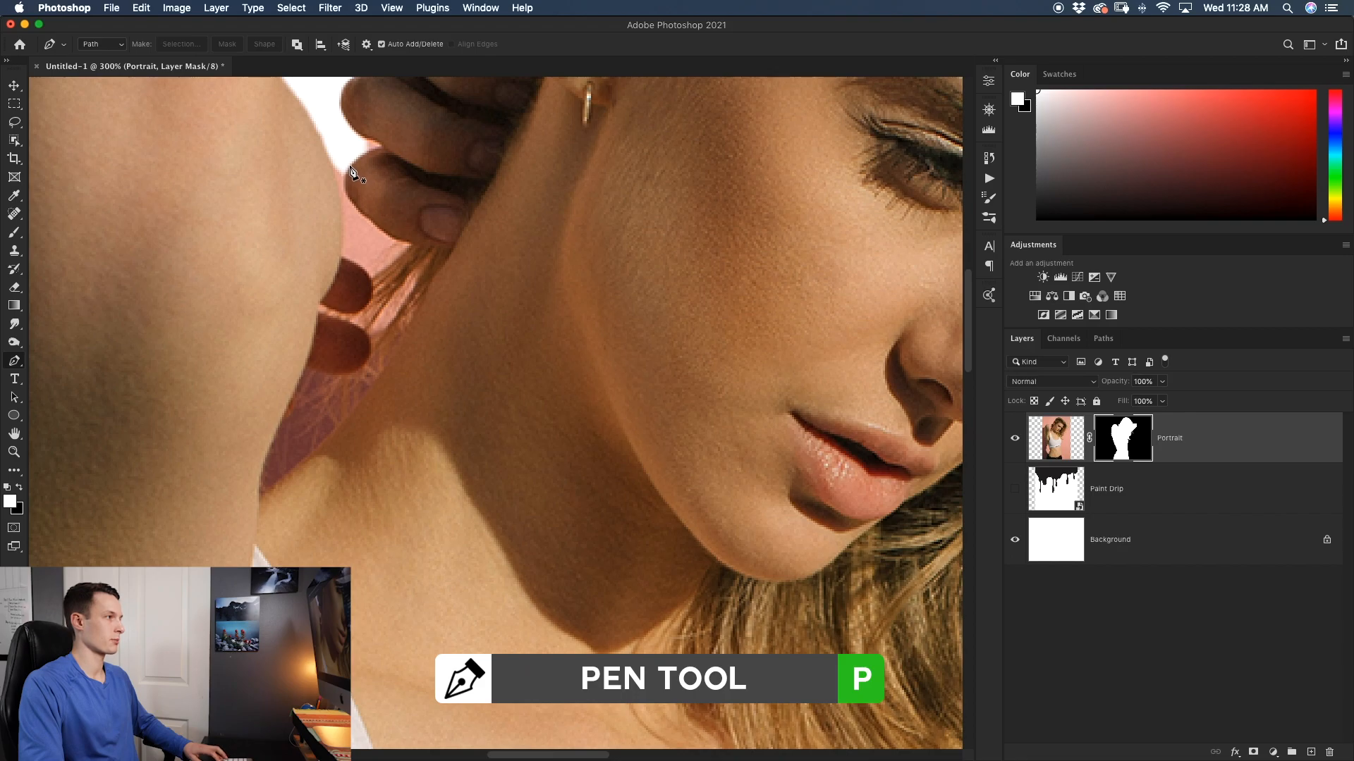
{"action": "left_click", "coordinate": [340, 208]}
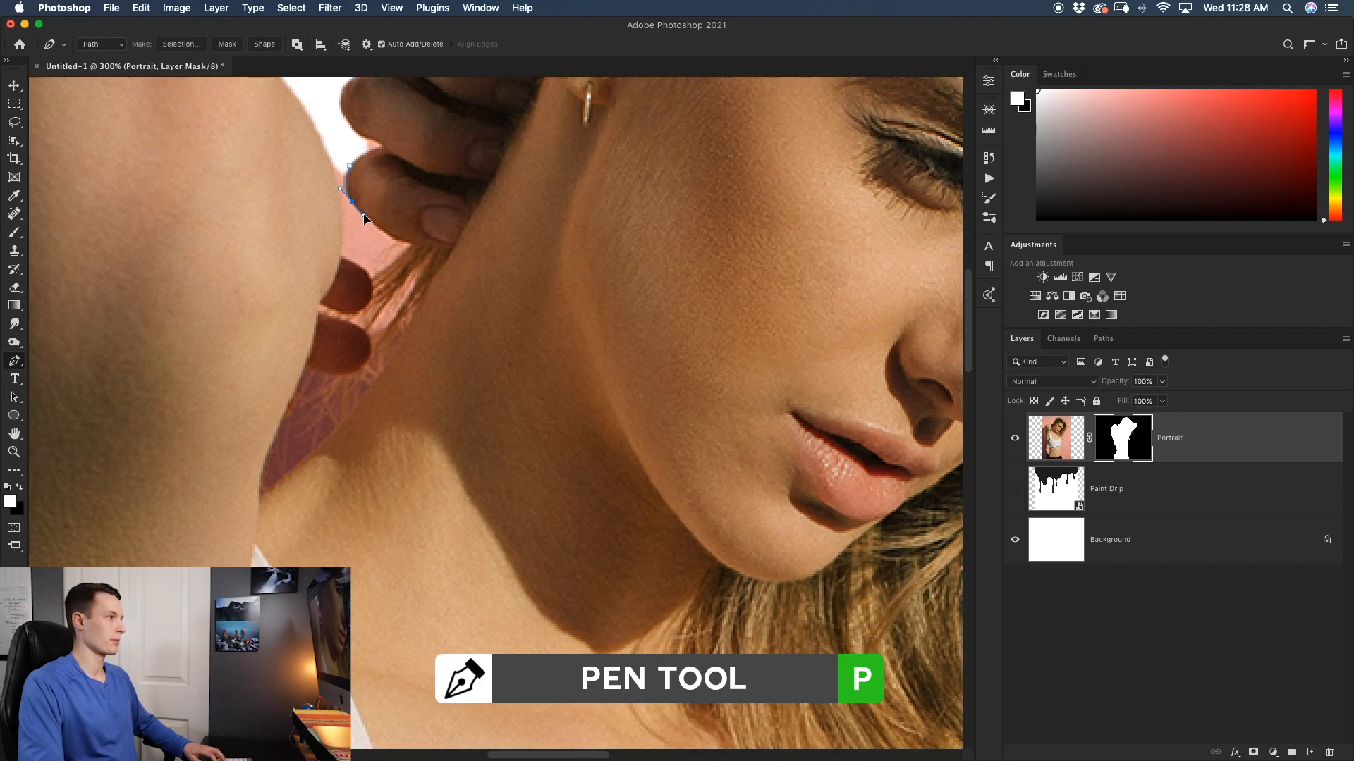
{"action": "left_click", "coordinate": [391, 238]}
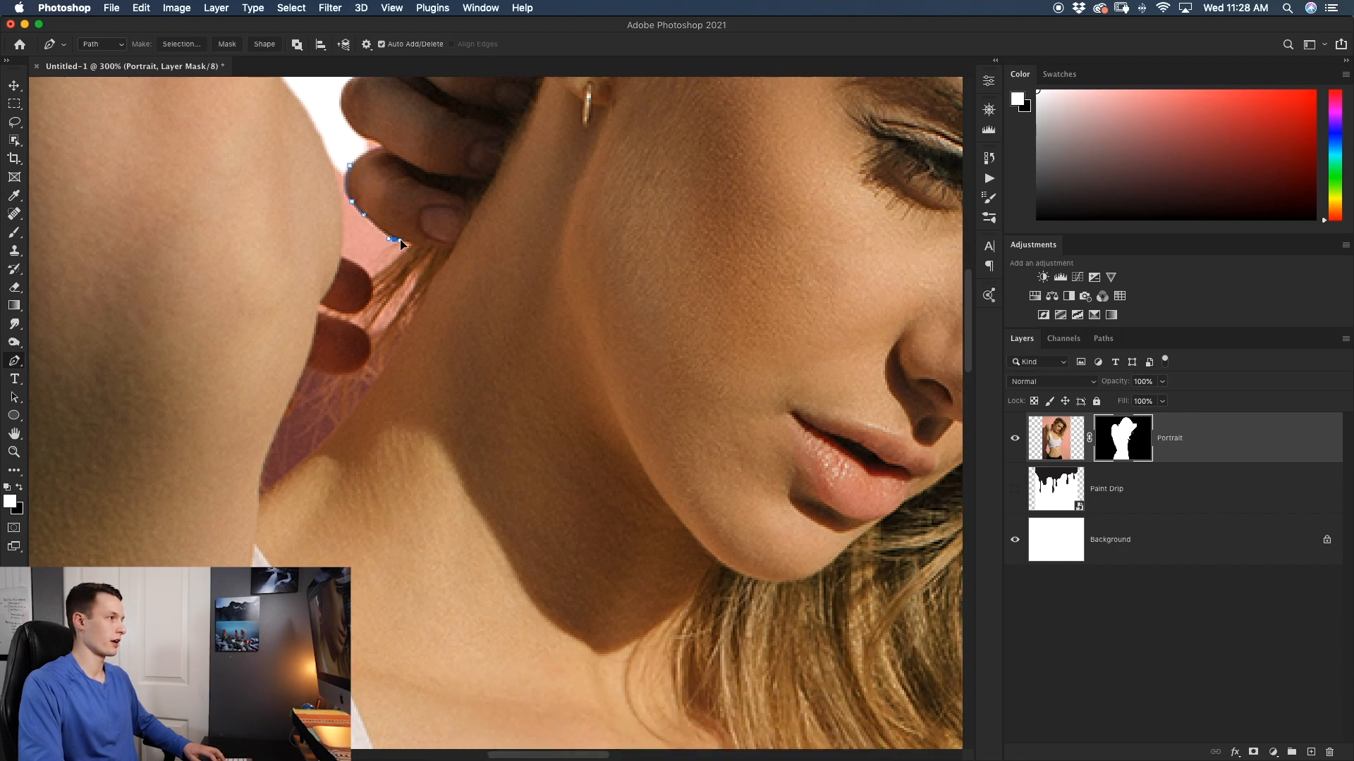
{"action": "right_click", "coordinate": [402, 245]}
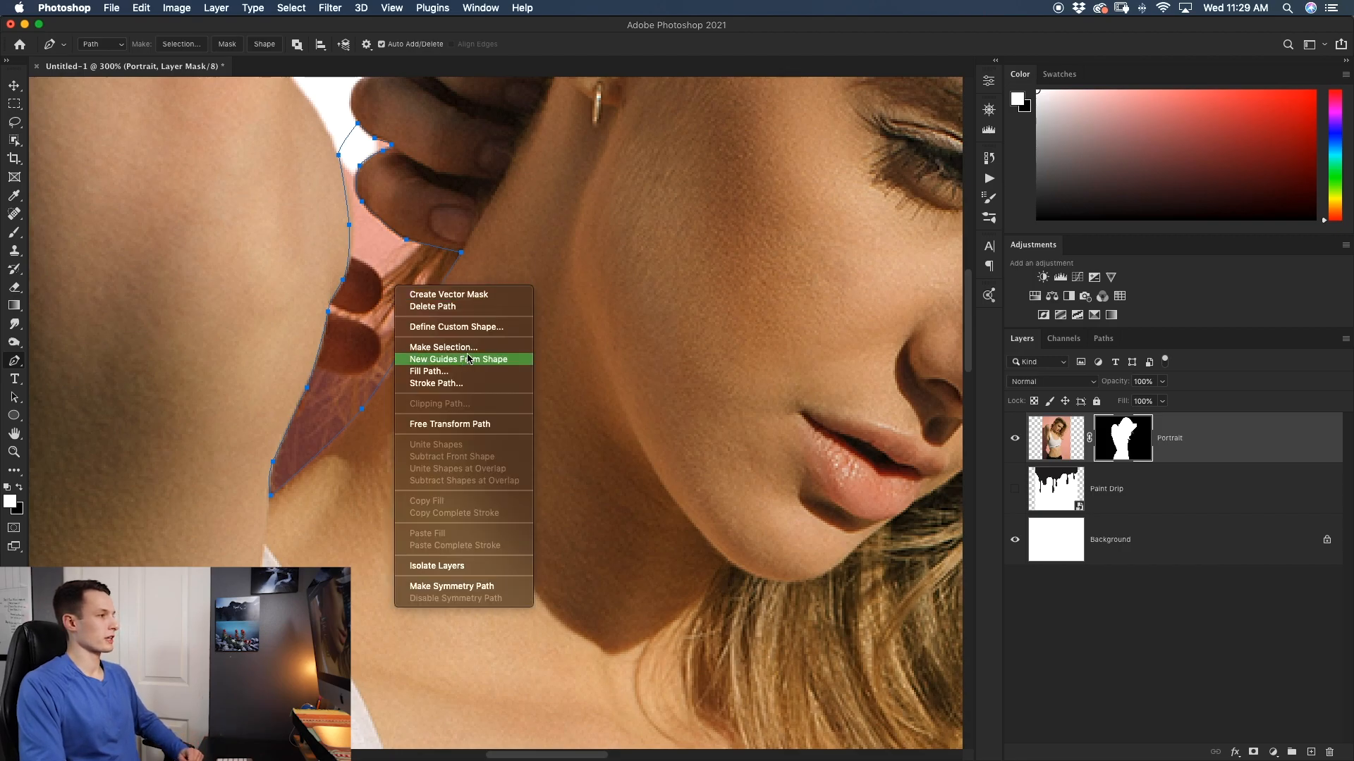
{"action": "left_click", "coordinate": [442, 346]}
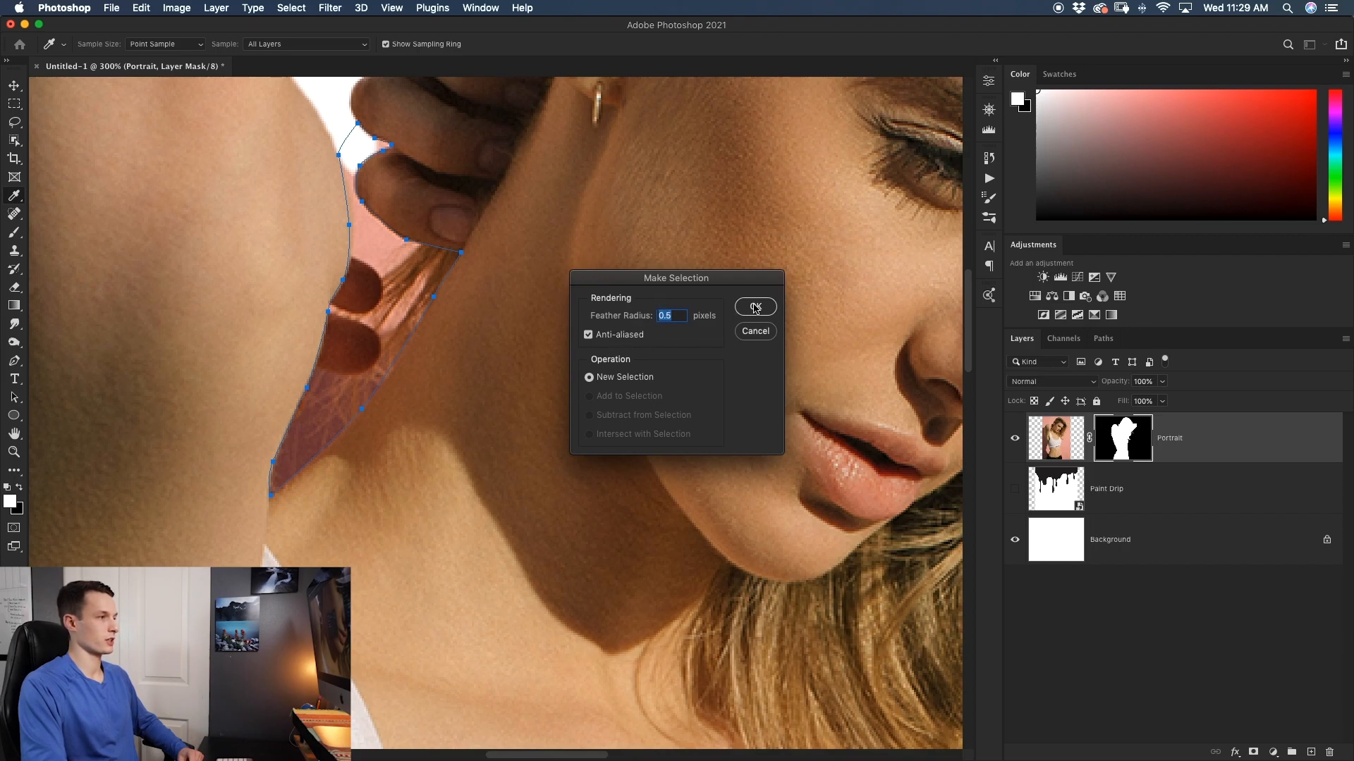
{"action": "left_click", "coordinate": [755, 307]}
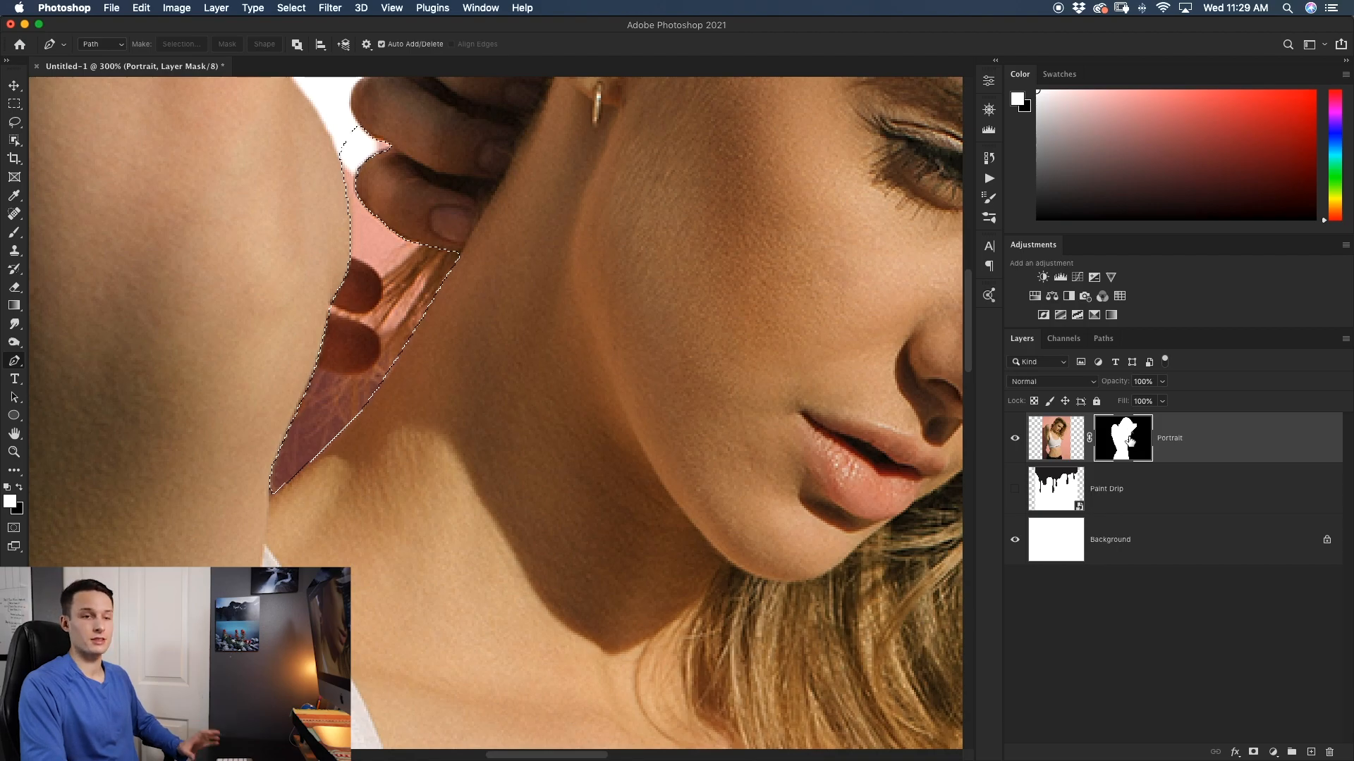
{"action": "mouse_move", "coordinate": [1123, 438]}
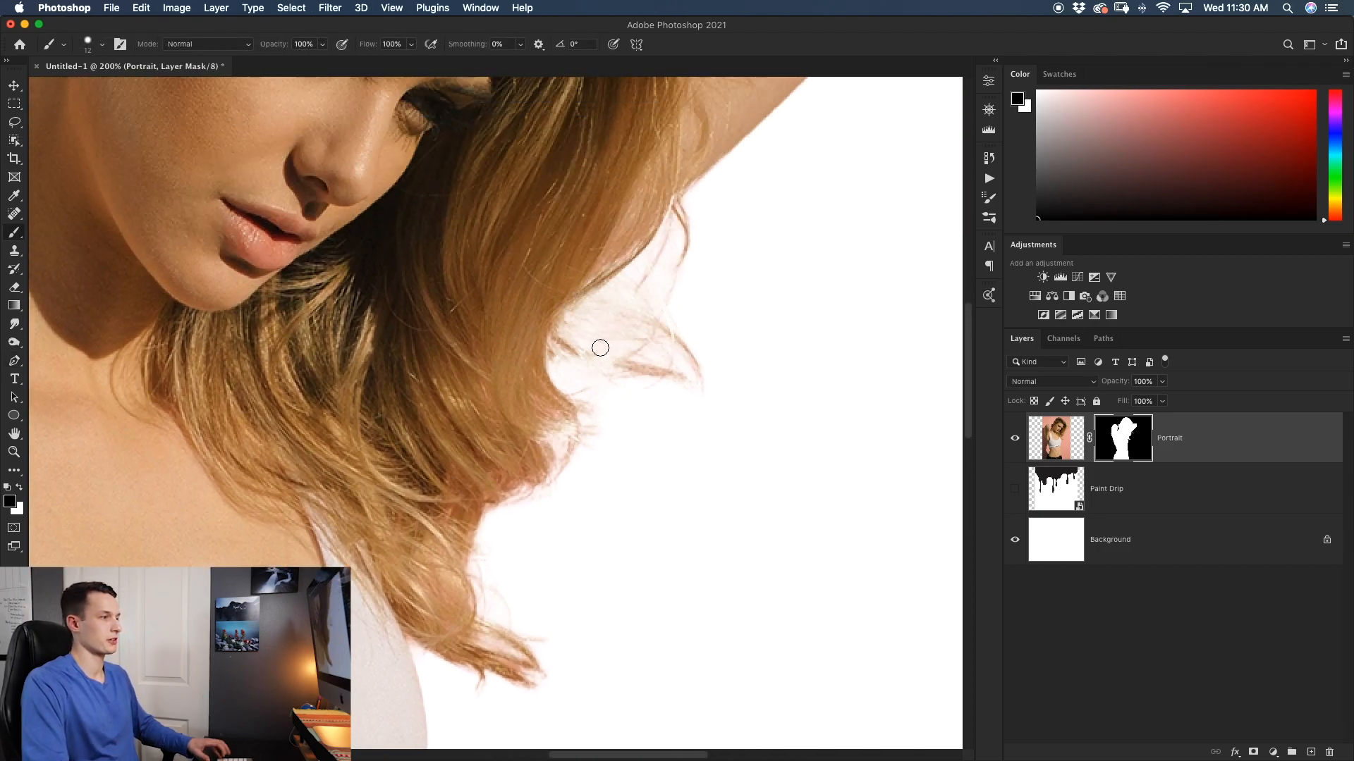
Step: Paint on the Portrait layer mask to clean up the edges around her hair strands
{"action": "key", "text": "b"}
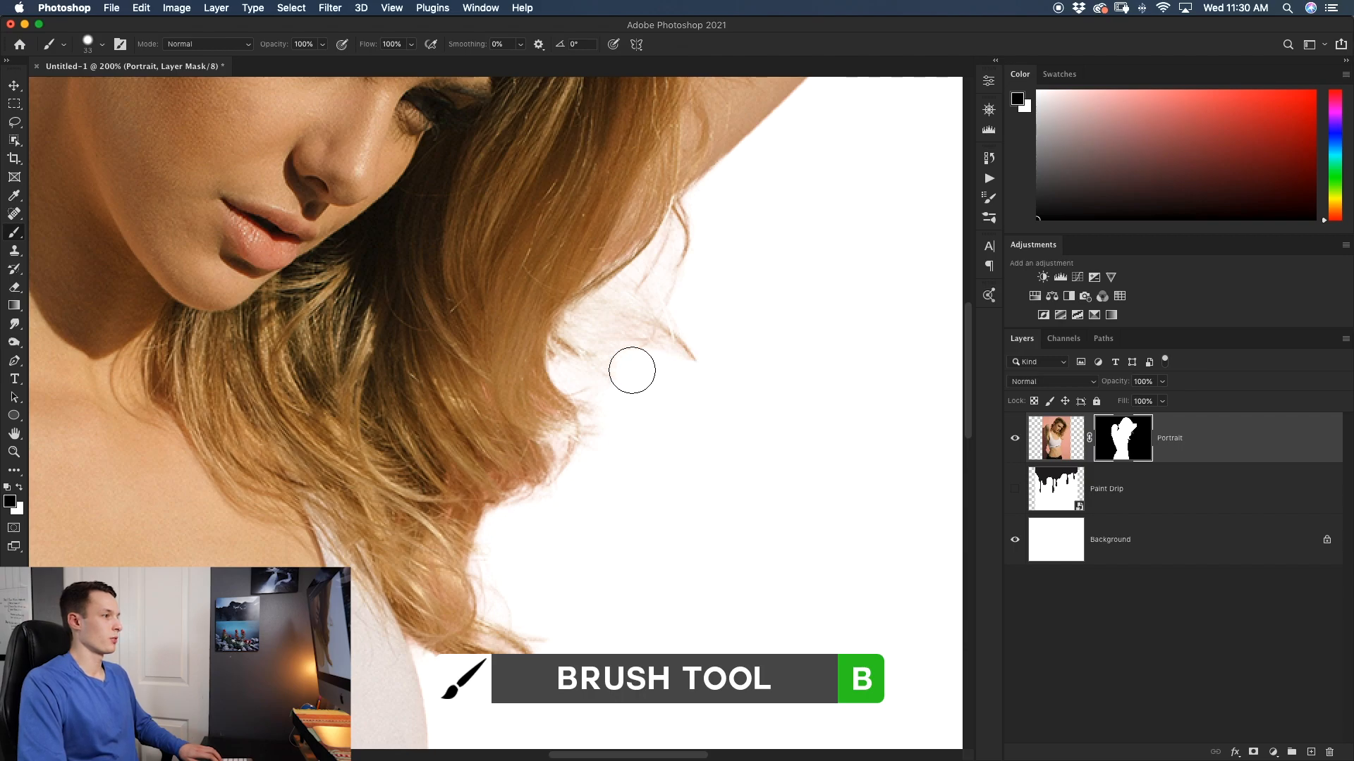
{"action": "left_click_drag", "start_coordinate": [632, 369], "coordinate": [688, 361]}
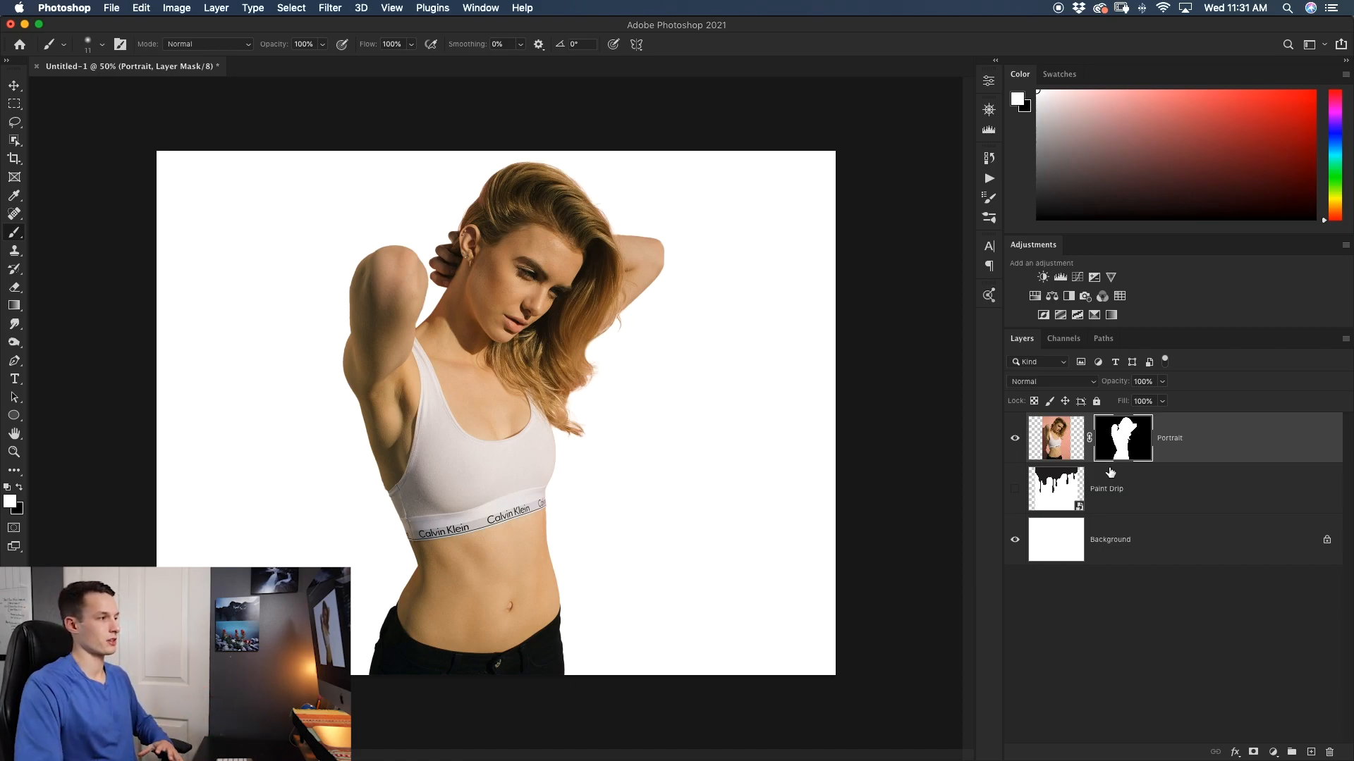
Step: Fill the Background layer with a pink foreground colour and show the Paint Drip layer
{"action": "left_click", "coordinate": [1131, 540]}
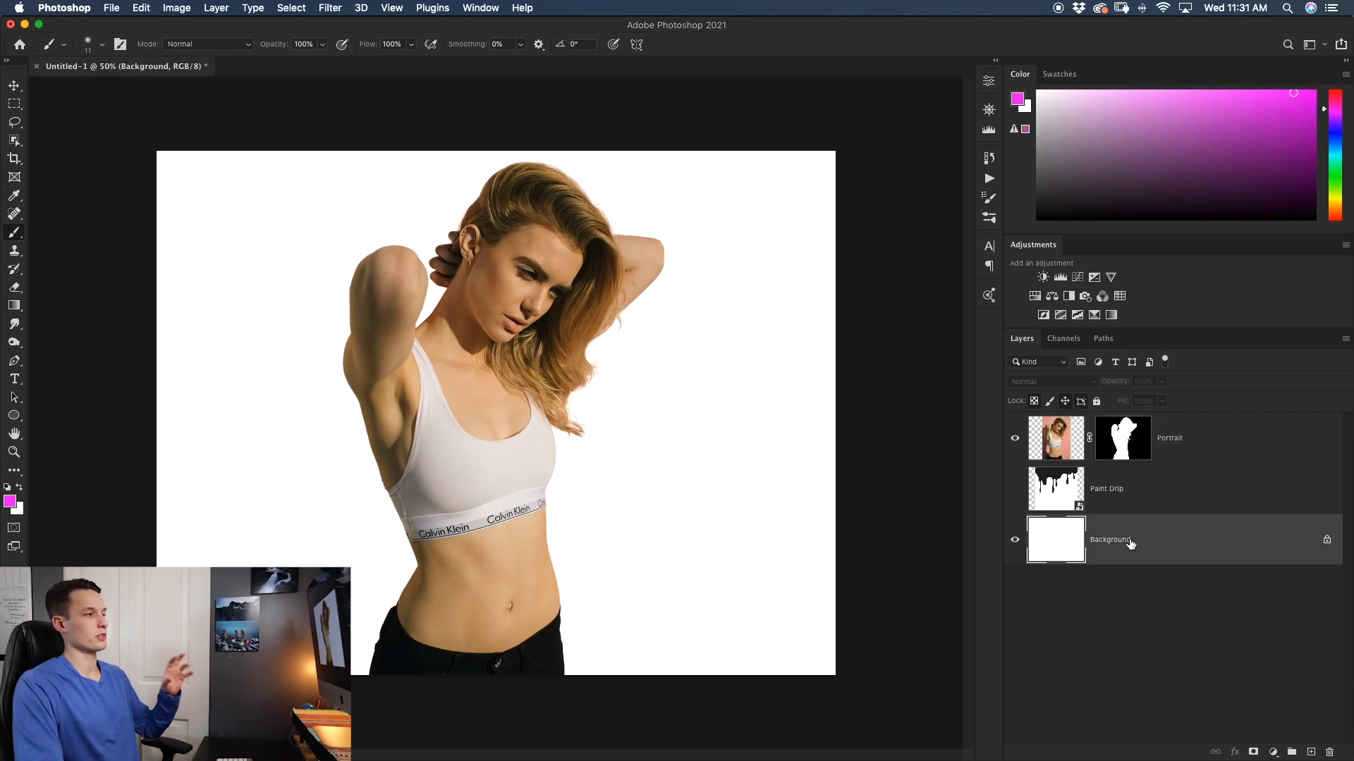
{"action": "mouse_move", "coordinate": [1130, 543]}
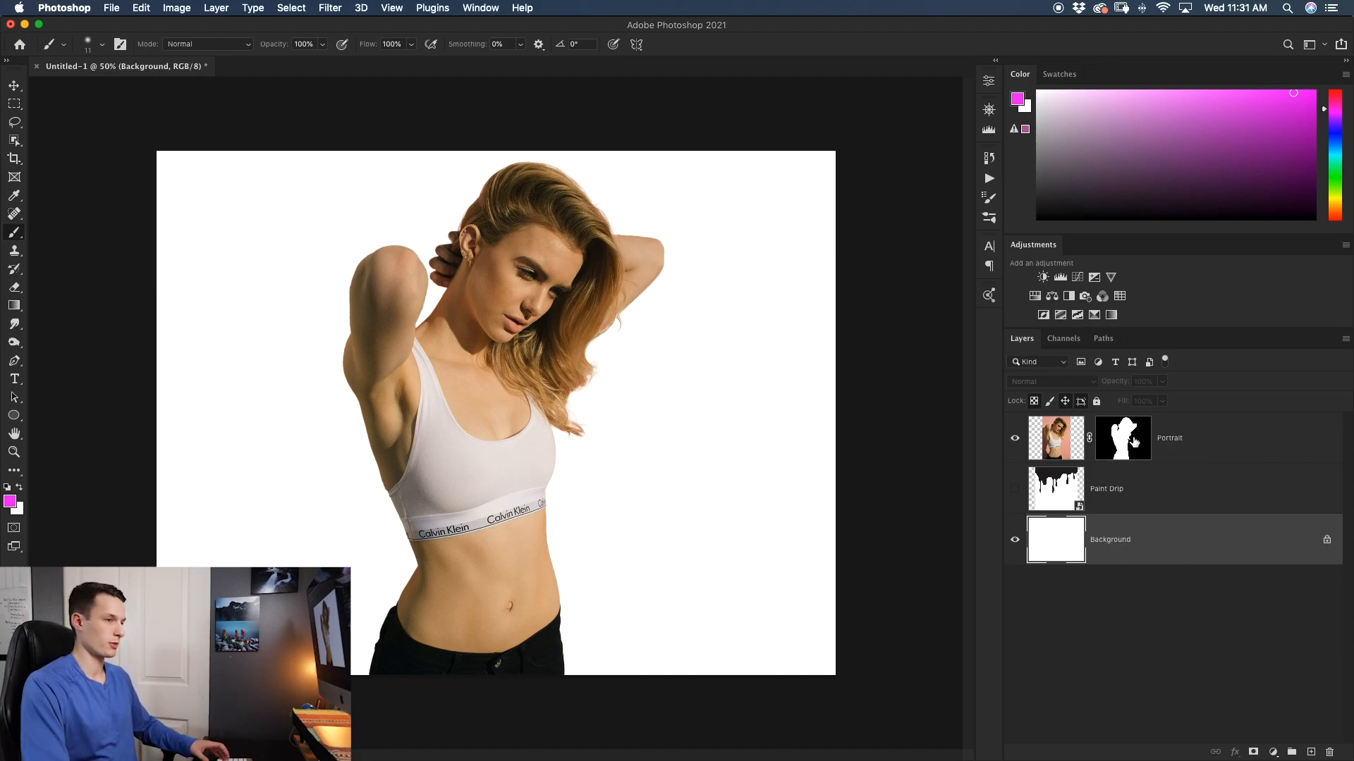
{"action": "left_click", "coordinate": [1123, 438]}
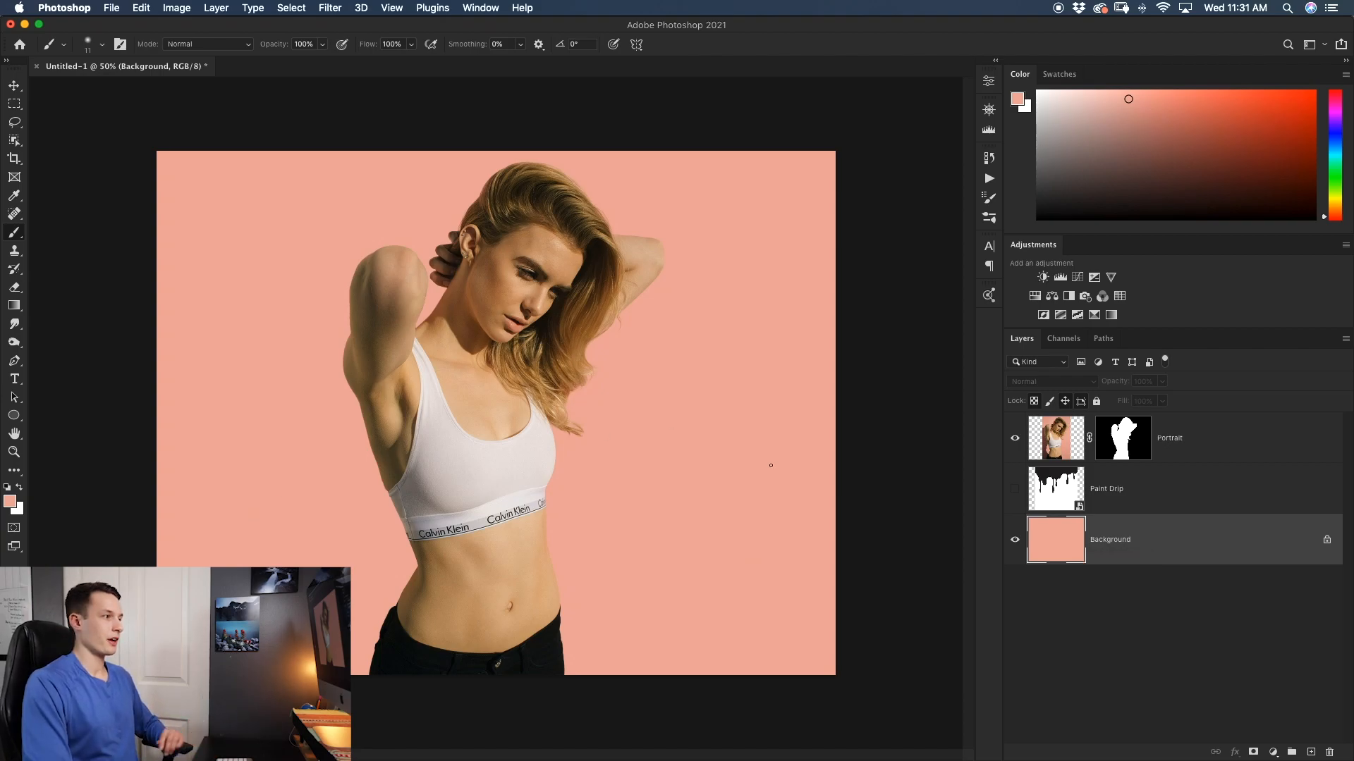
{"action": "left_click", "coordinate": [1015, 489]}
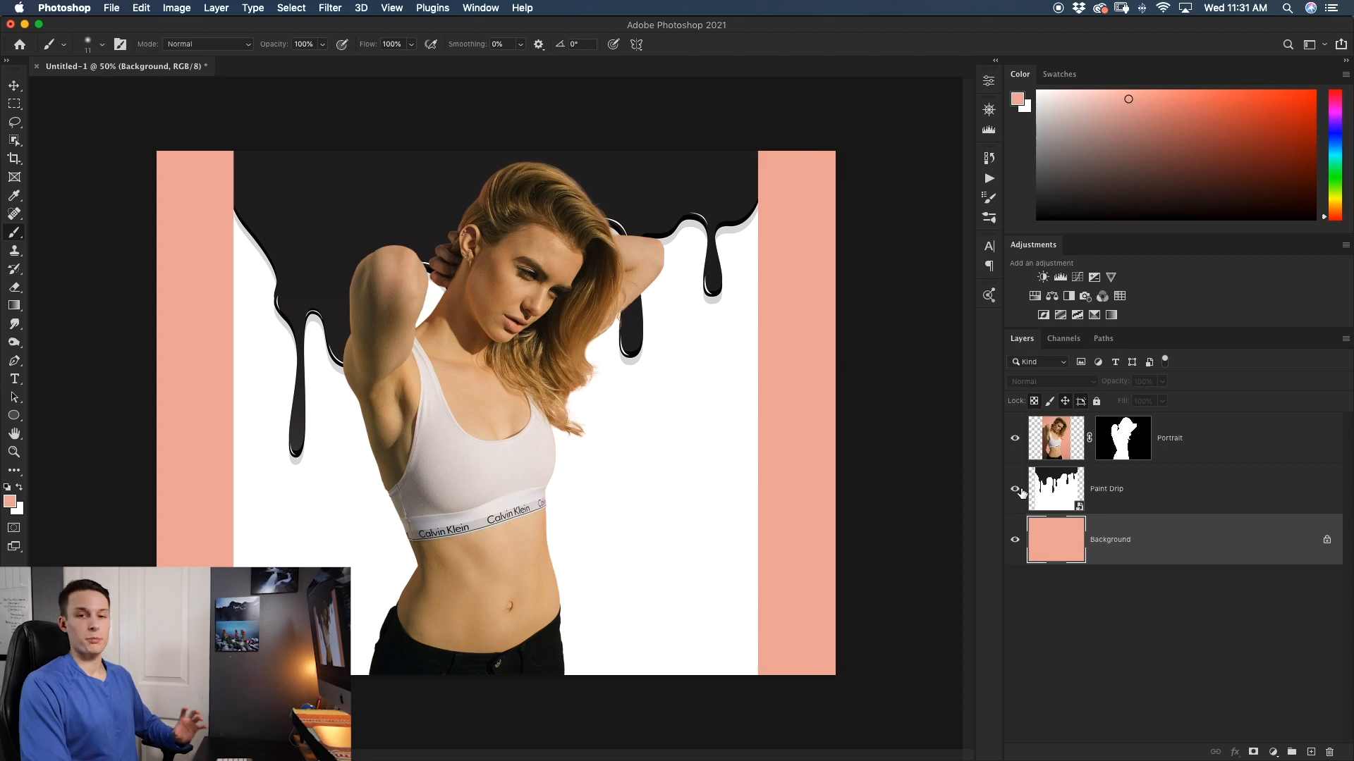
Step: Hide Portrait, select the Paint Drip layer, and select its black drip area
{"action": "left_click", "coordinate": [1014, 438]}
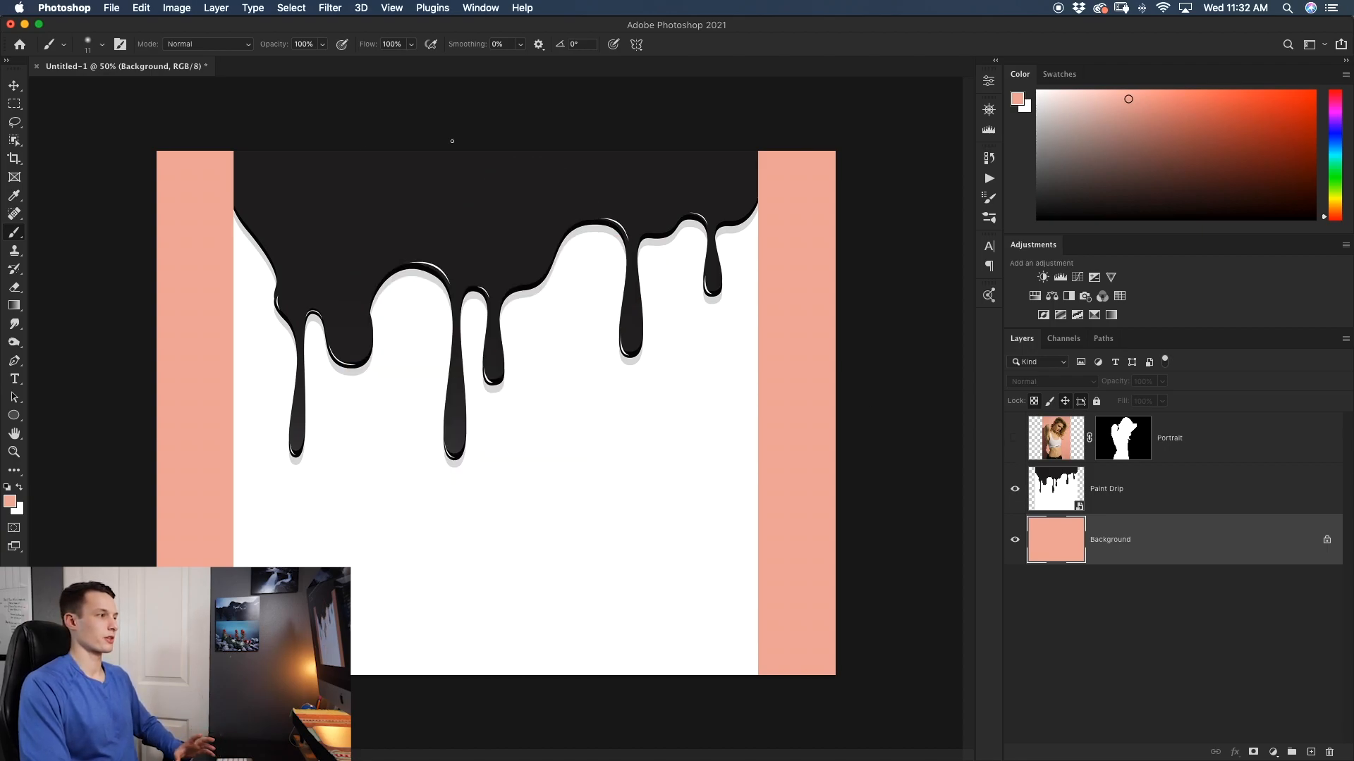
{"action": "mouse_move", "coordinate": [496, 526]}
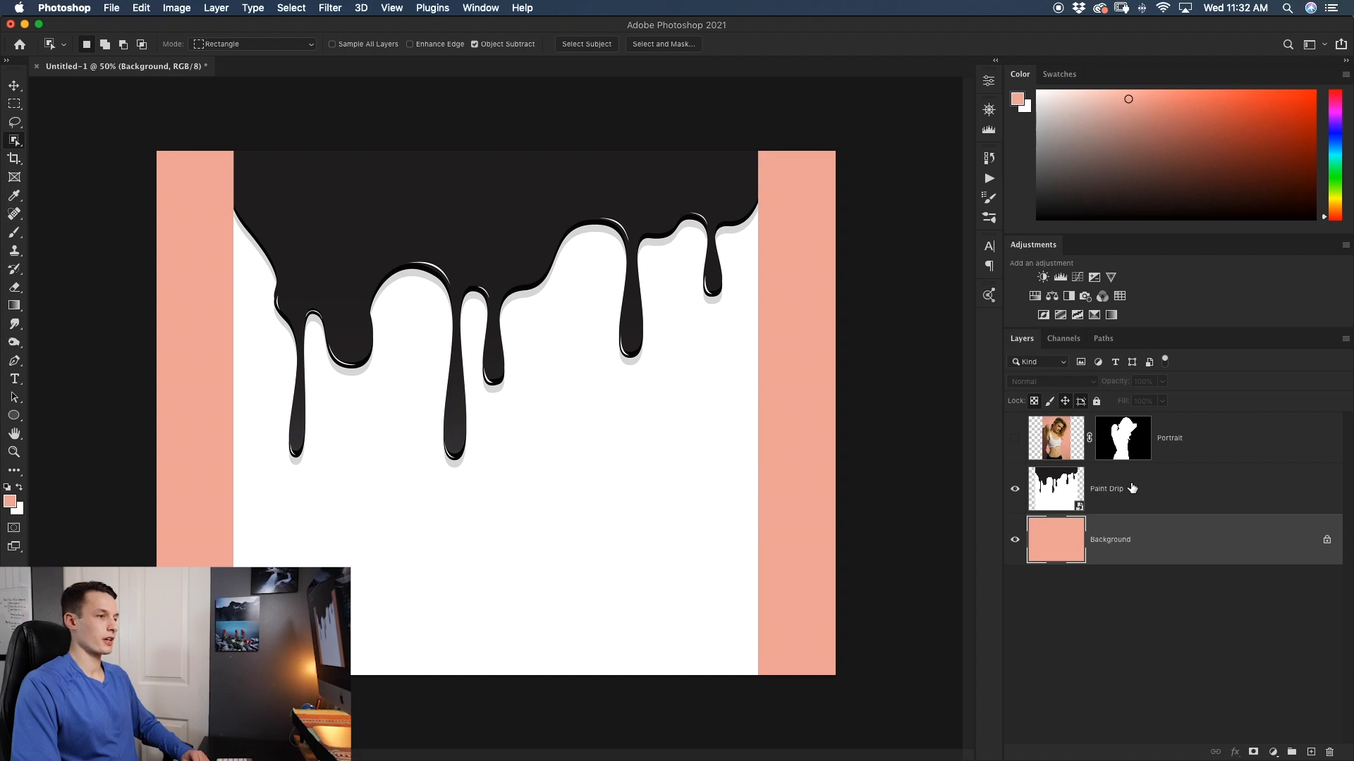
{"action": "left_click", "coordinate": [1106, 489]}
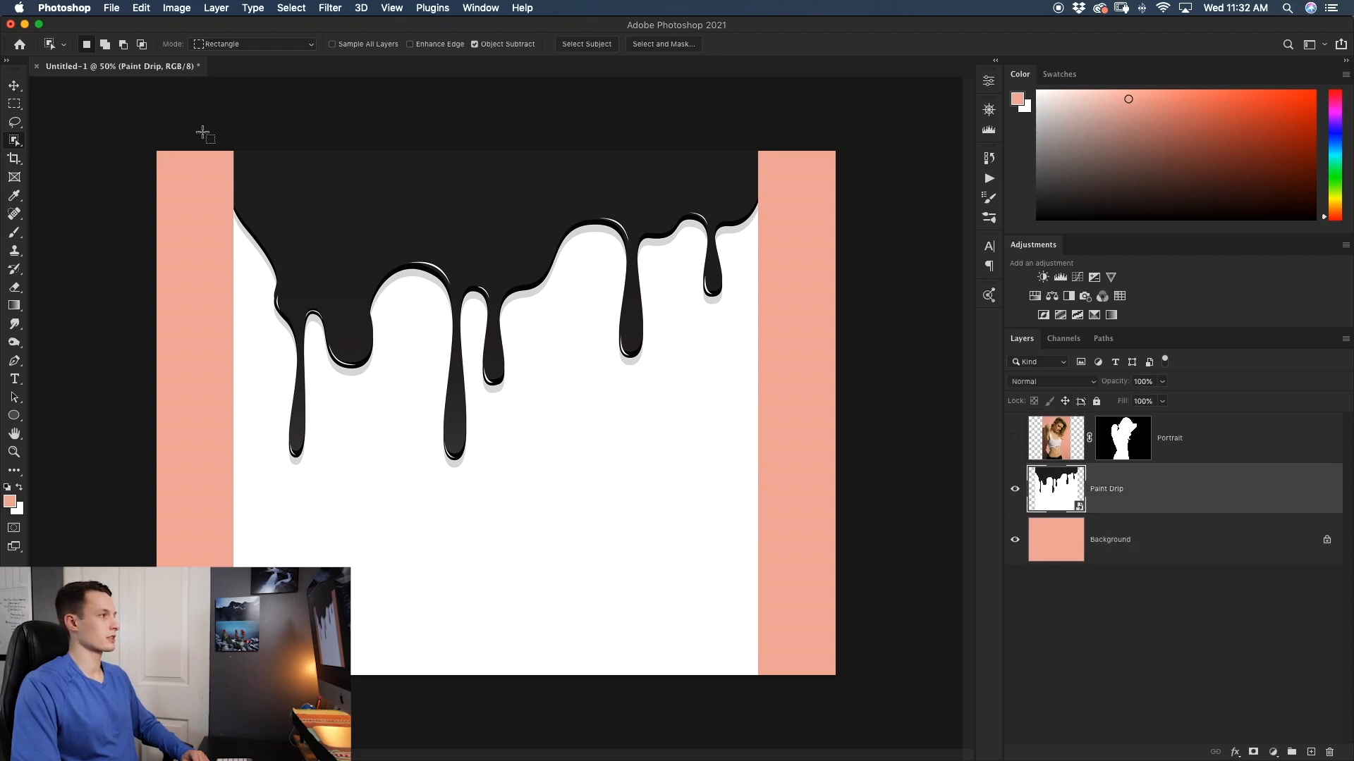
{"action": "left_click_drag", "start_coordinate": [205, 134], "coordinate": [784, 492]}
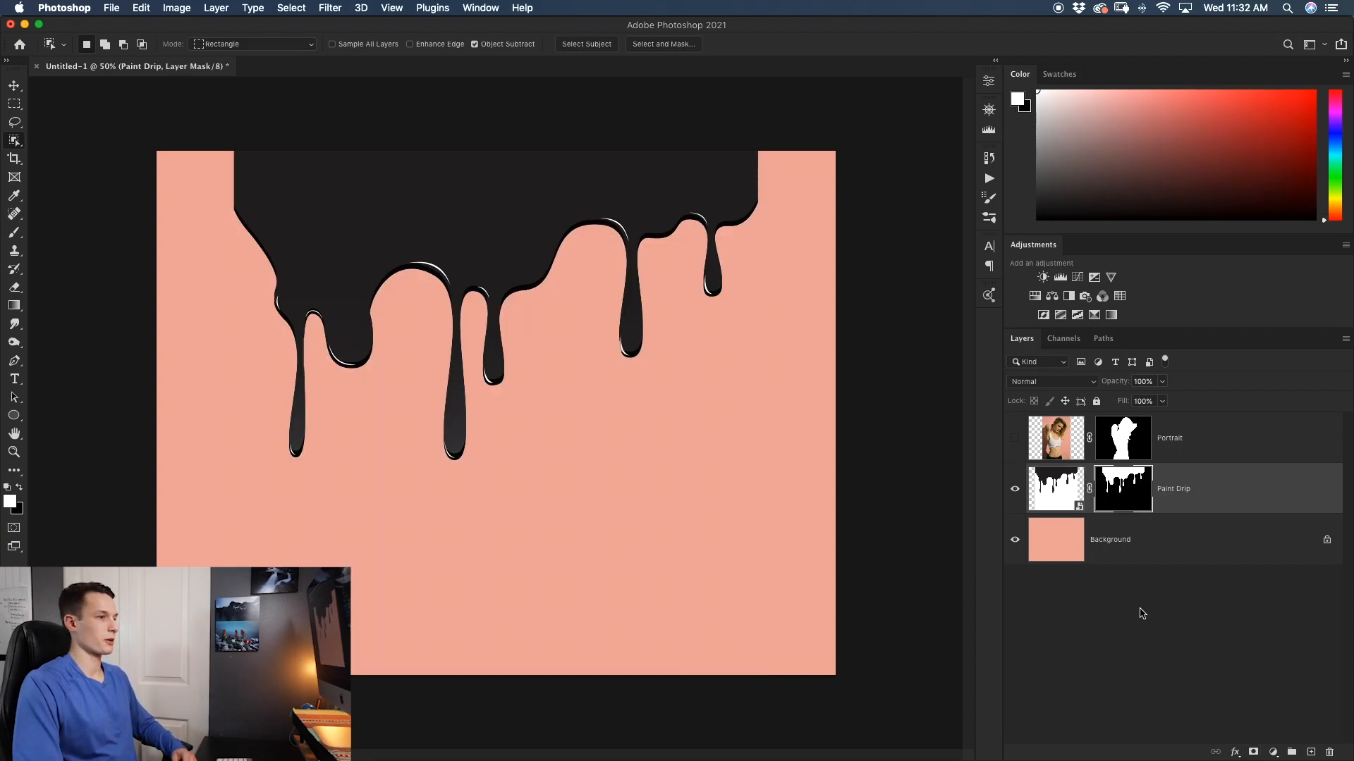
Step: Scale the Paint Drip down to chest height behind the portrait and commit the transform
{"action": "left_click", "coordinate": [1014, 438]}
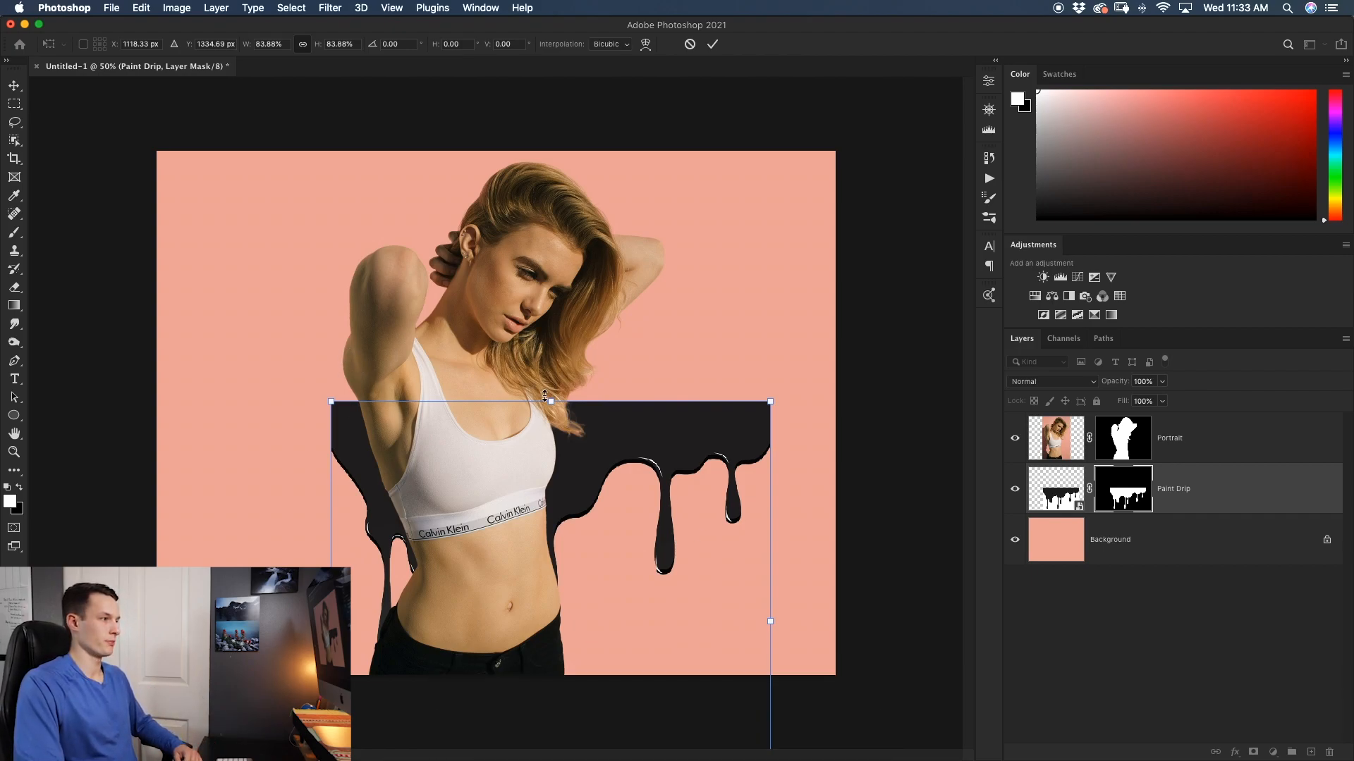
{"action": "mouse_move", "coordinate": [662, 447]}
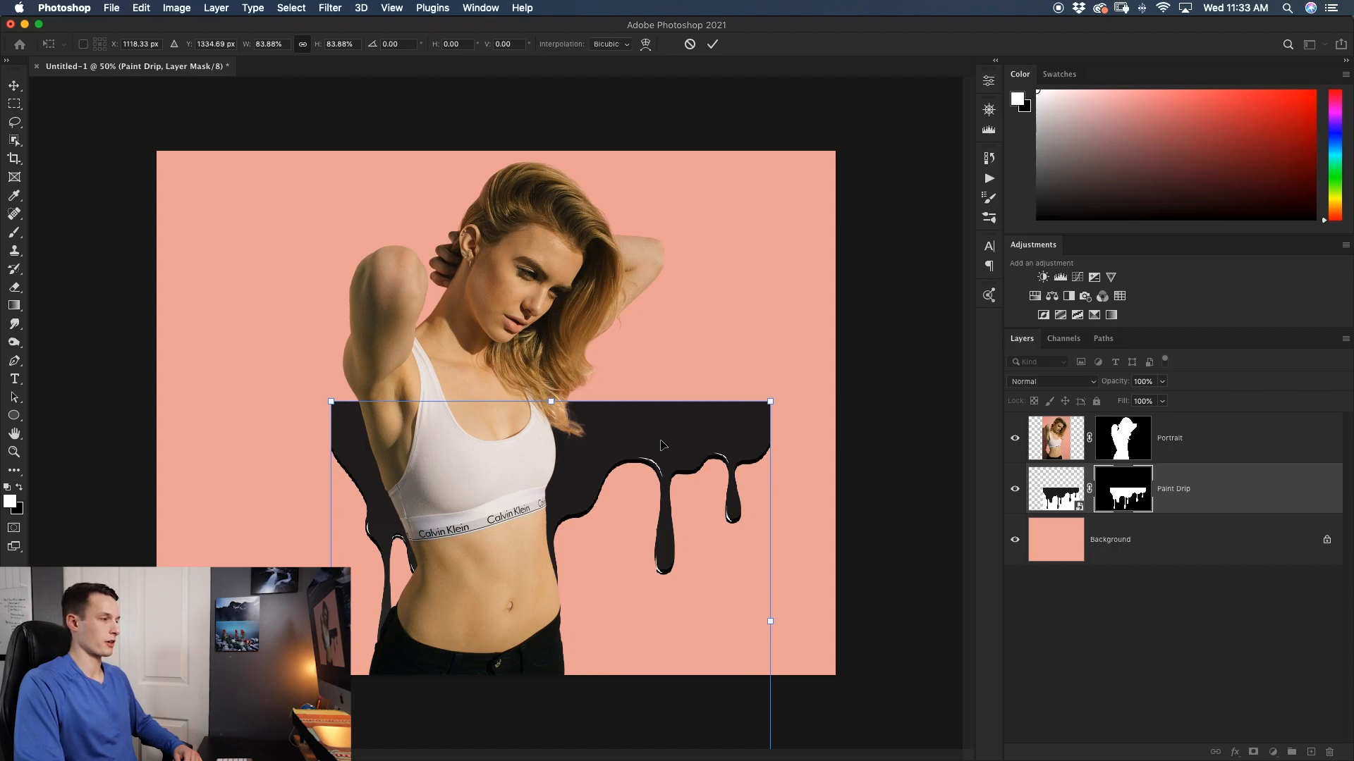
{"action": "mouse_move", "coordinate": [770, 622]}
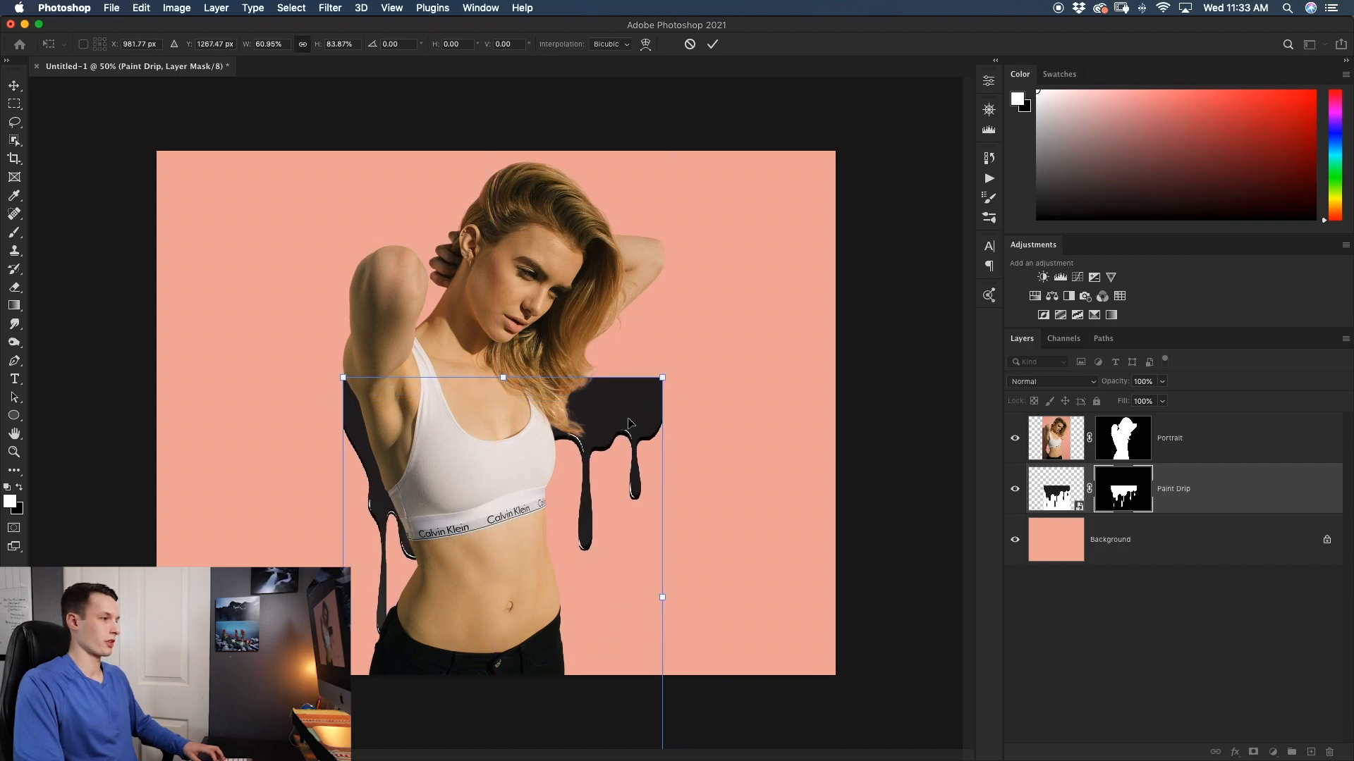
{"action": "left_click_drag", "start_coordinate": [662, 597], "coordinate": [625, 568]}
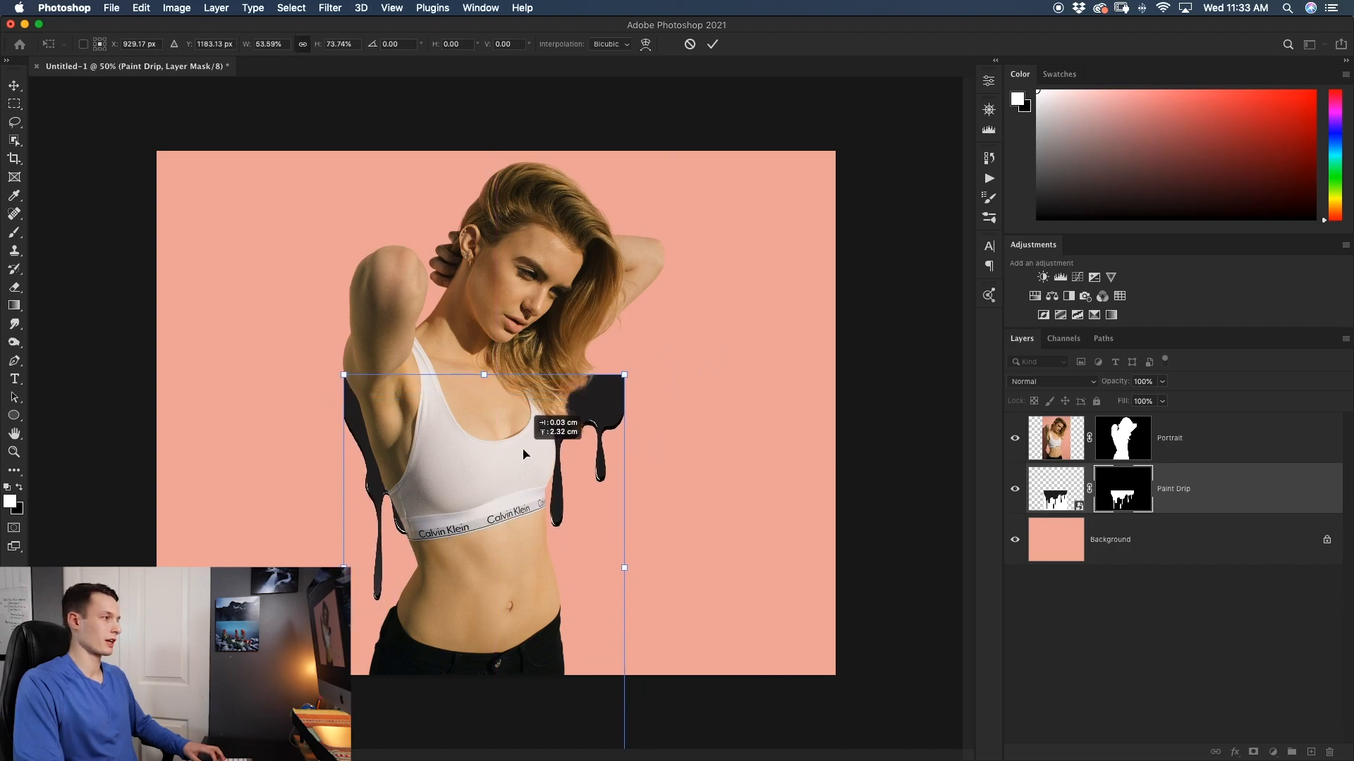
{"action": "left_click", "coordinate": [713, 45]}
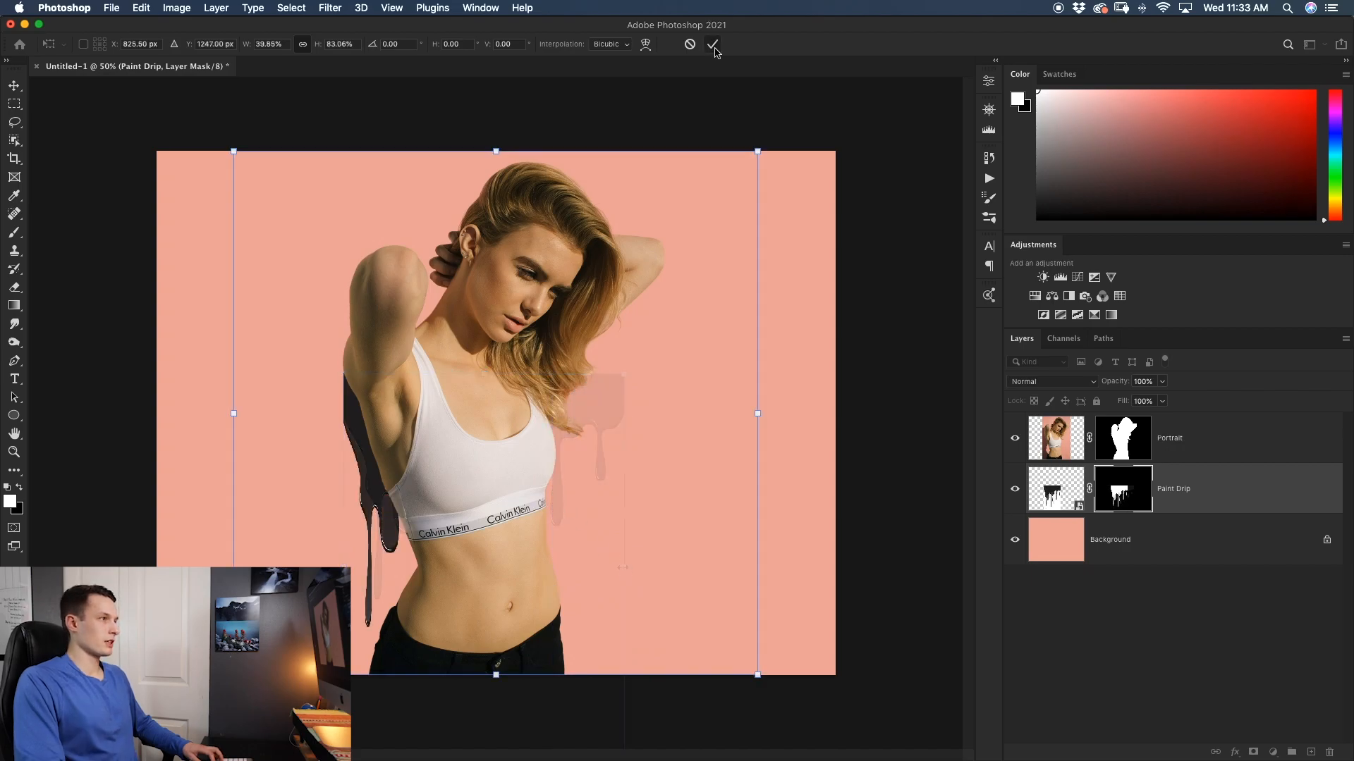
{"action": "left_click", "coordinate": [713, 45]}
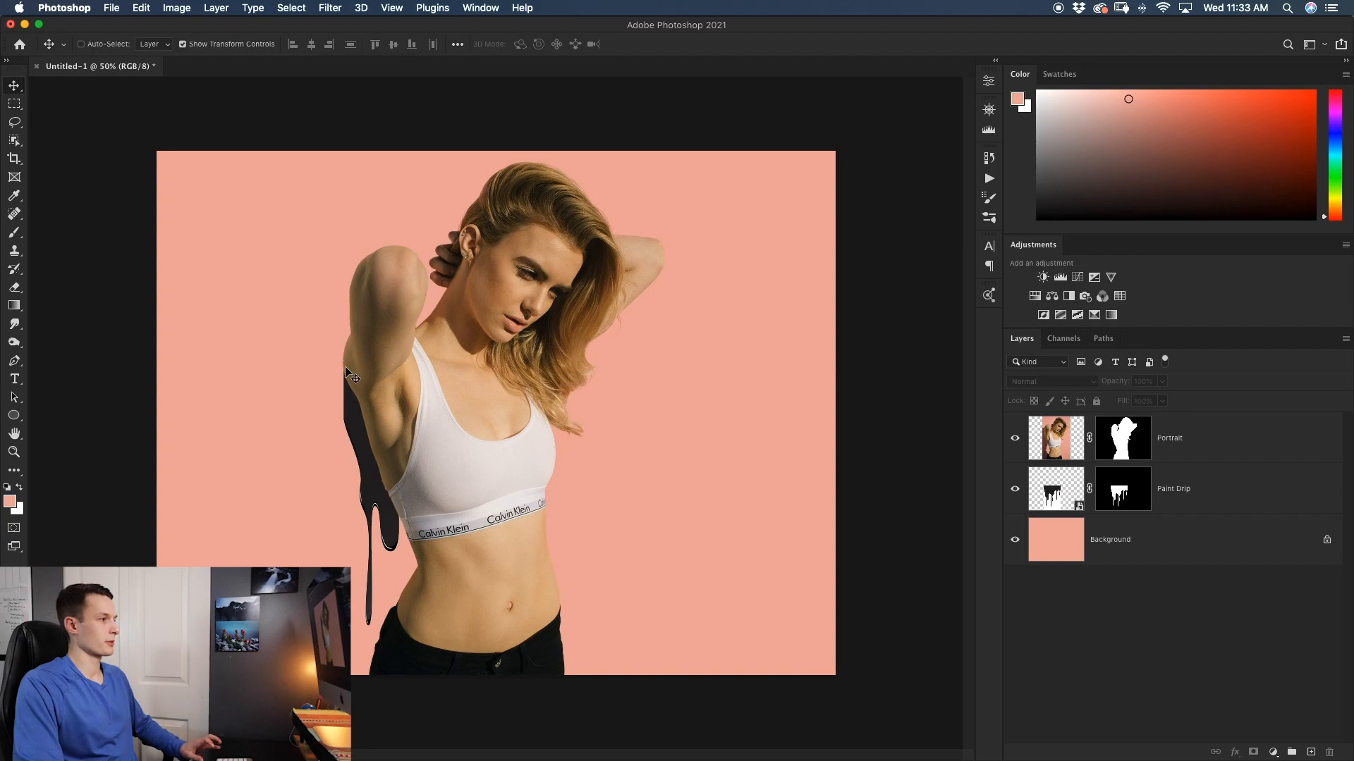
{"action": "mouse_move", "coordinate": [542, 526]}
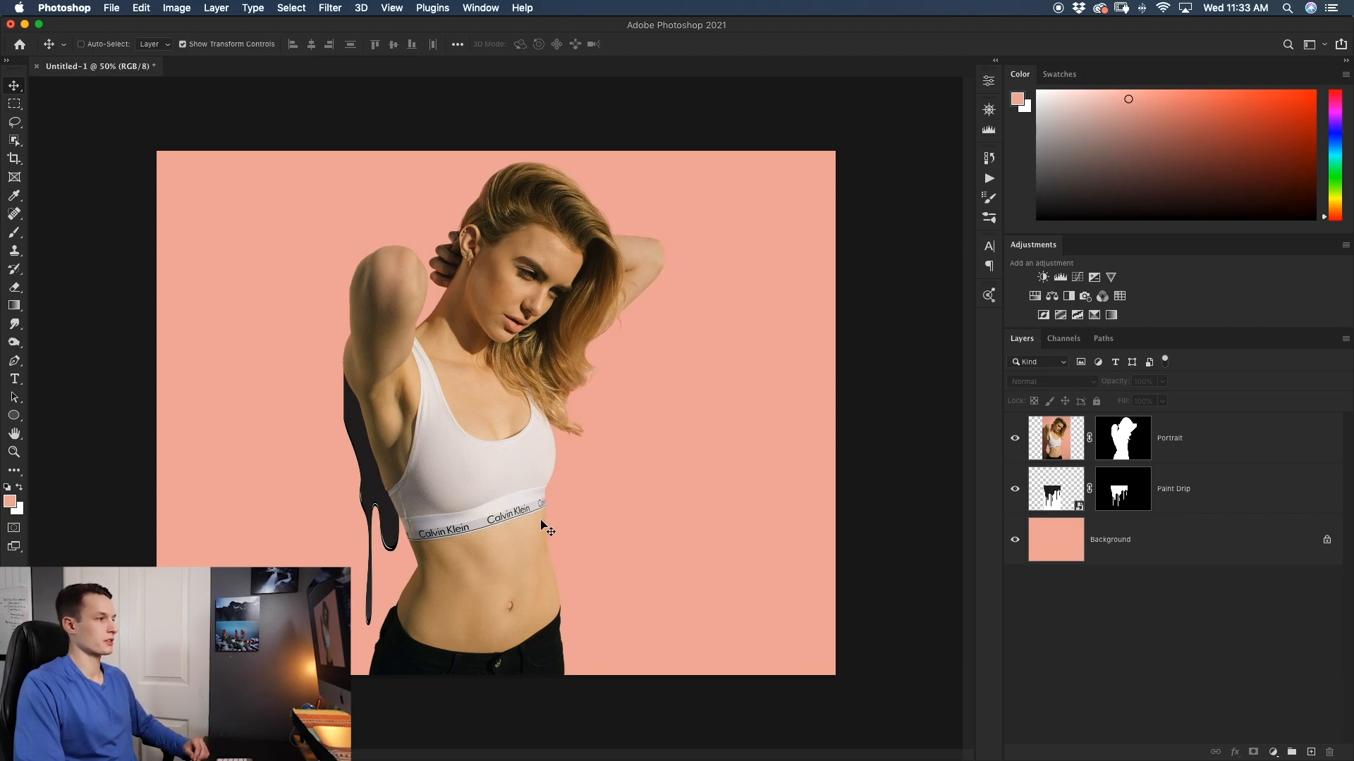
{"action": "mouse_move", "coordinate": [325, 363]}
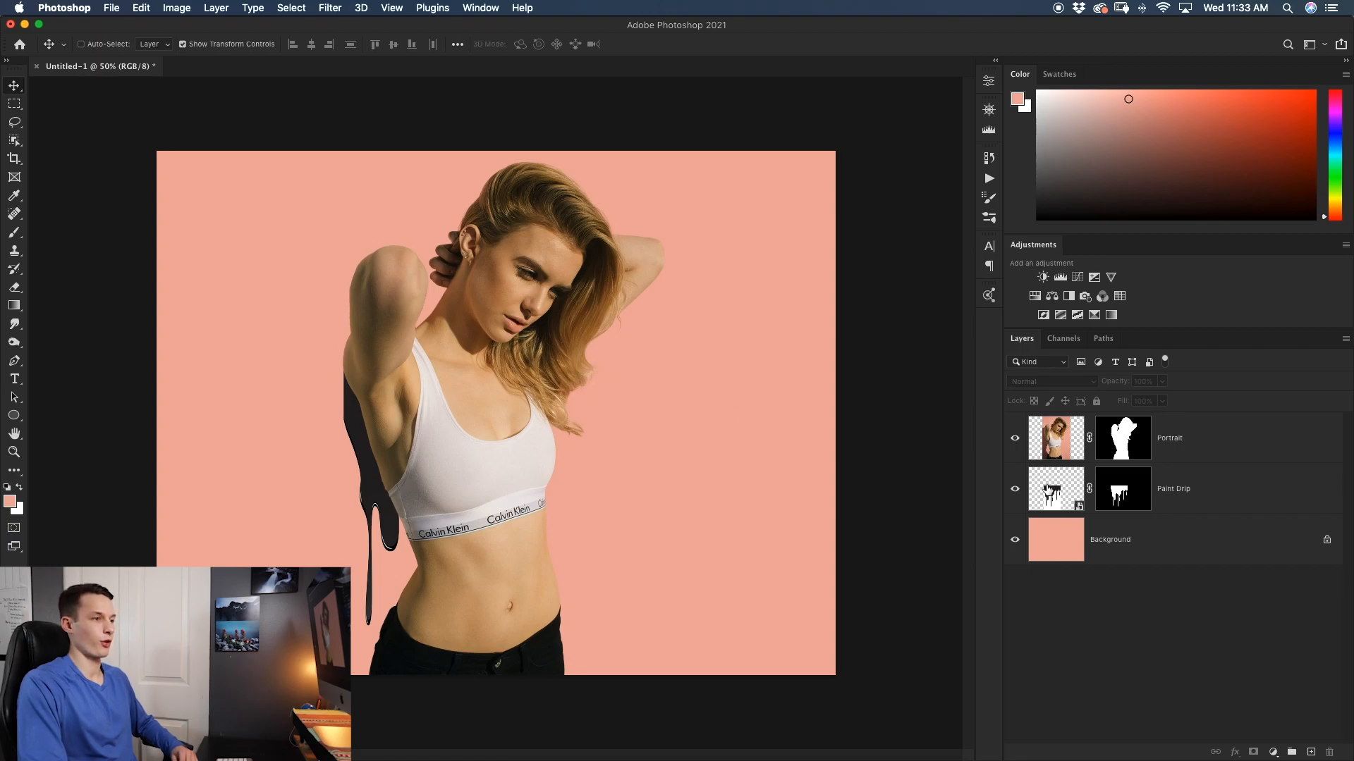
Step: Create a clipping mask from the Portrait layer onto the Paint Drip layer
{"action": "left_click", "coordinate": [1170, 438]}
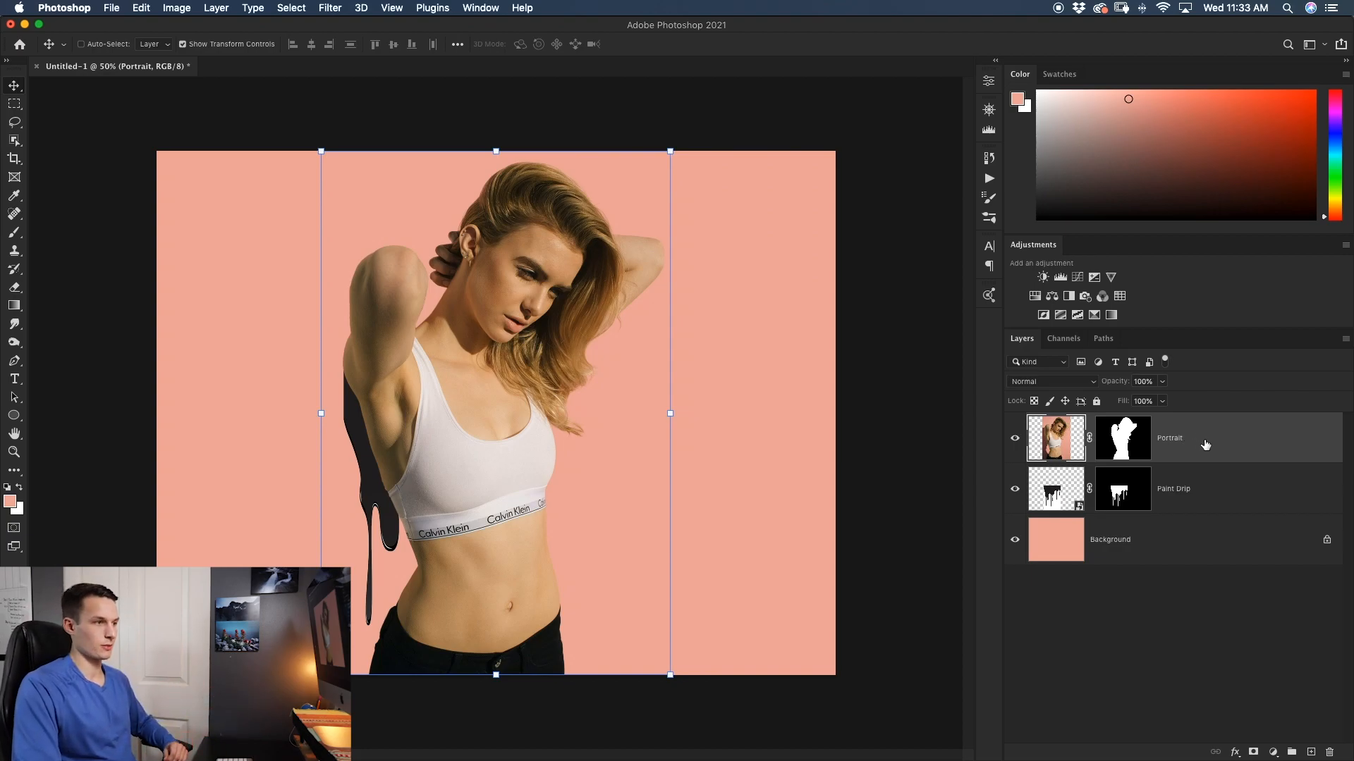
{"action": "right_click", "coordinate": [1205, 442]}
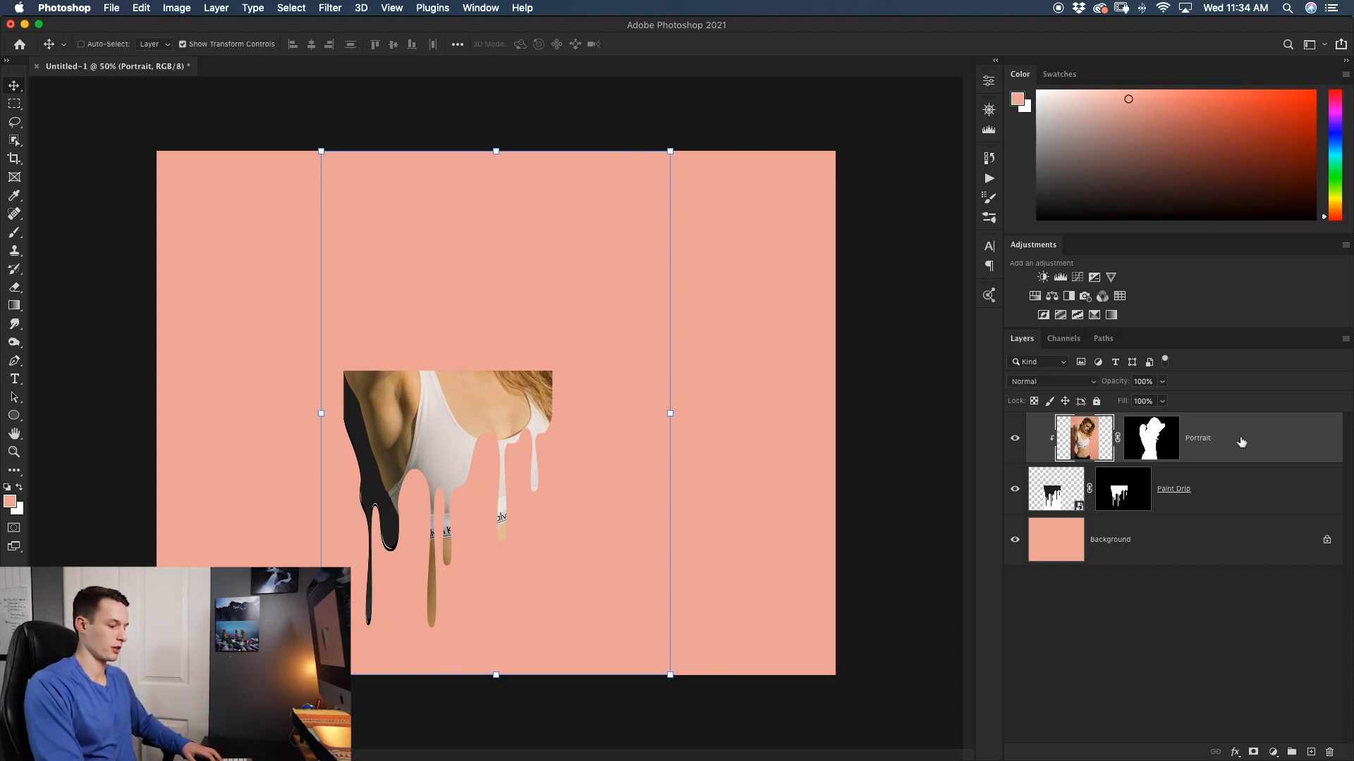
Step: Duplicate the portrait with Cmd+J and paint its mask away below the chest
{"action": "key", "text": "cmd+j"}
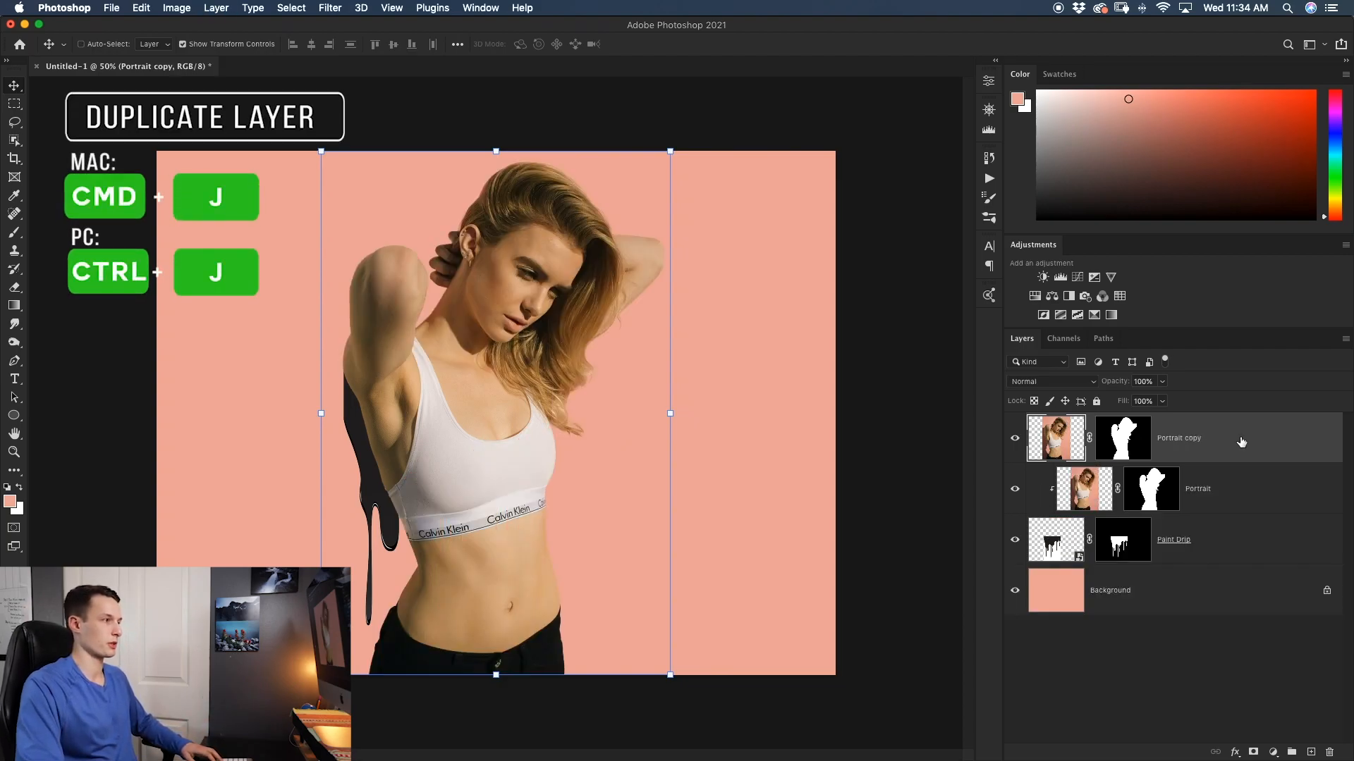
{"action": "left_click", "coordinate": [1122, 437]}
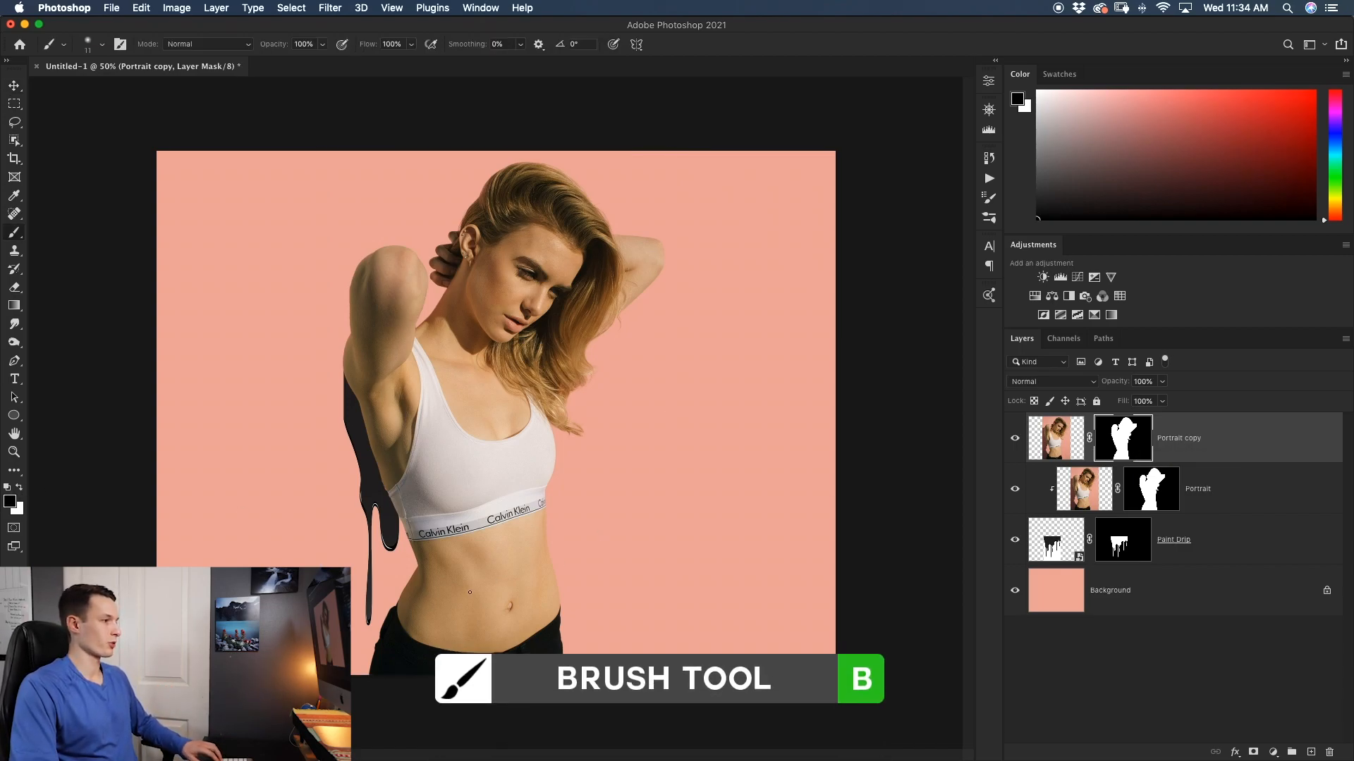
{"action": "left_click_drag", "start_coordinate": [469, 592], "coordinate": [585, 613]}
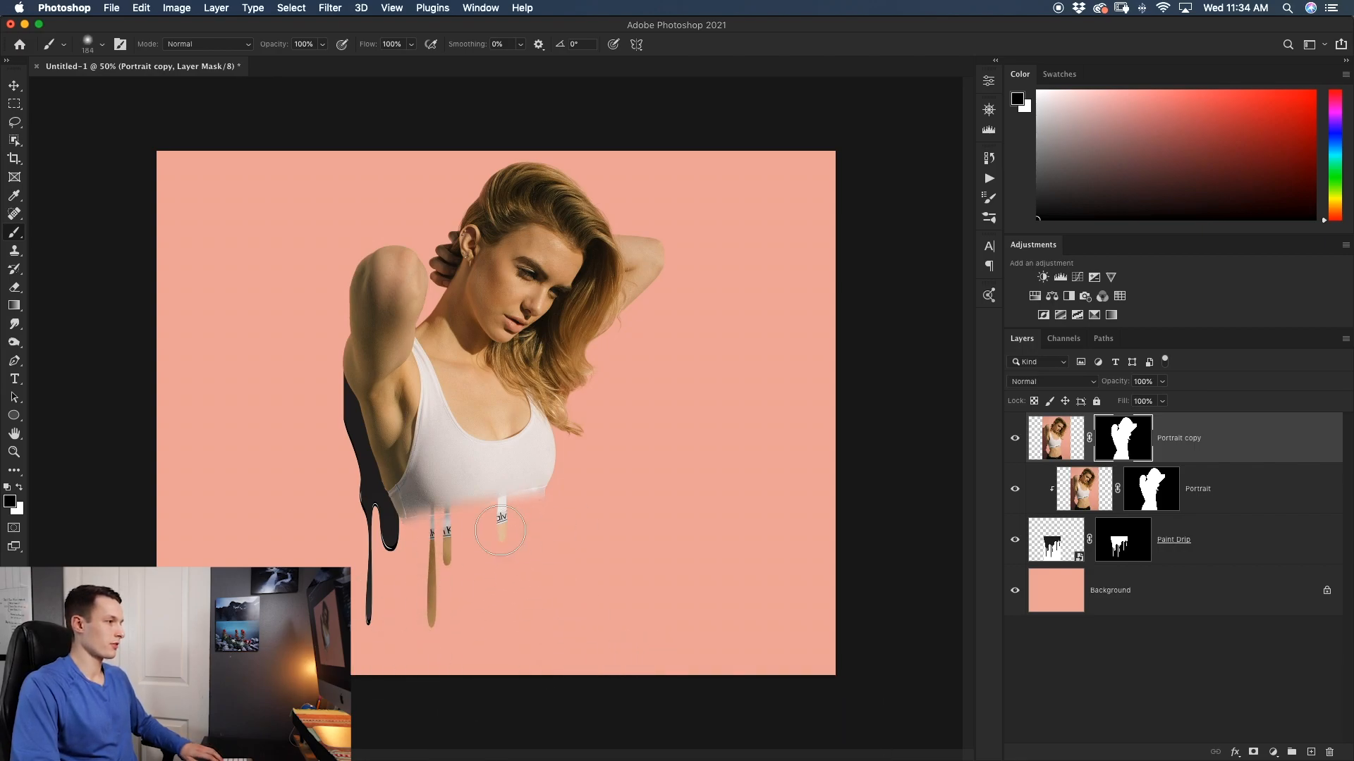
{"action": "left_click_drag", "start_coordinate": [501, 531], "coordinate": [453, 483]}
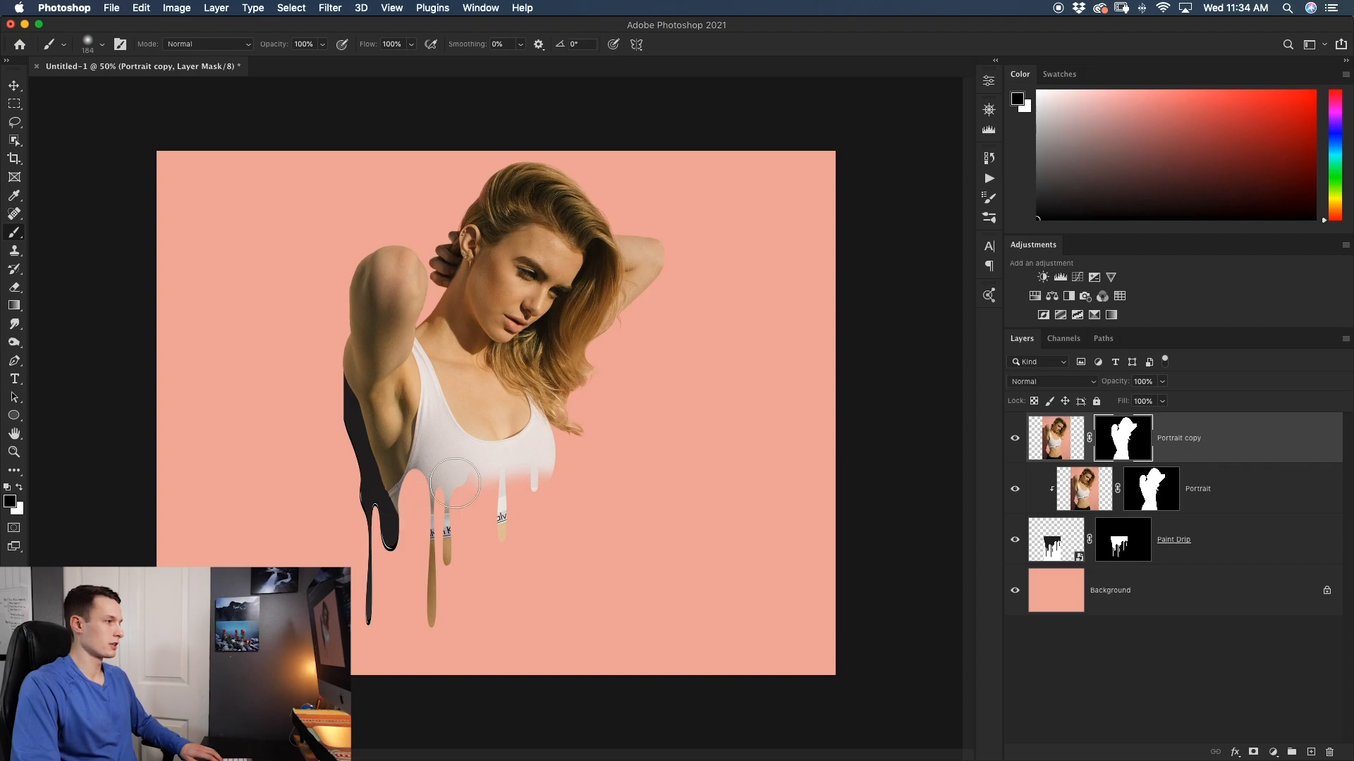
{"action": "left_click_drag", "start_coordinate": [458, 482], "coordinate": [530, 458]}
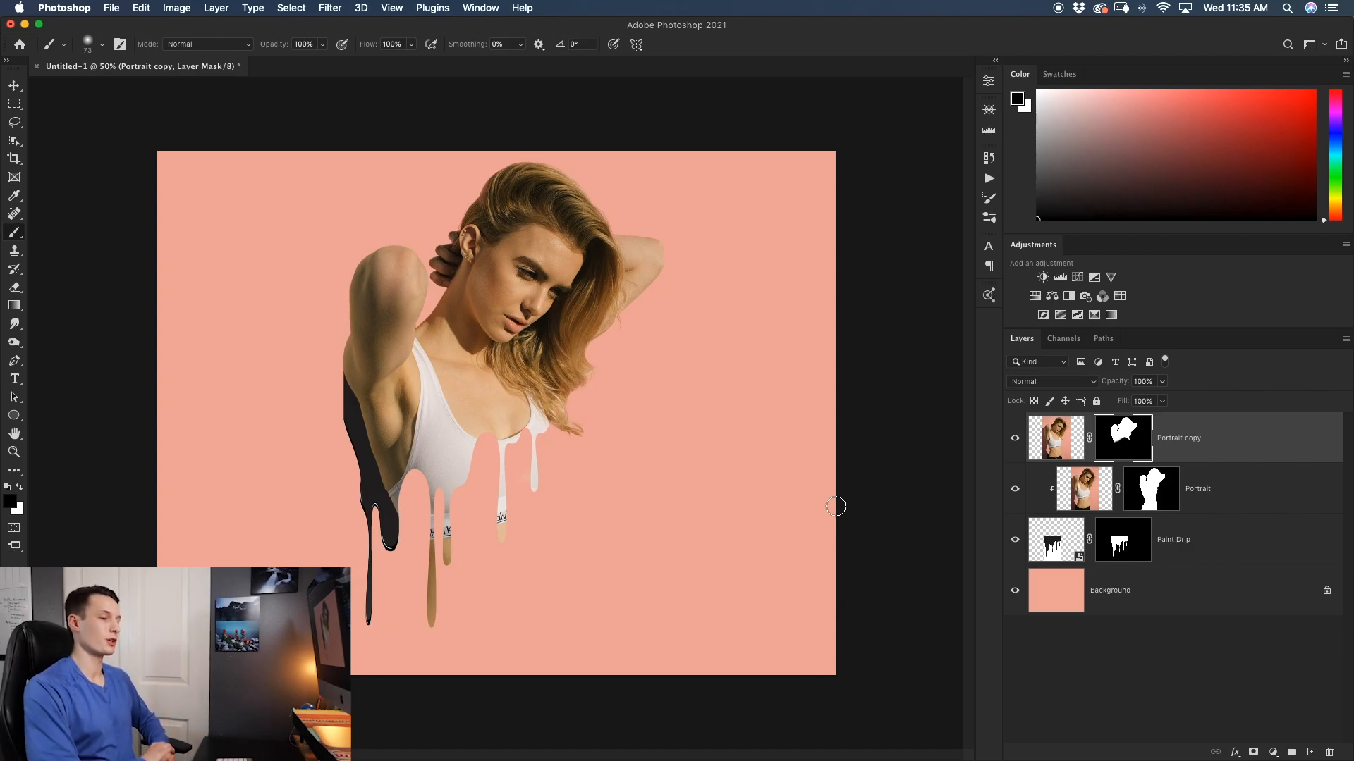
{"action": "mouse_move", "coordinate": [825, 506]}
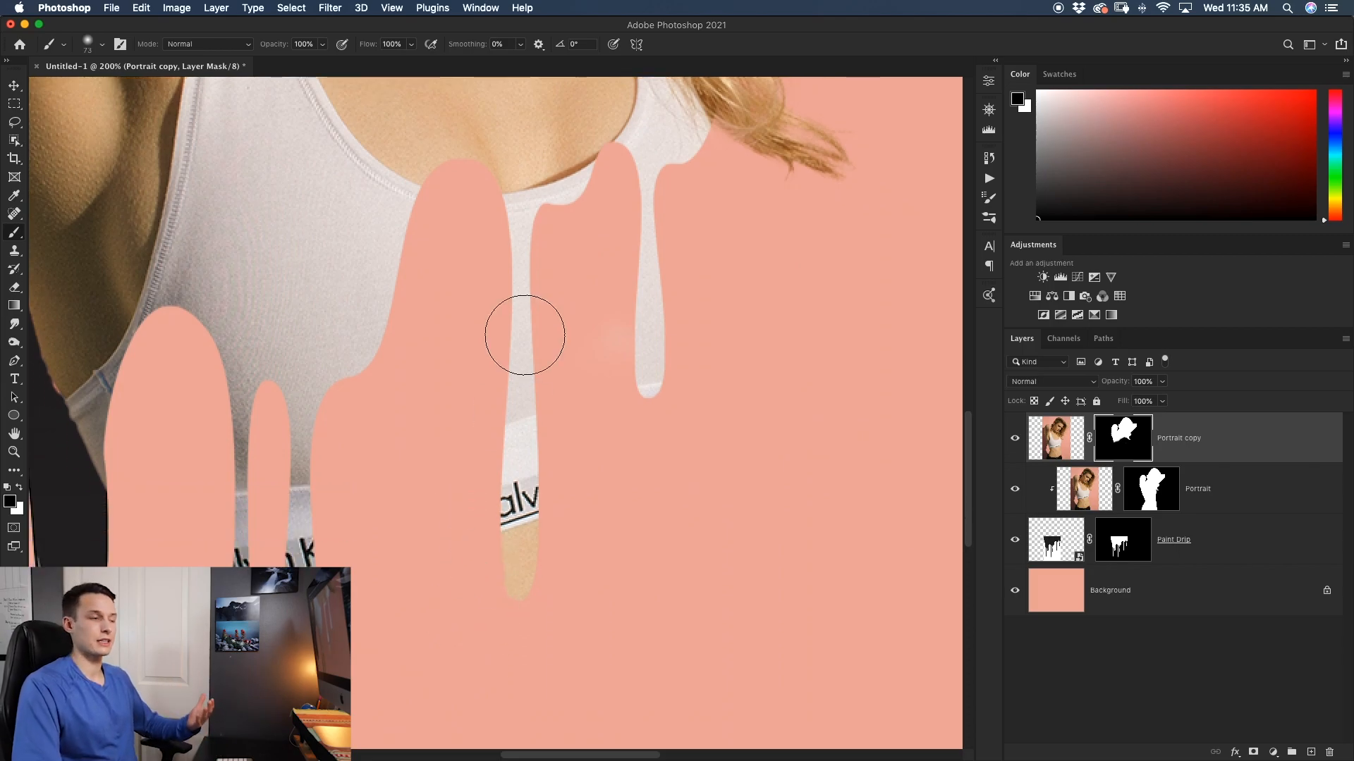
Step: Brush over the mask edge along a drip where the shirt meets the paint
{"action": "left_click_drag", "start_coordinate": [524, 335], "coordinate": [514, 559]}
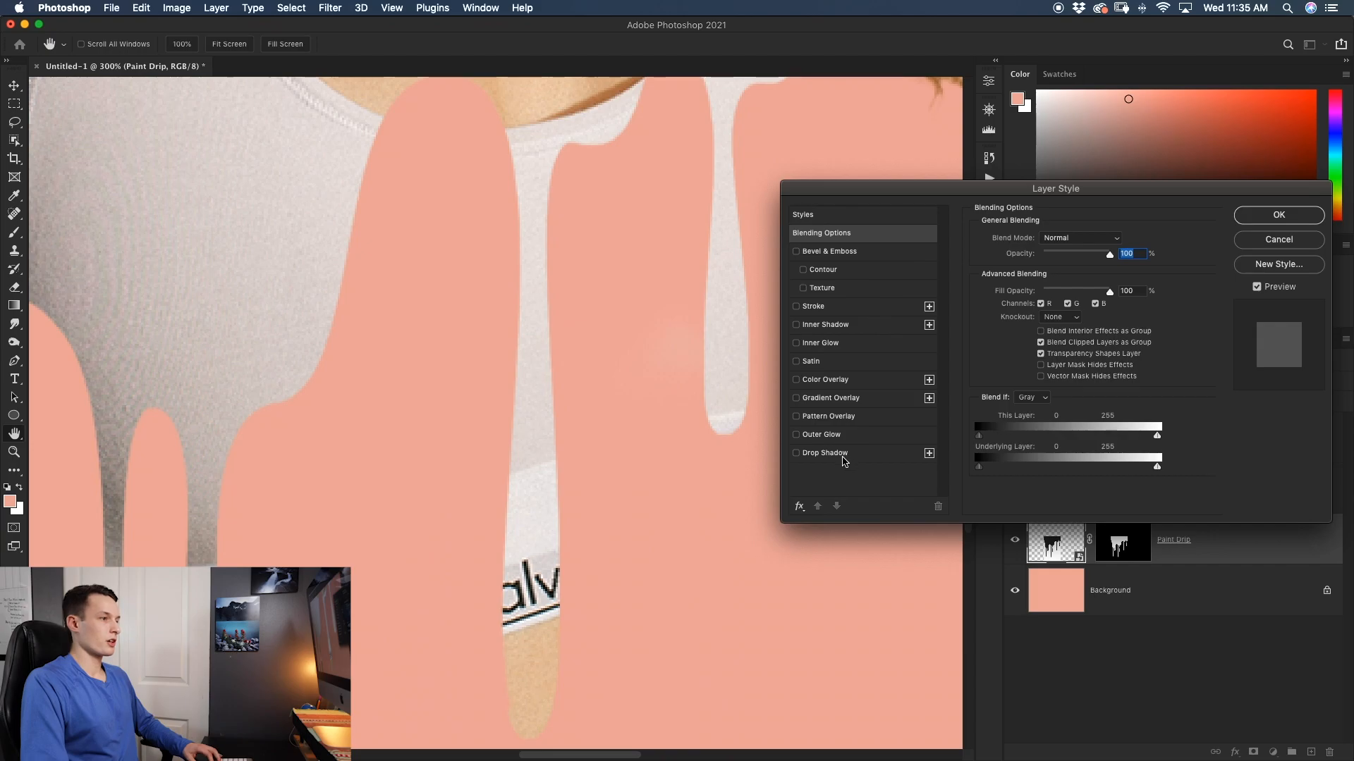
Step: Enable Drop Shadow on the drips and settle its distance at 4 px
{"action": "left_click", "coordinate": [796, 453]}
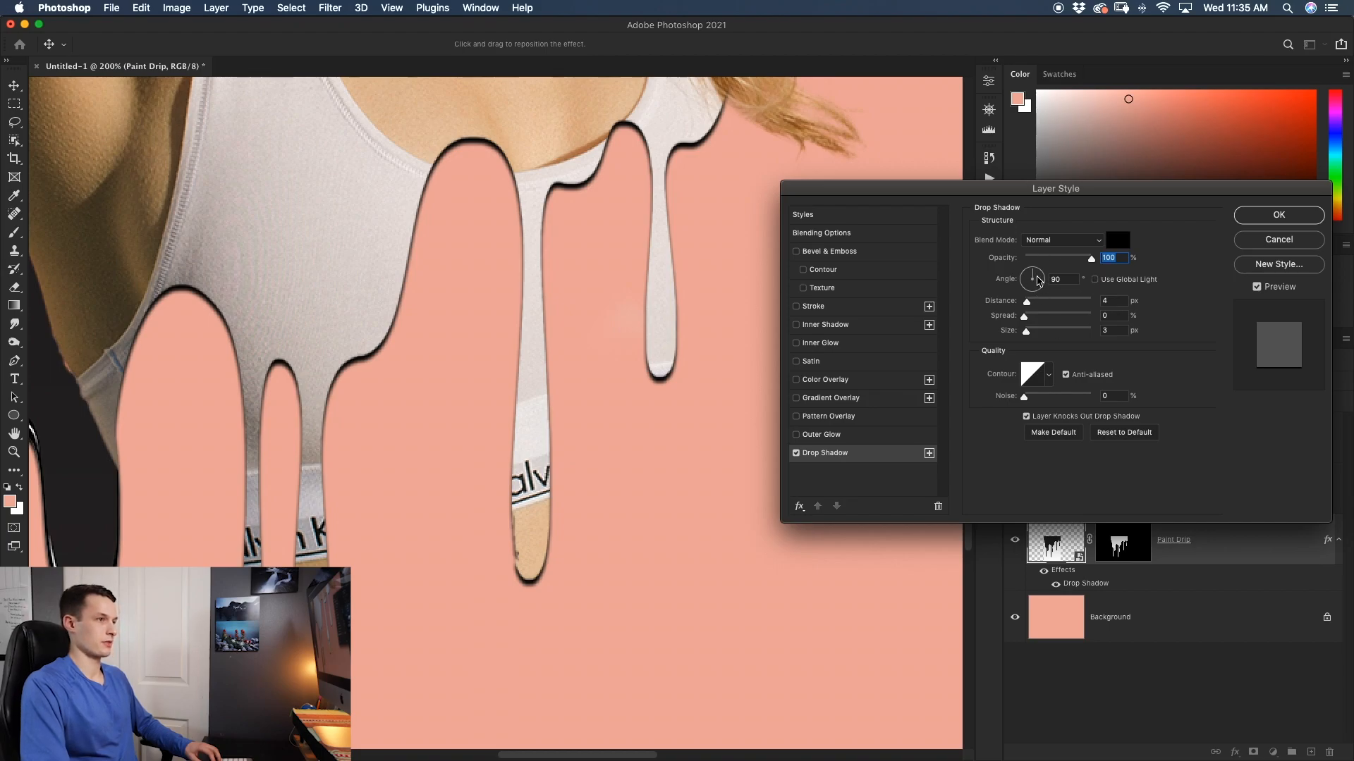
{"action": "mouse_move", "coordinate": [477, 160]}
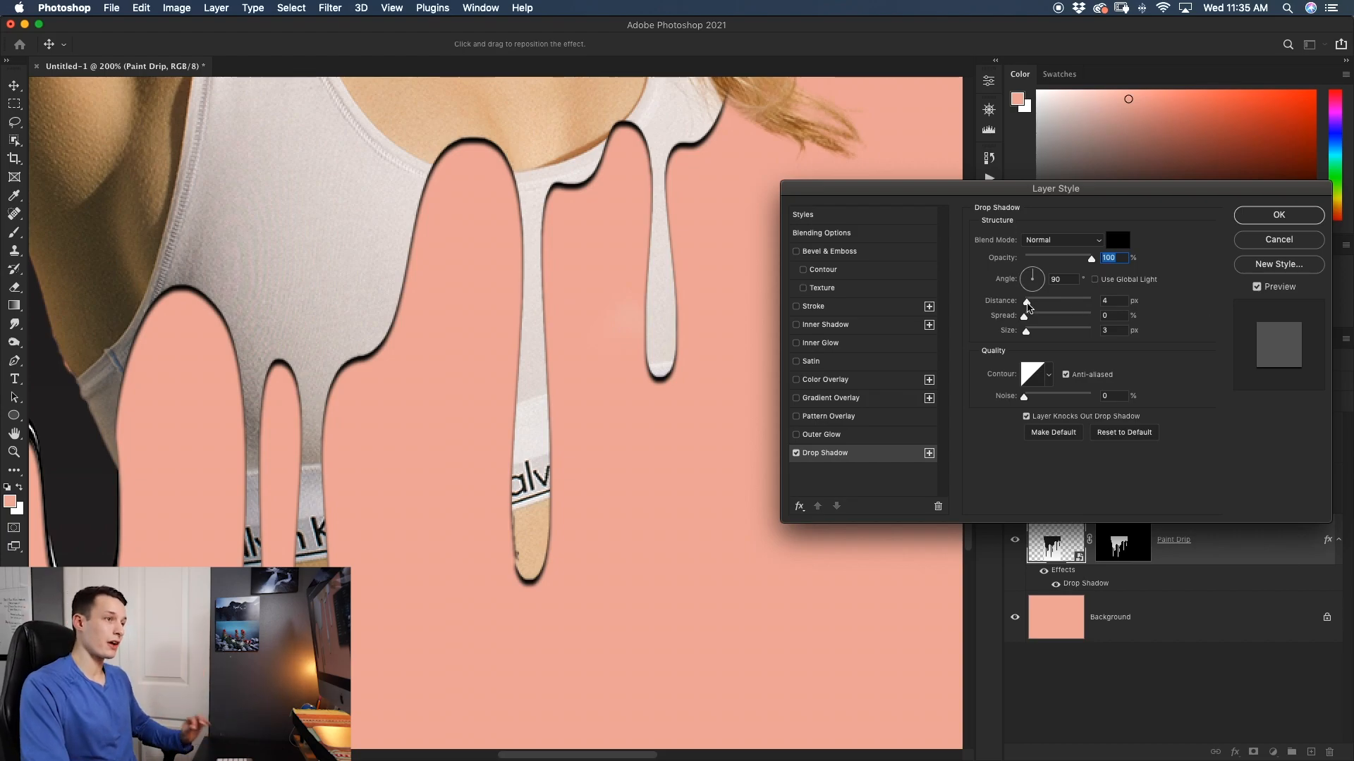
{"action": "left_click_drag", "start_coordinate": [1028, 300], "coordinate": [1025, 300]}
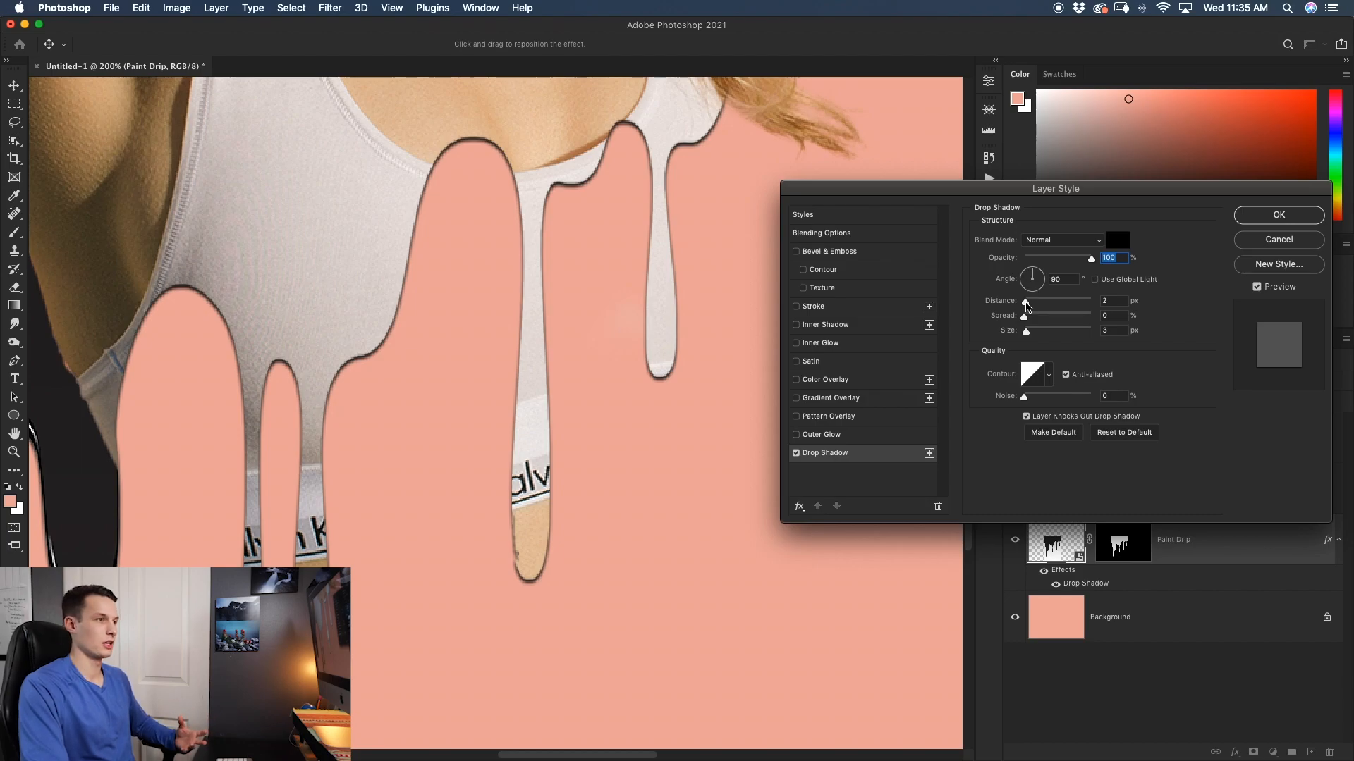
{"action": "left_click_drag", "start_coordinate": [1024, 300], "coordinate": [1029, 300]}
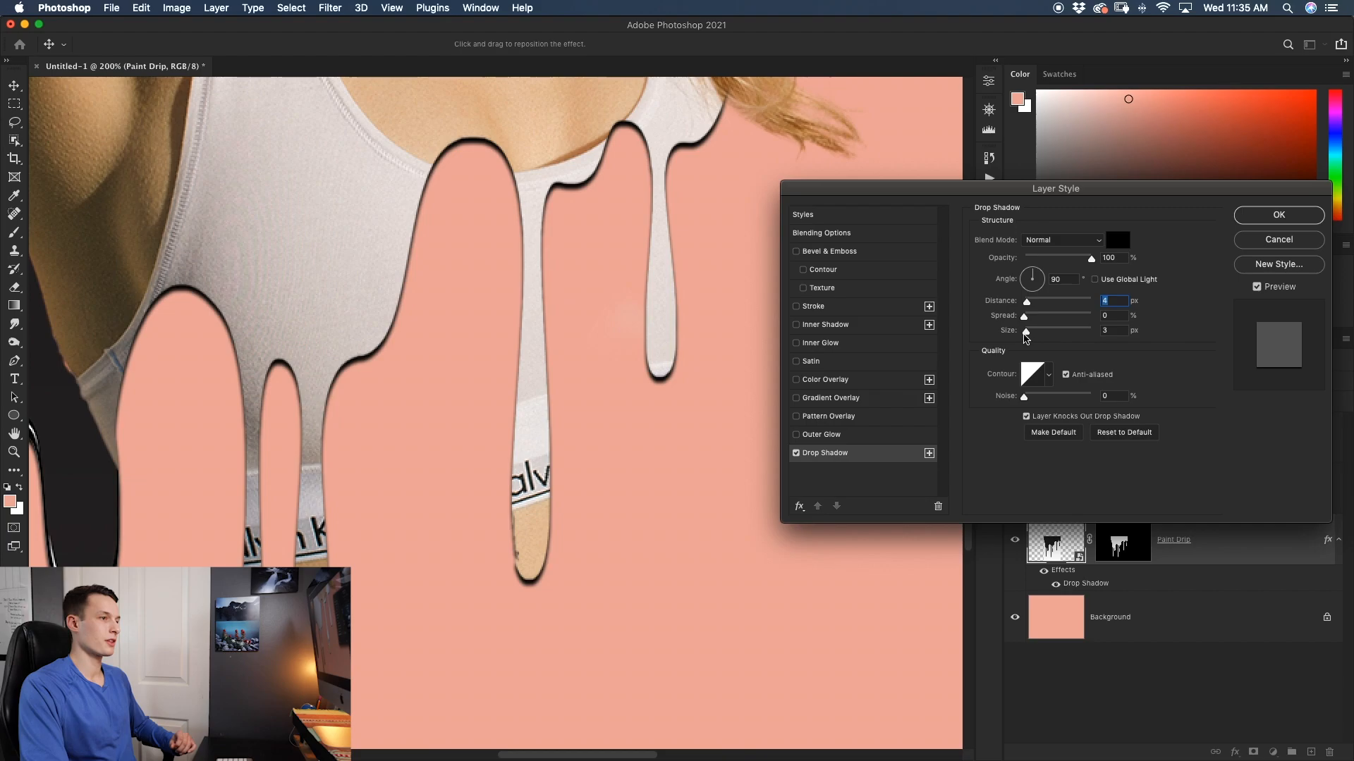
{"action": "mouse_move", "coordinate": [836, 324]}
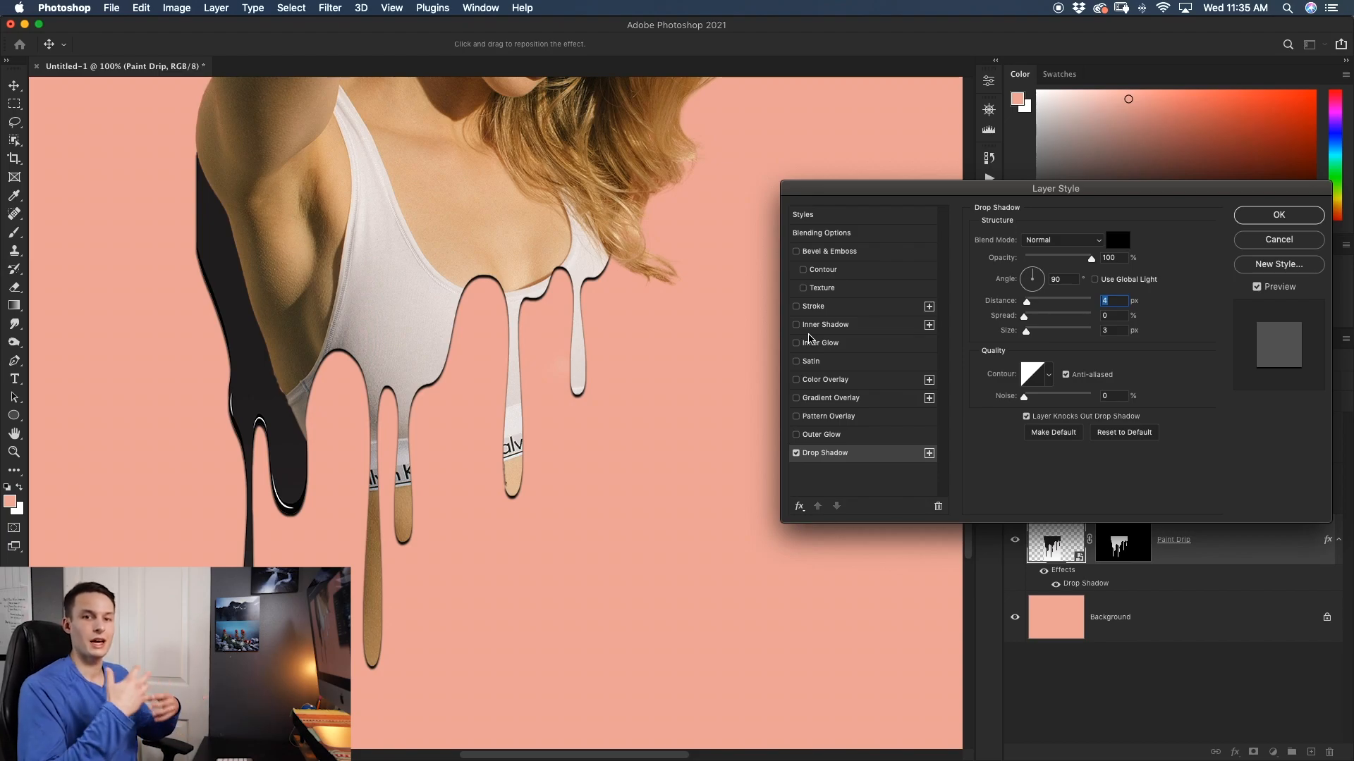
{"action": "mouse_move", "coordinate": [724, 385]}
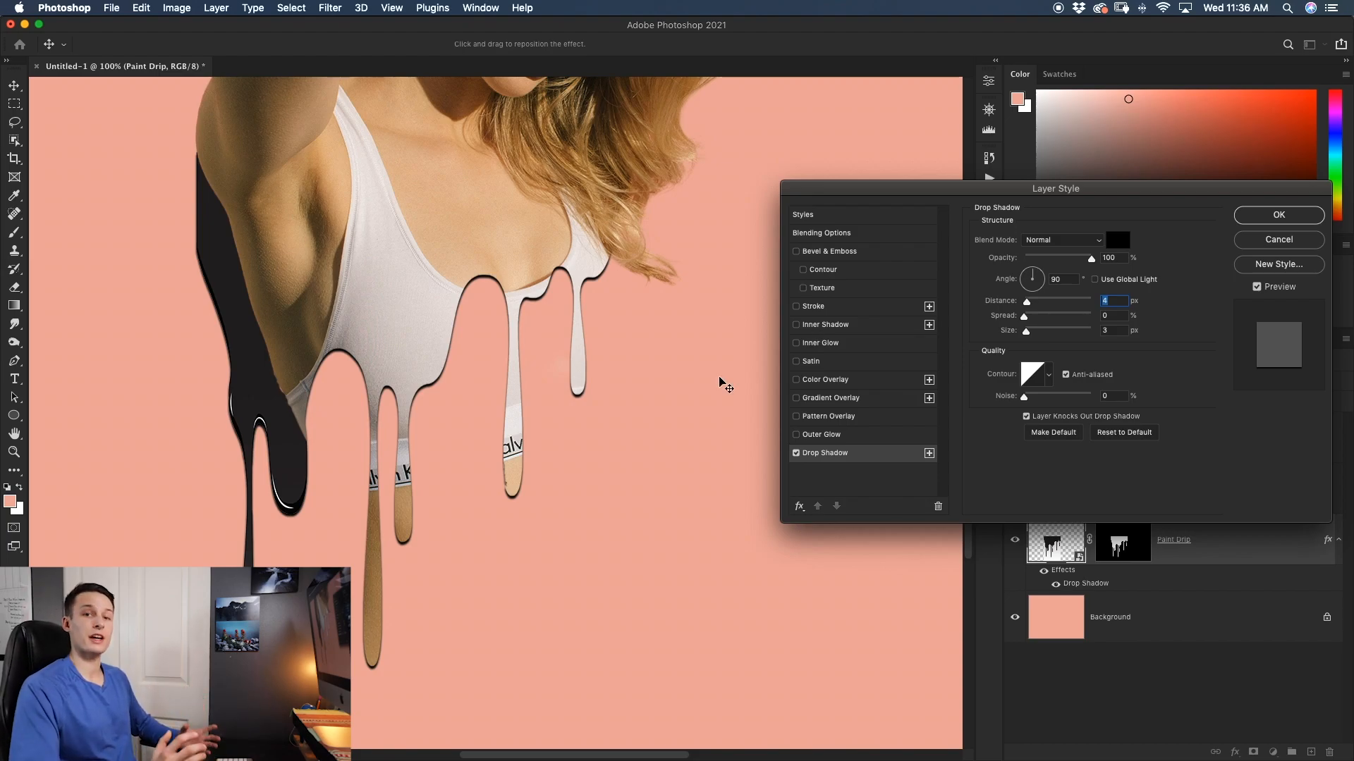
Step: Add an Inner Glow at 44% opacity and apply it with the drop shadow
{"action": "left_click", "coordinate": [795, 342]}
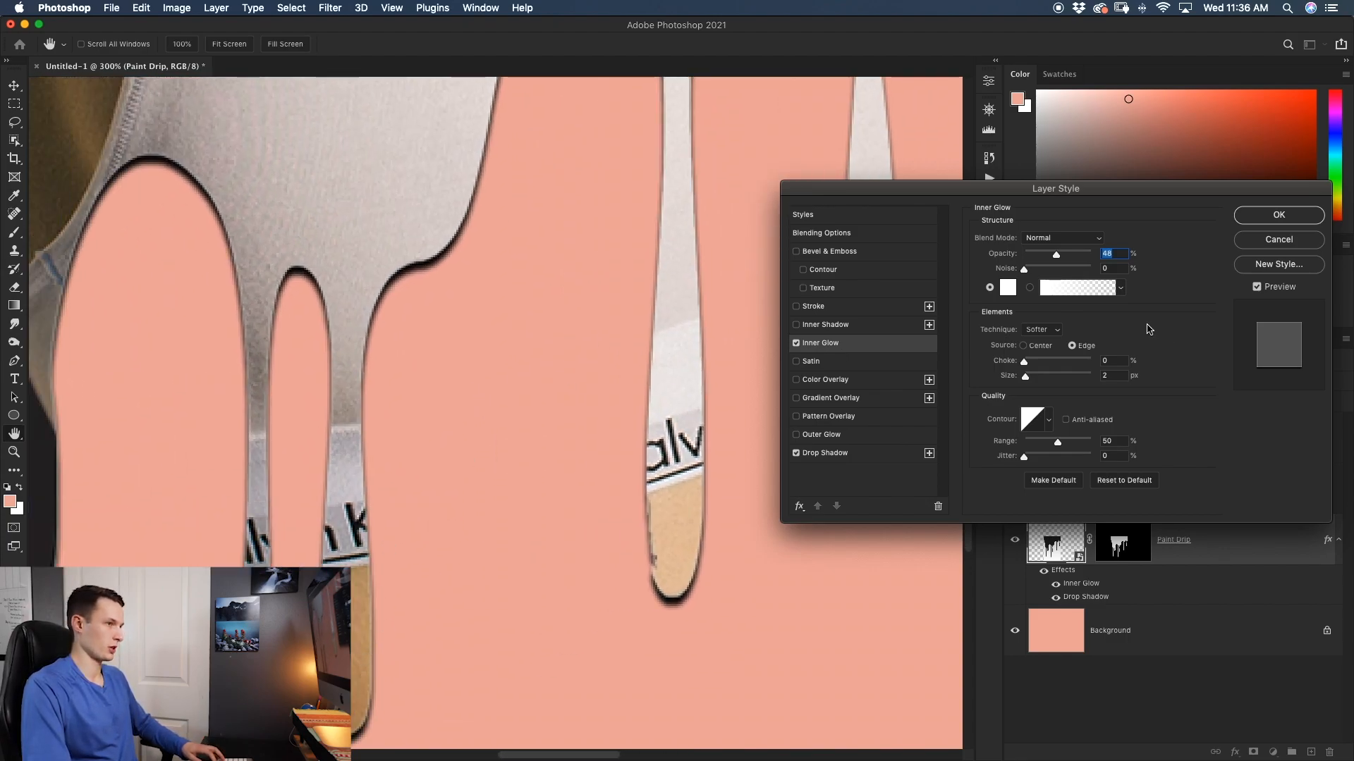
{"action": "left_click", "coordinate": [1007, 288]}
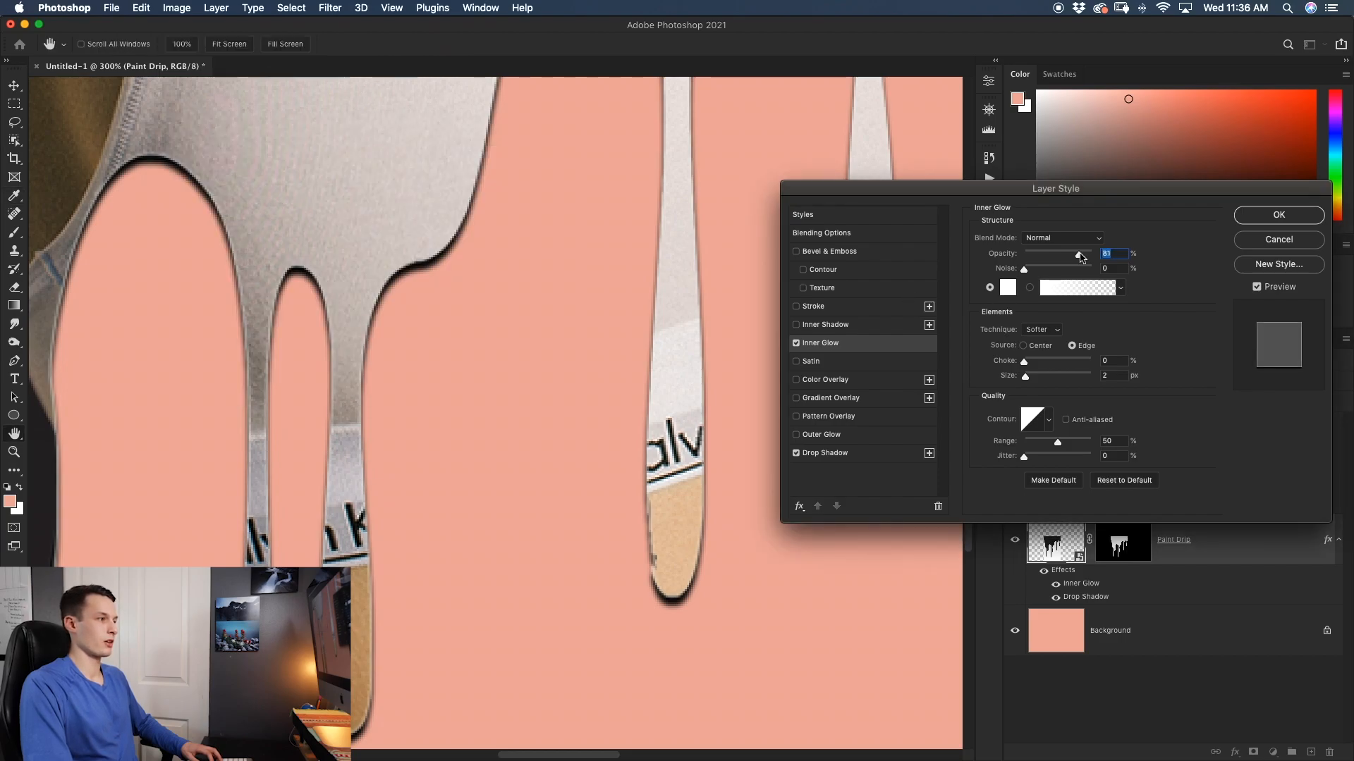
{"action": "left_click_drag", "start_coordinate": [1078, 257], "coordinate": [1054, 256]}
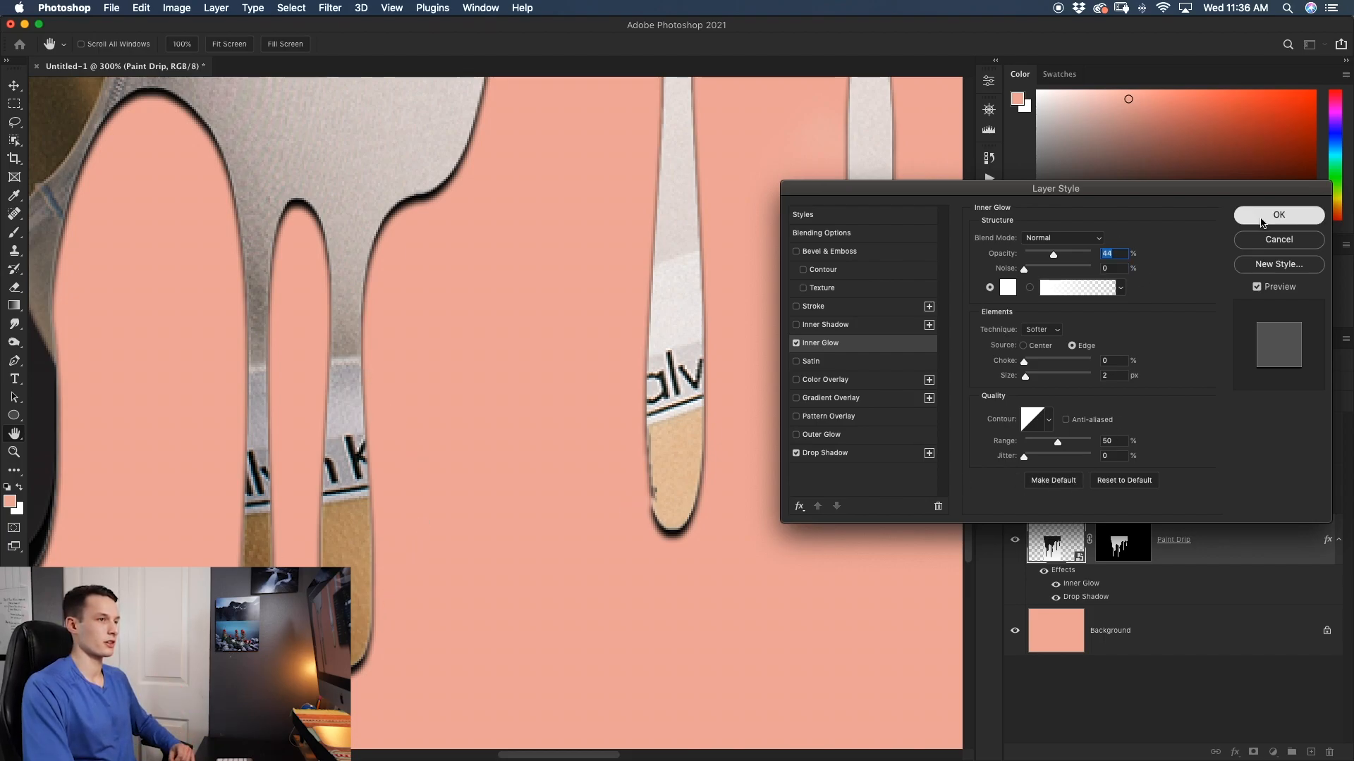
{"action": "left_click", "coordinate": [1278, 215]}
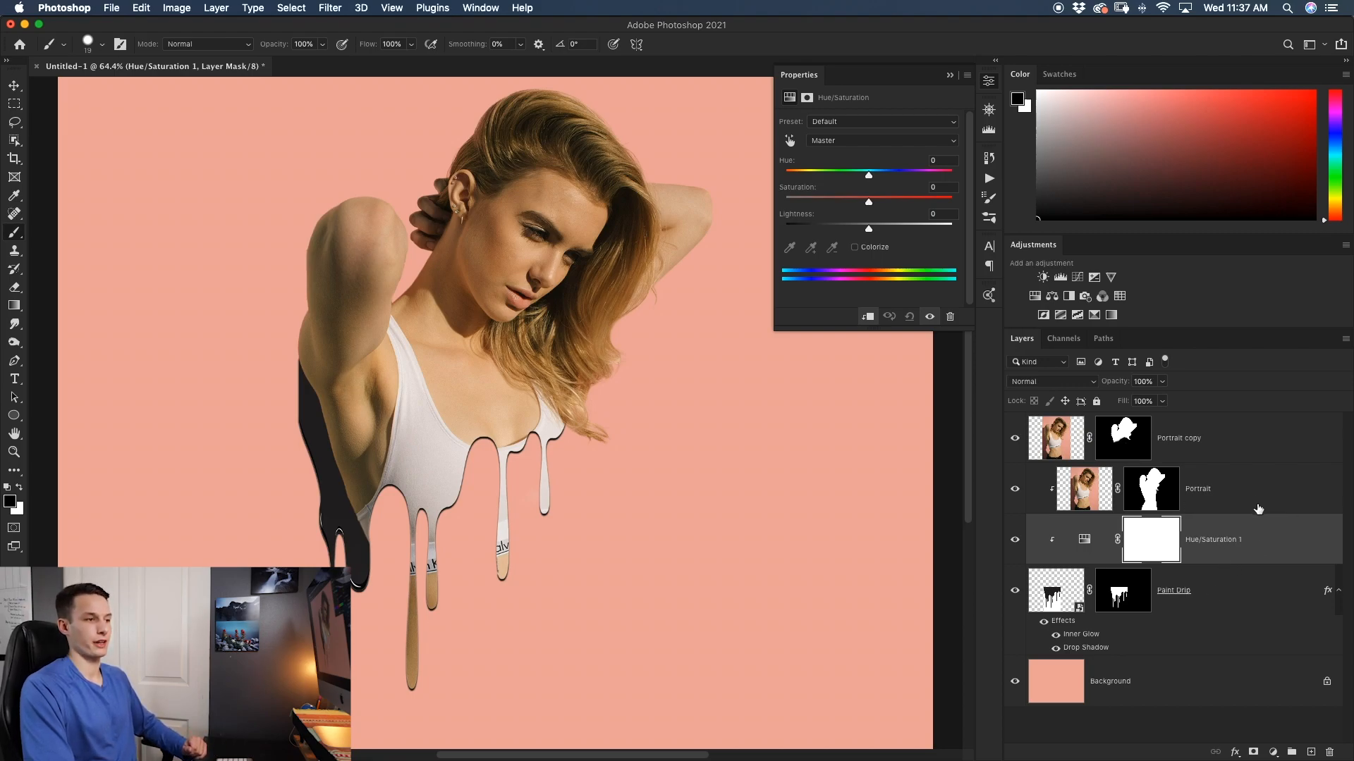
{"action": "mouse_move", "coordinate": [859, 254]}
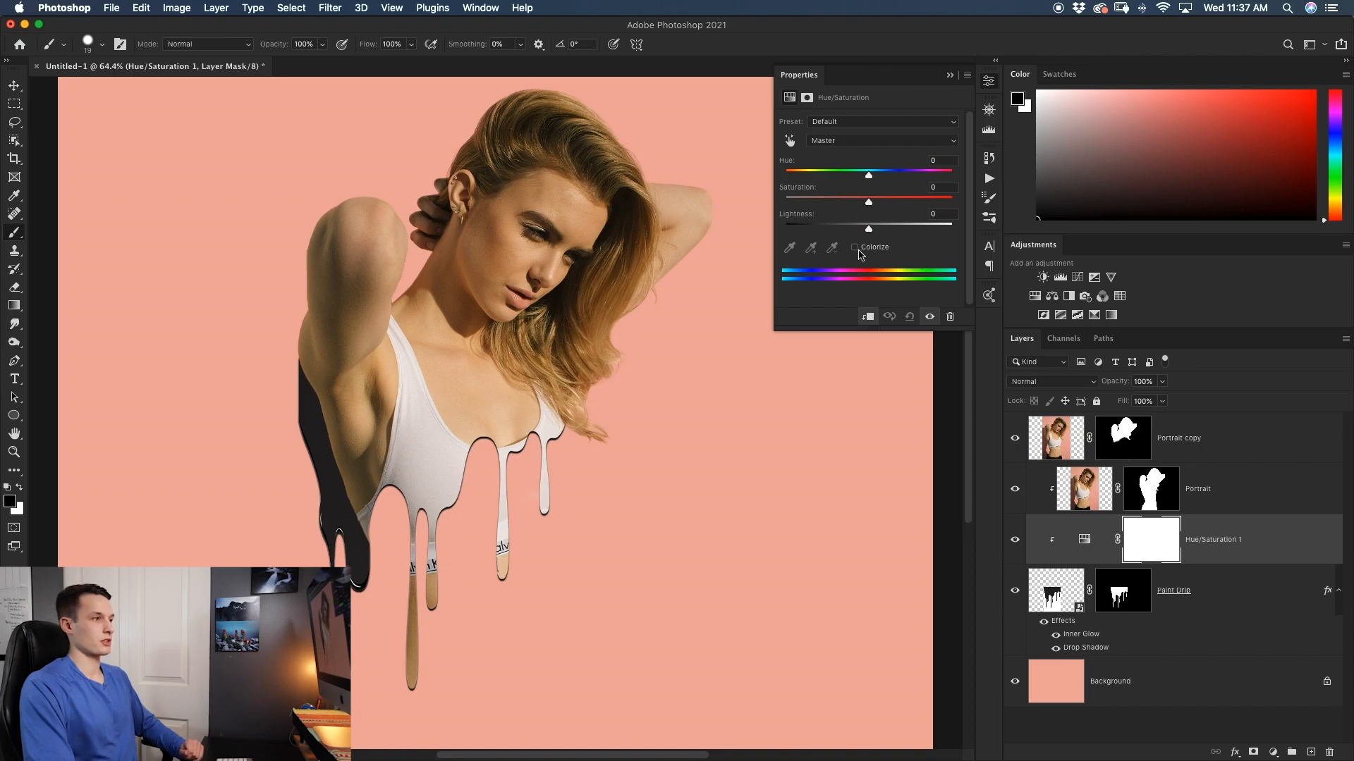
Step: Colorize the Hue/Saturation layer to Hue 296, Saturation 84, Lightness +34, and close Properties
{"action": "left_click", "coordinate": [855, 247]}
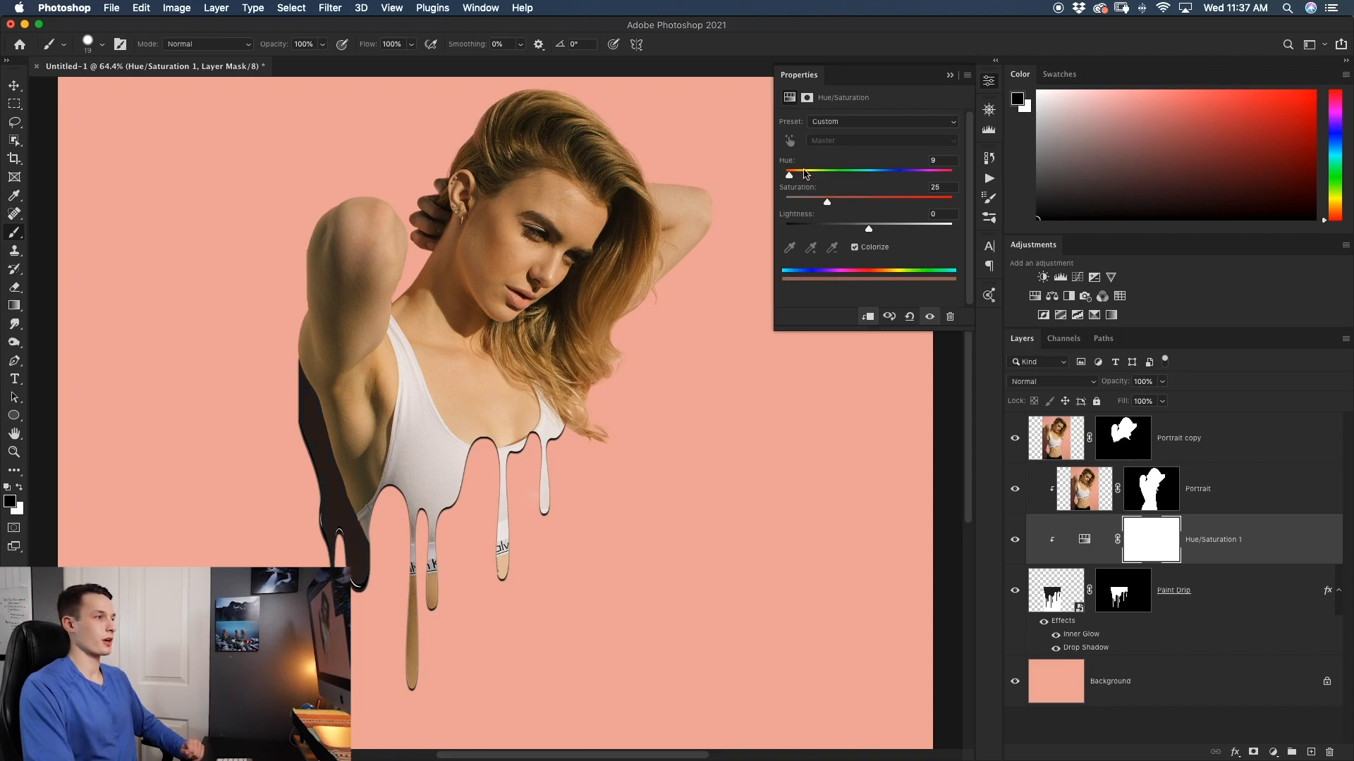
{"action": "left_click_drag", "start_coordinate": [826, 201], "coordinate": [885, 201]}
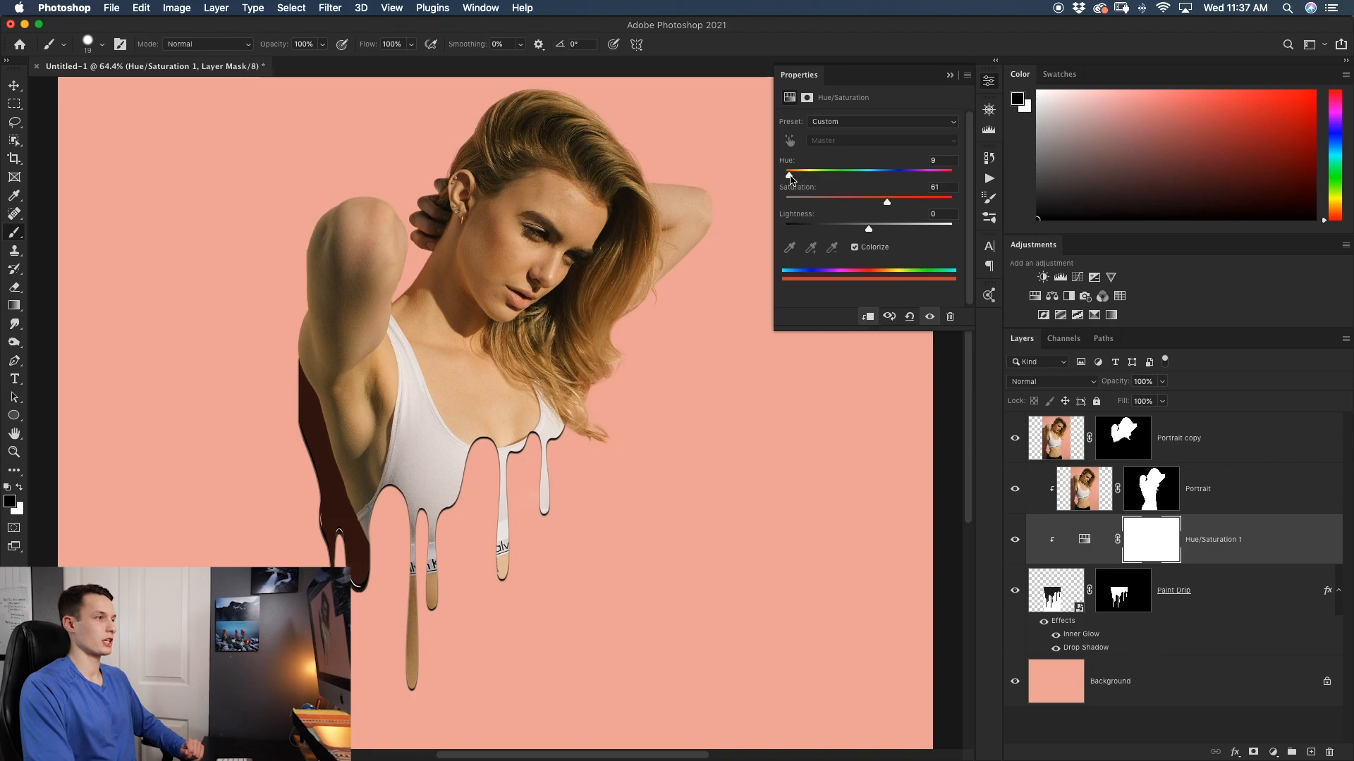
{"action": "left_click_drag", "start_coordinate": [788, 170], "coordinate": [860, 174]}
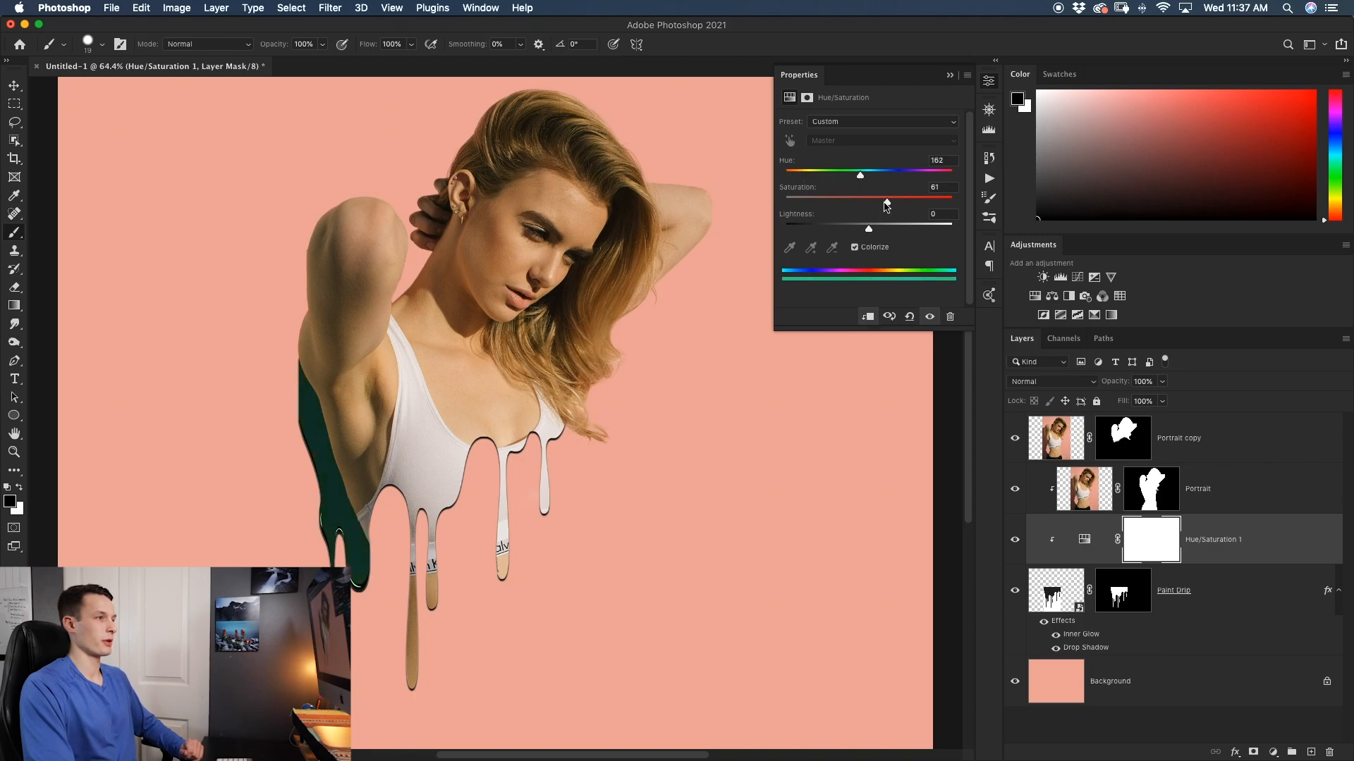
{"action": "left_click_drag", "start_coordinate": [860, 175], "coordinate": [899, 175]}
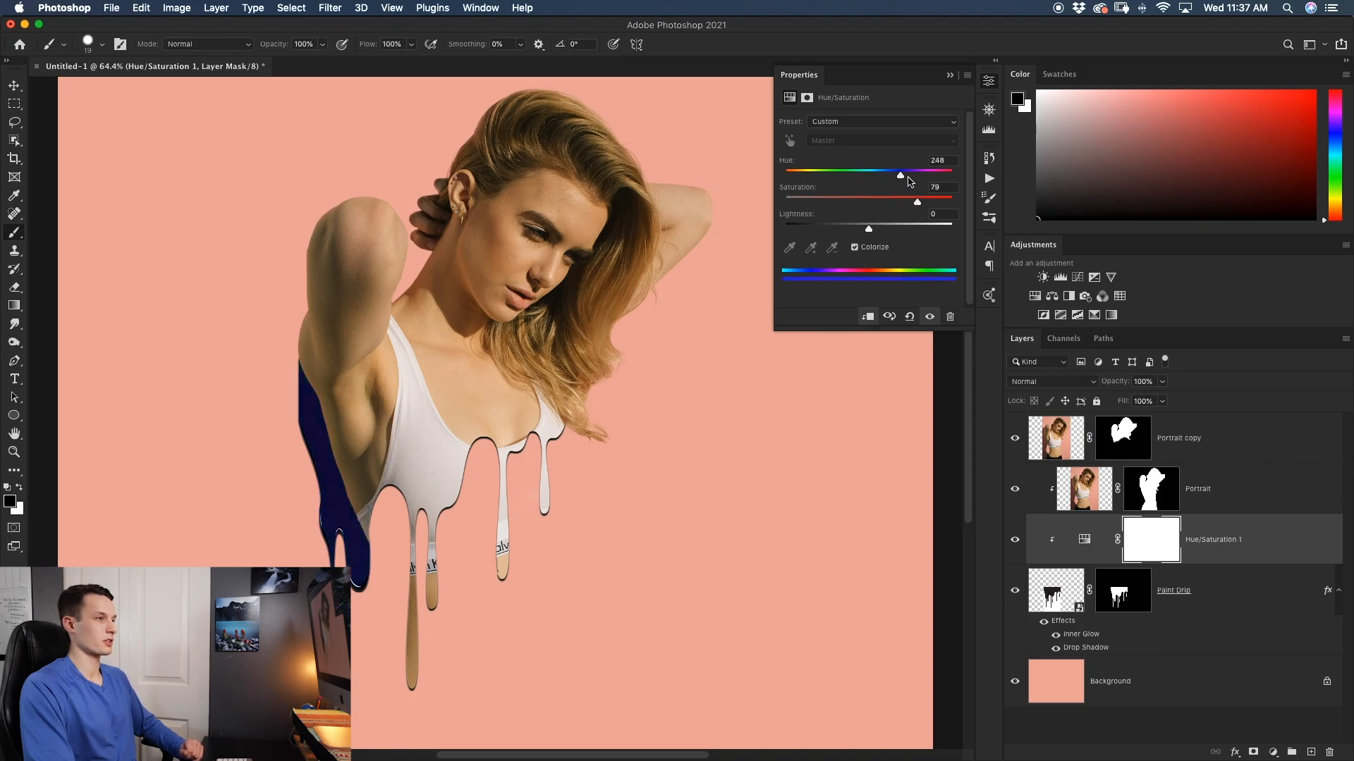
{"action": "left_click_drag", "start_coordinate": [900, 175], "coordinate": [922, 174]}
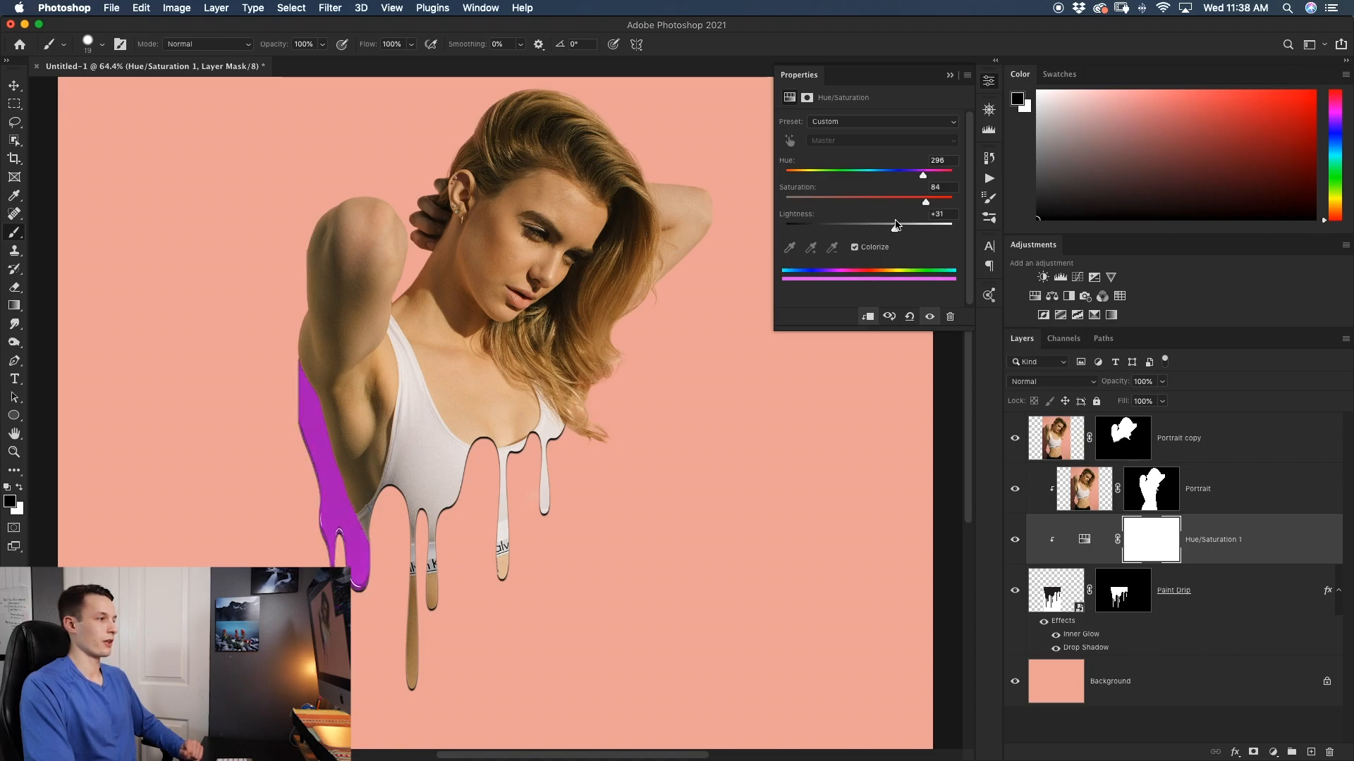
{"action": "left_click_drag", "start_coordinate": [926, 226], "coordinate": [932, 225]}
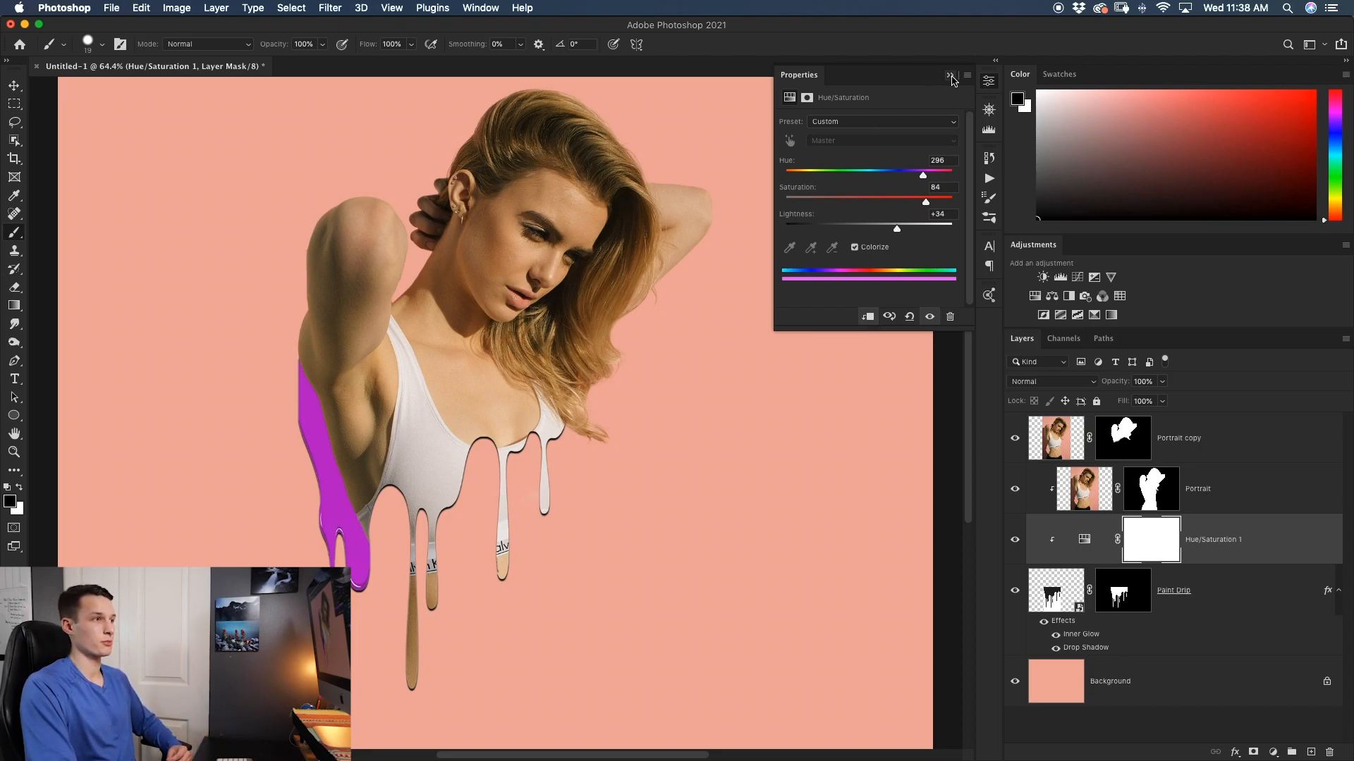
{"action": "left_click", "coordinate": [950, 75]}
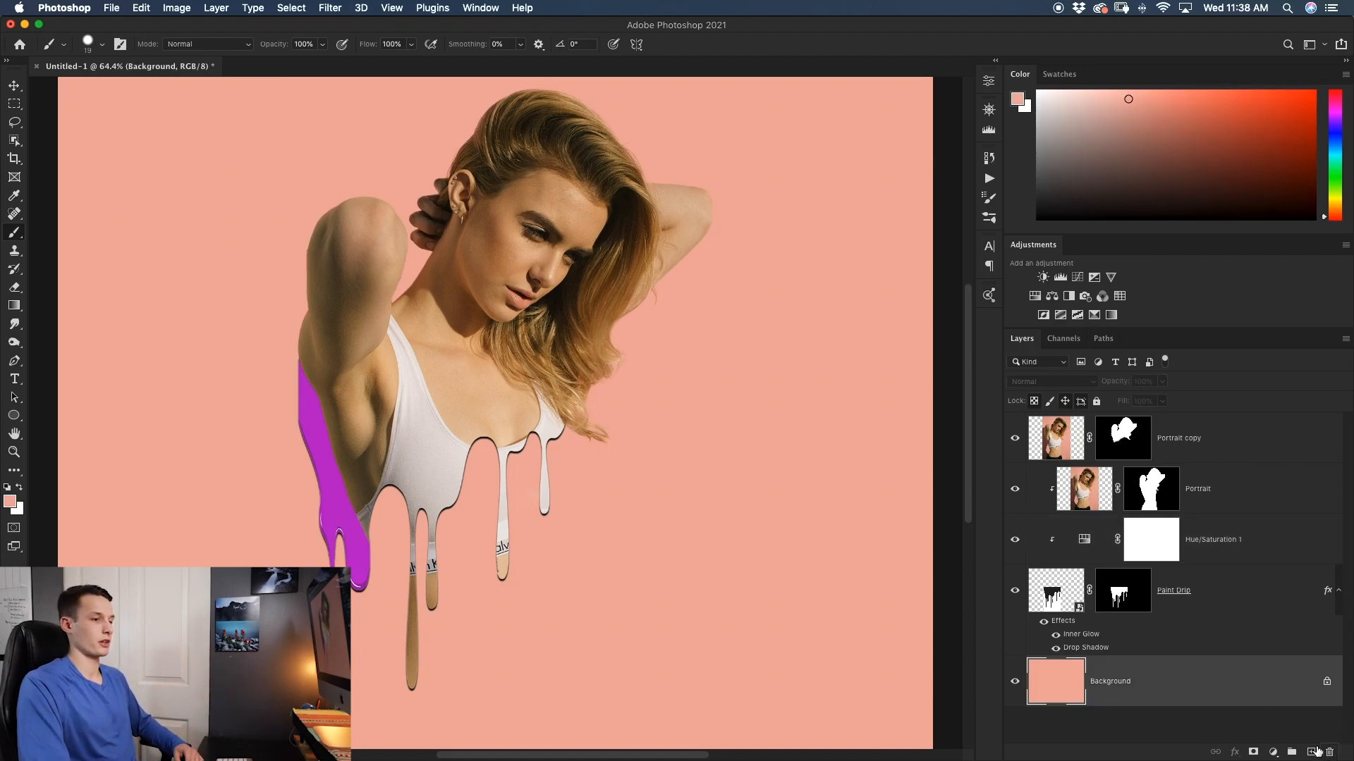
Step: Add a 'Splatter effect' layer above Background and bring up the spatter brush presets
{"action": "left_click", "coordinate": [1309, 752]}
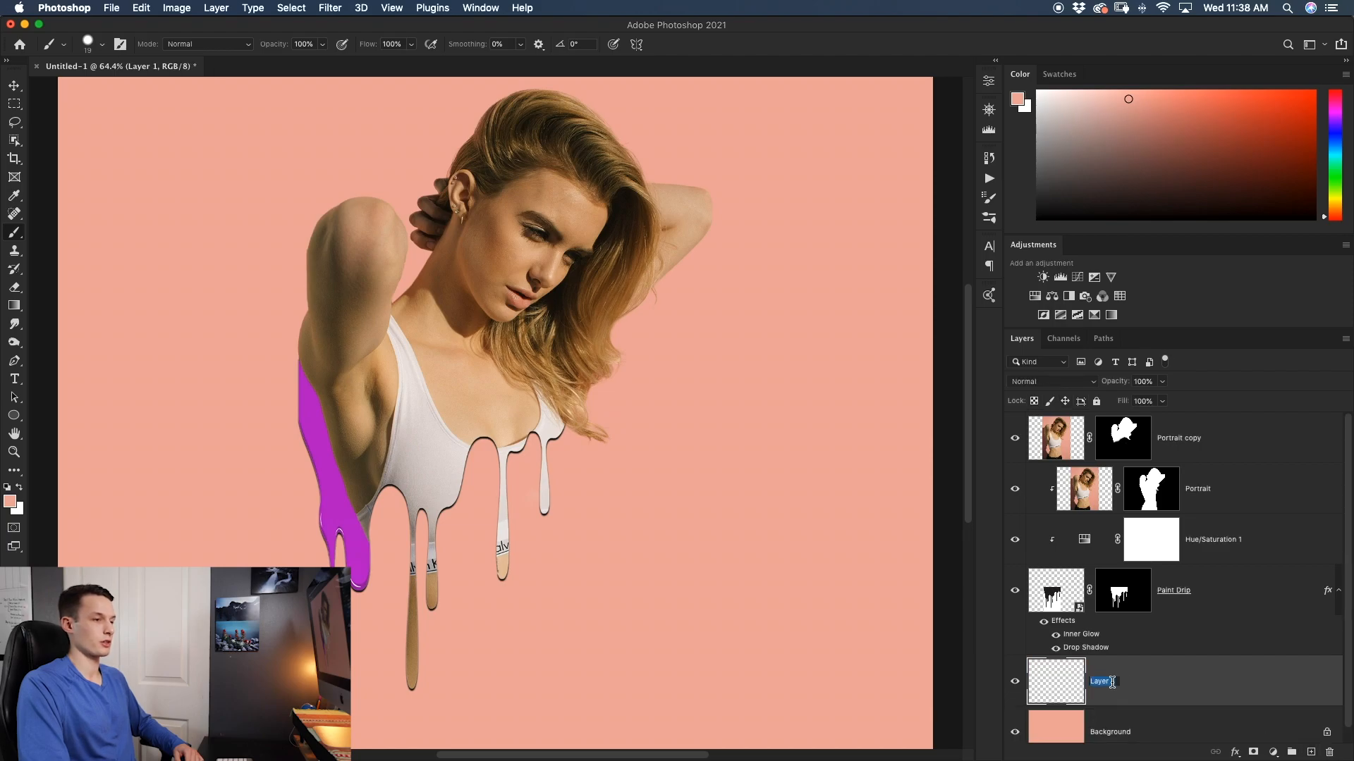
{"action": "type", "text": "Spla"}
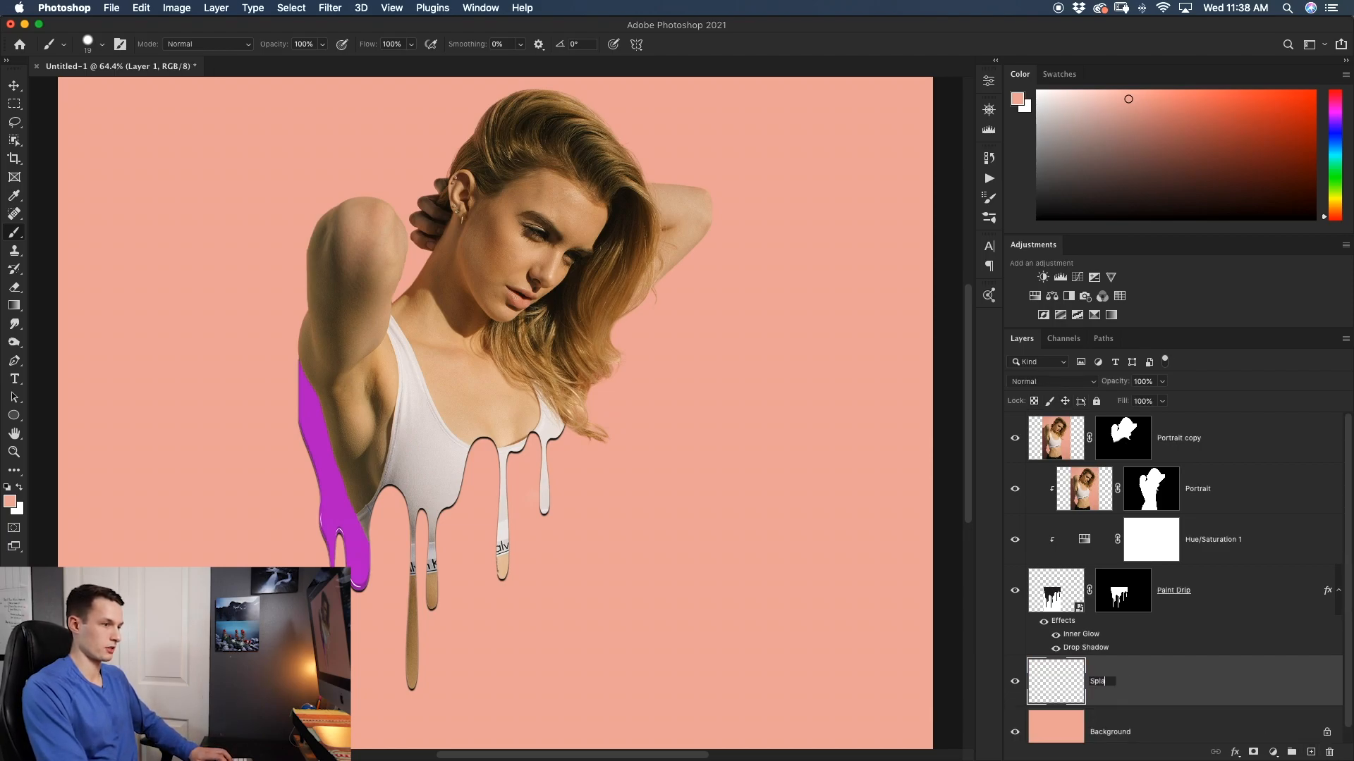
{"action": "left_click", "coordinate": [102, 45]}
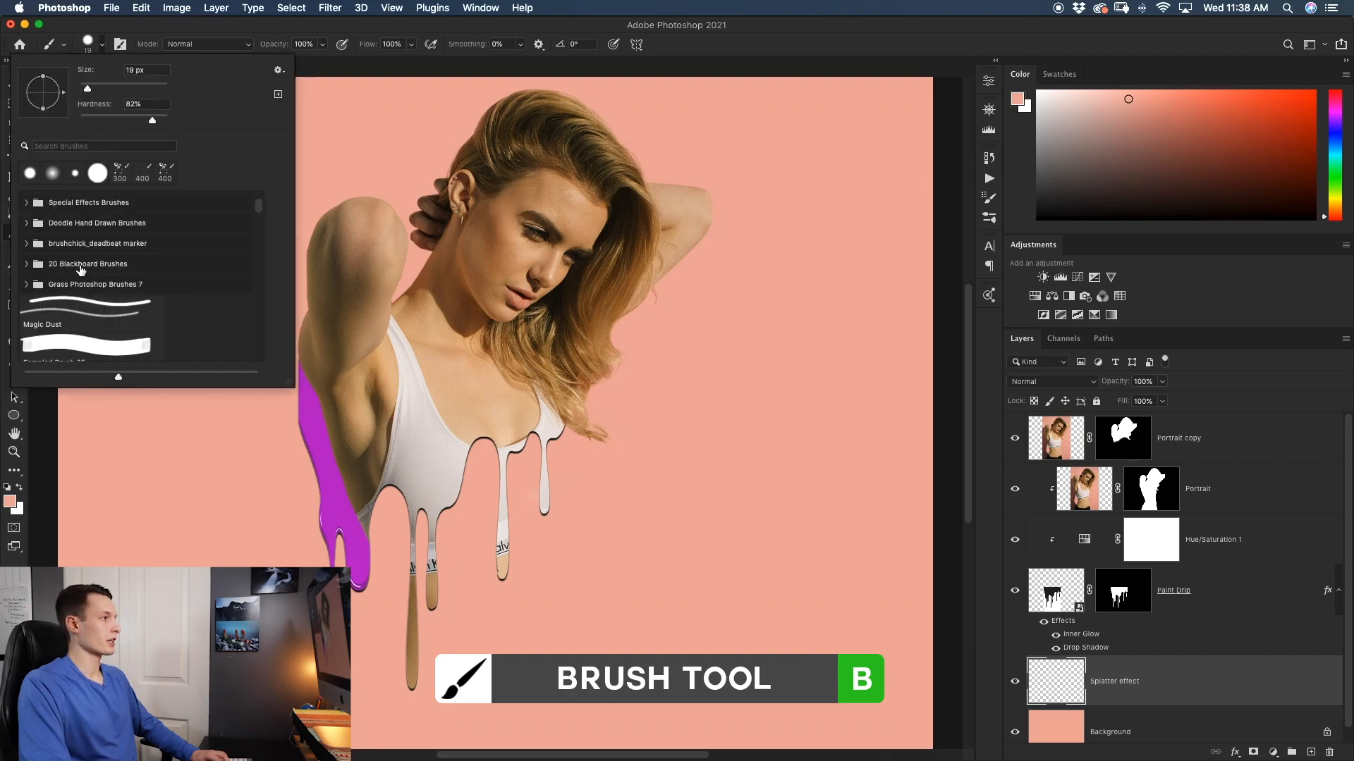
{"action": "scroll", "scroll_direction": "down", "scroll_amount": 3}
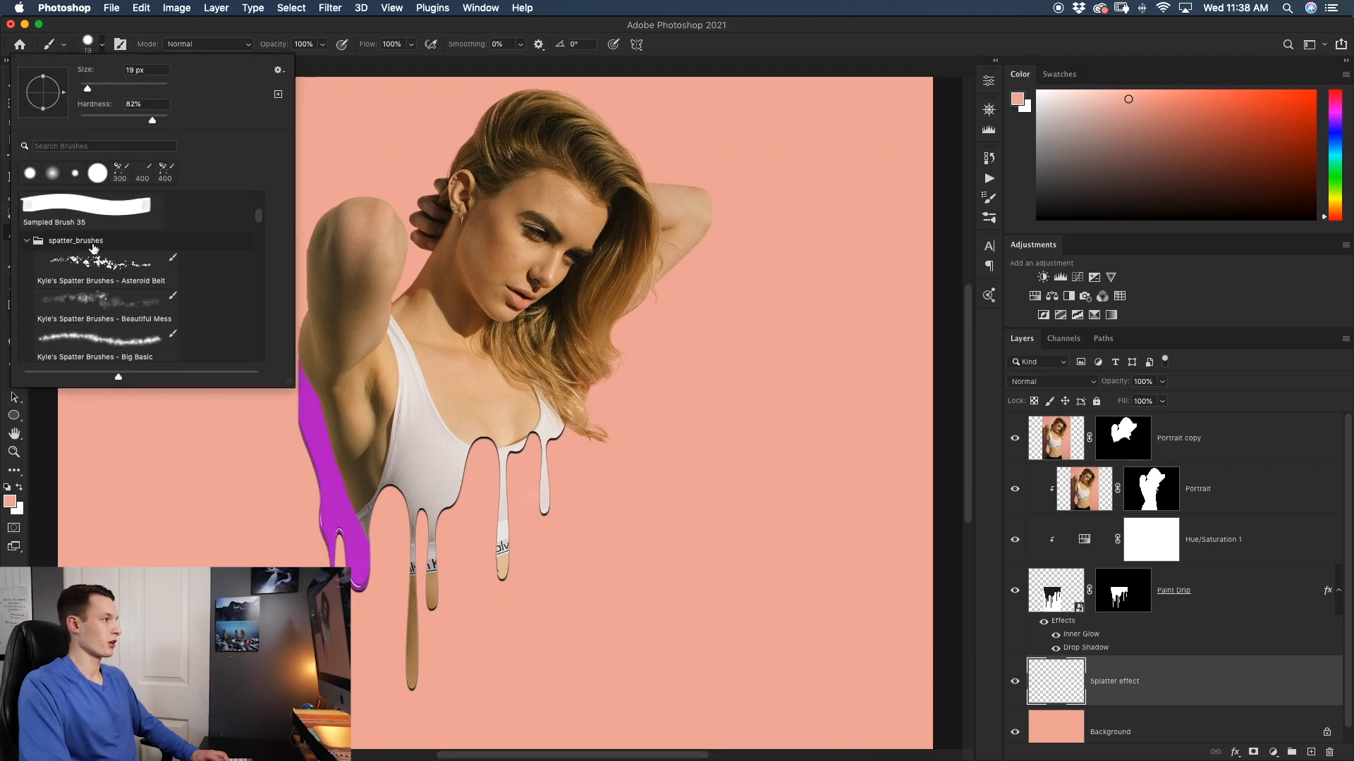
{"action": "mouse_move", "coordinate": [92, 248]}
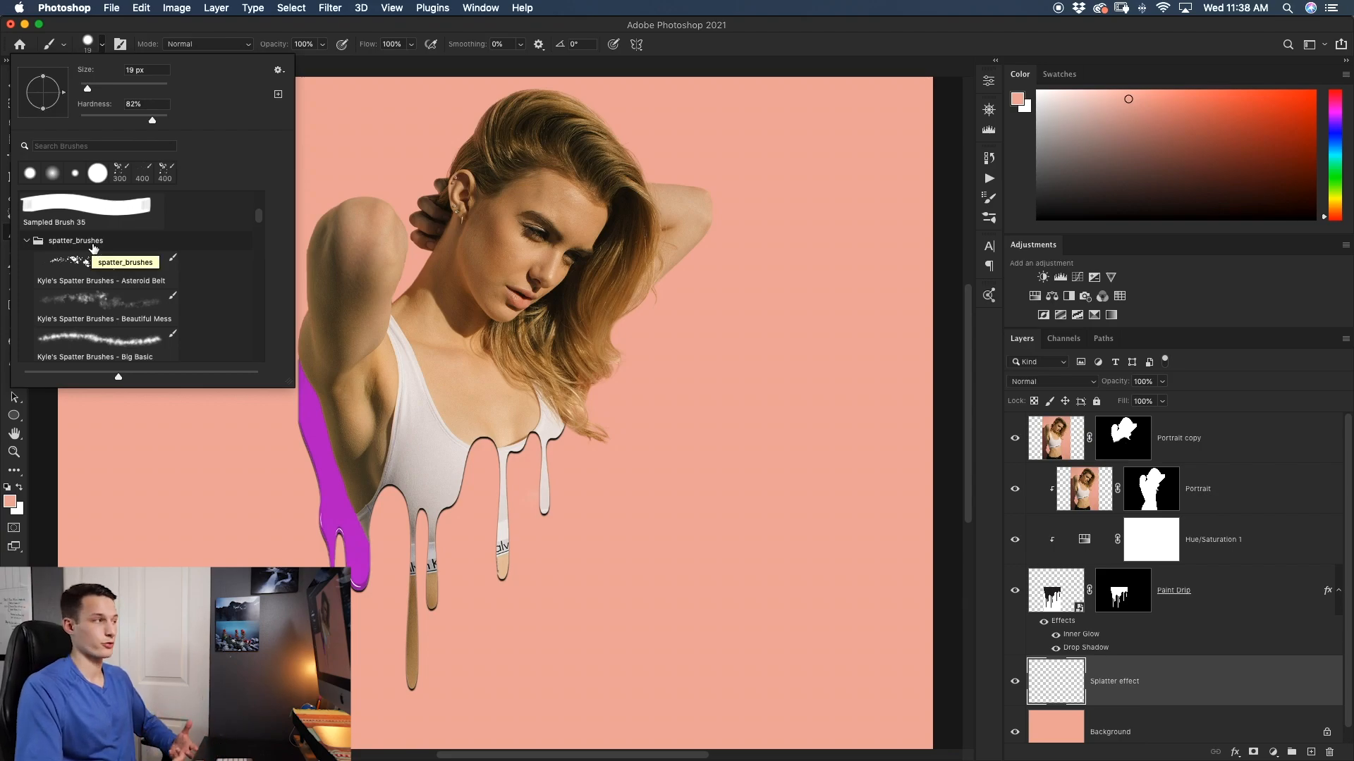
{"action": "mouse_move", "coordinate": [252, 174]}
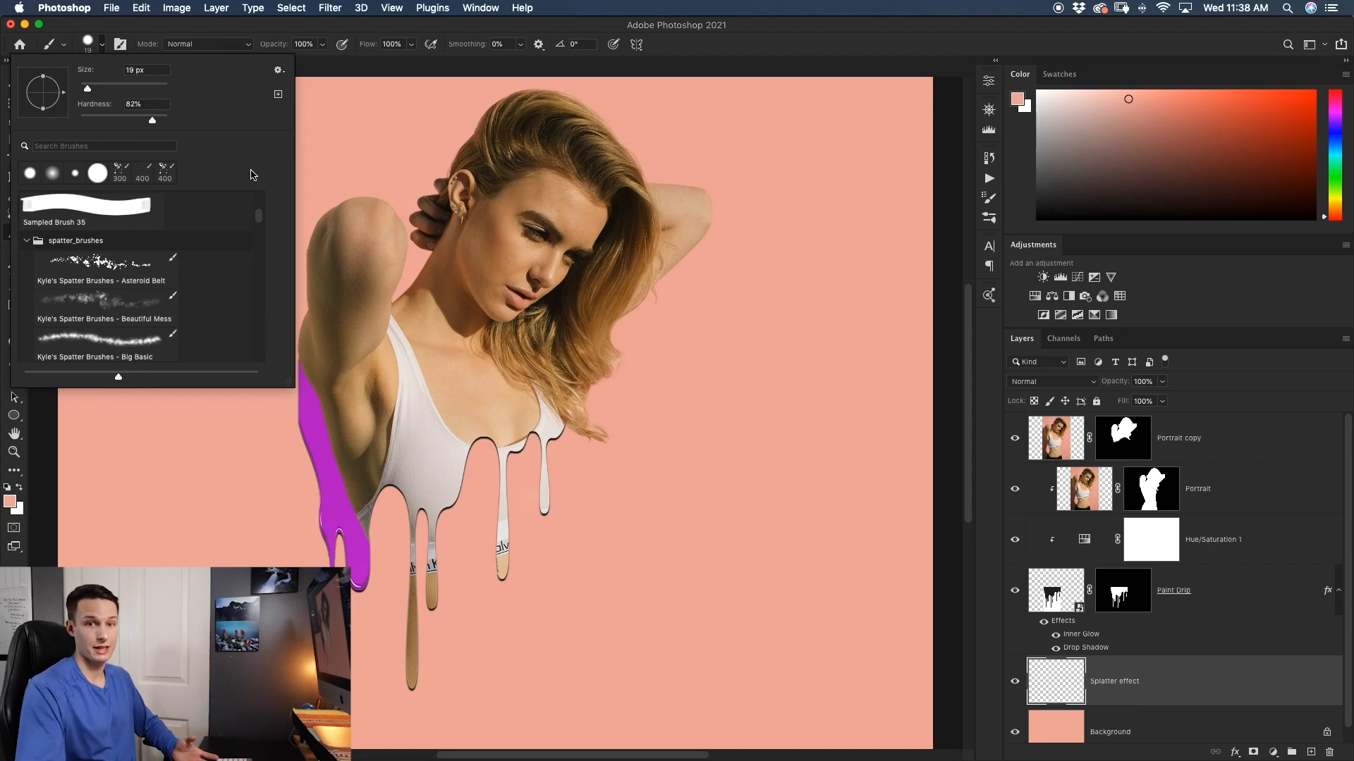
{"action": "left_click", "coordinate": [276, 70]}
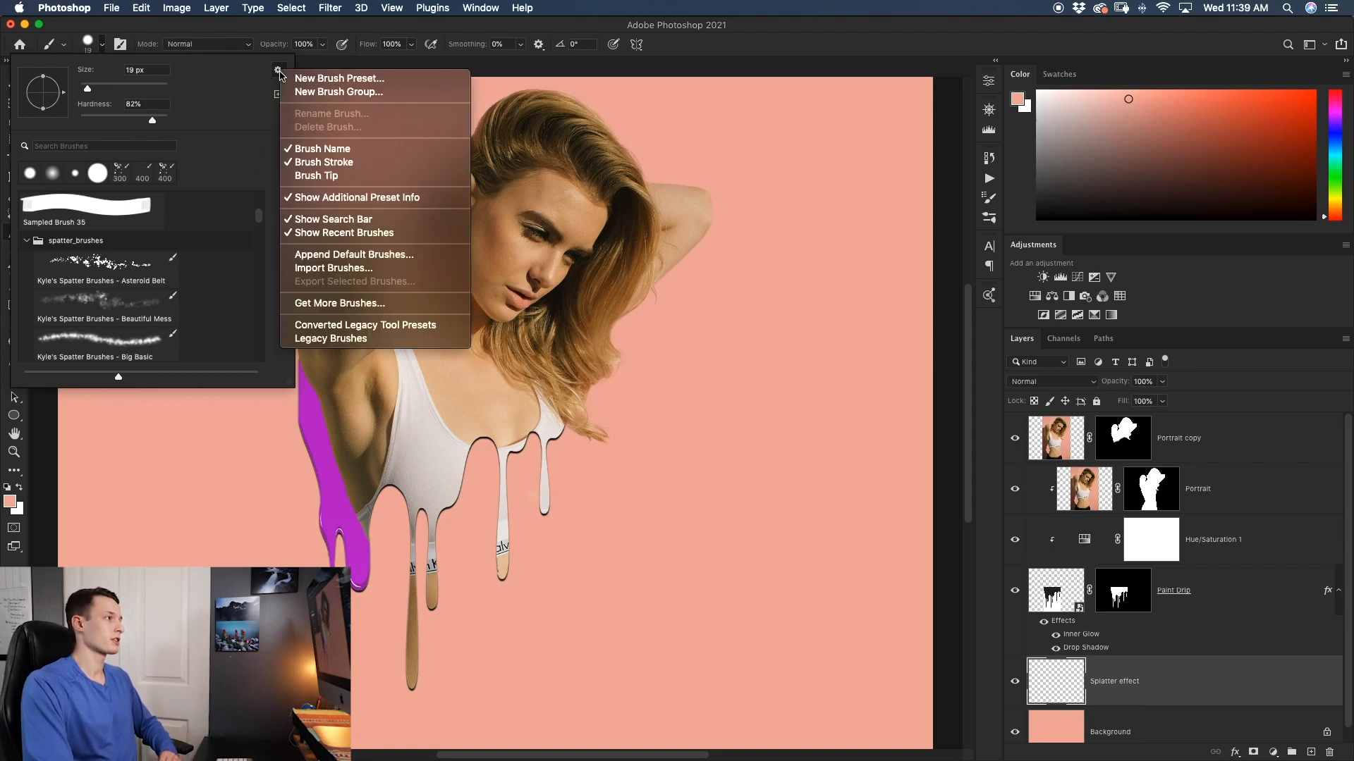
{"action": "mouse_move", "coordinate": [363, 311]}
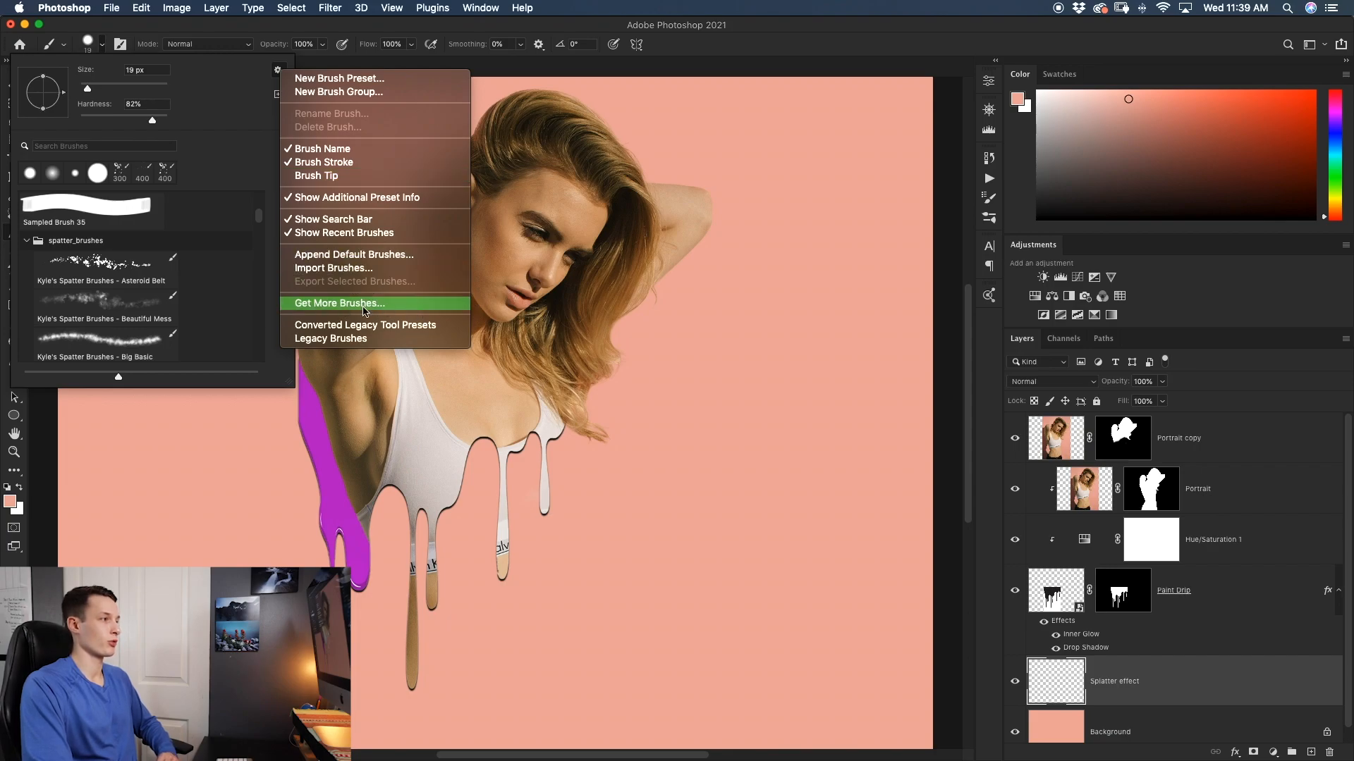
{"action": "mouse_move", "coordinate": [240, 322]}
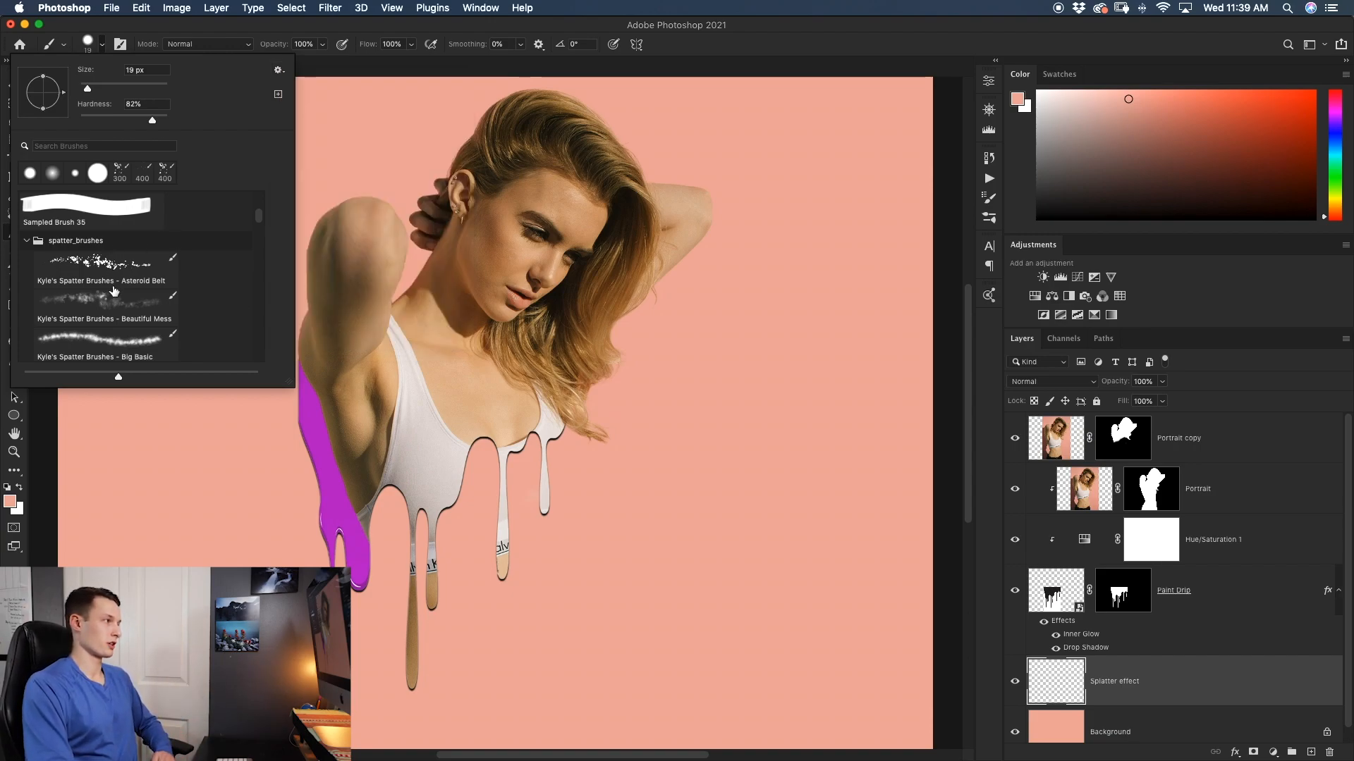
Step: Paint blue splatter with the Beautiful Mess brush, then switch to Dampy Drip 02
{"action": "left_click", "coordinate": [104, 305]}
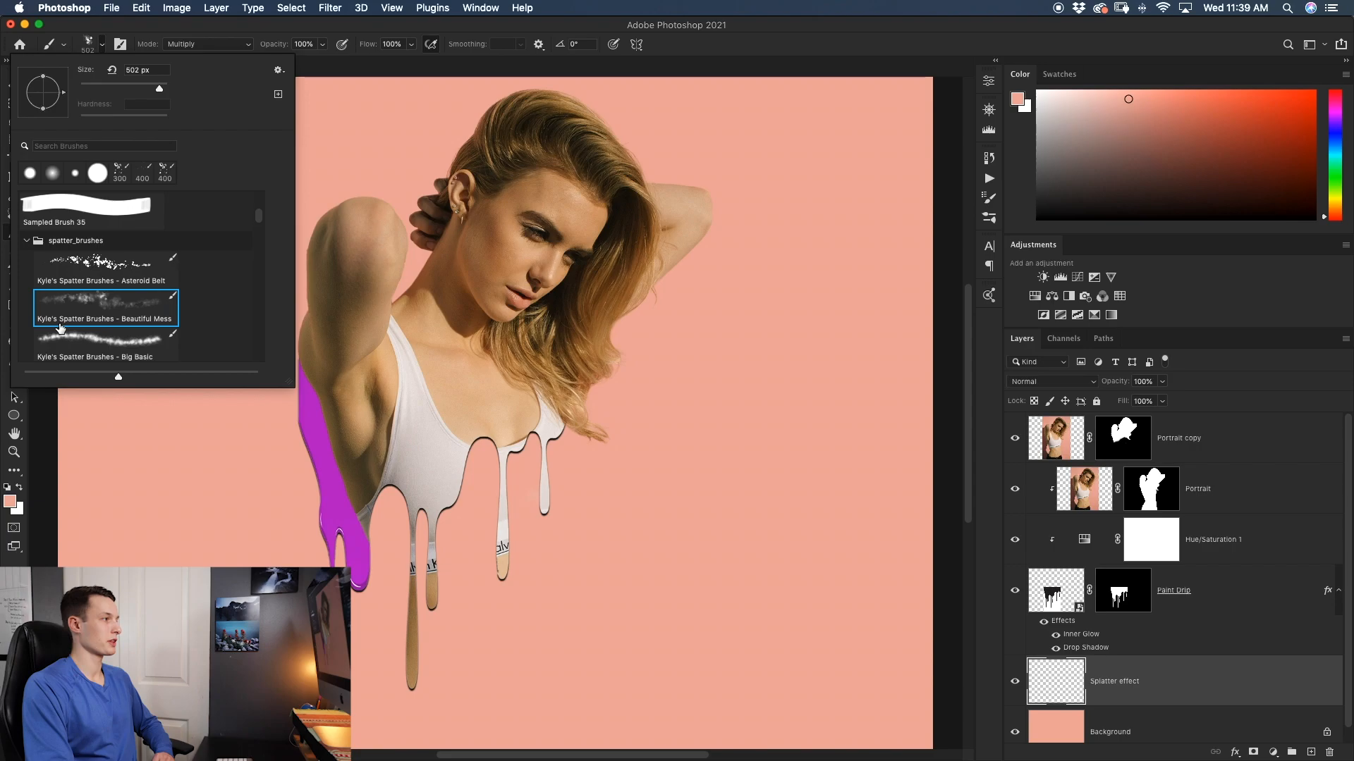
{"action": "mouse_move", "coordinate": [155, 333]}
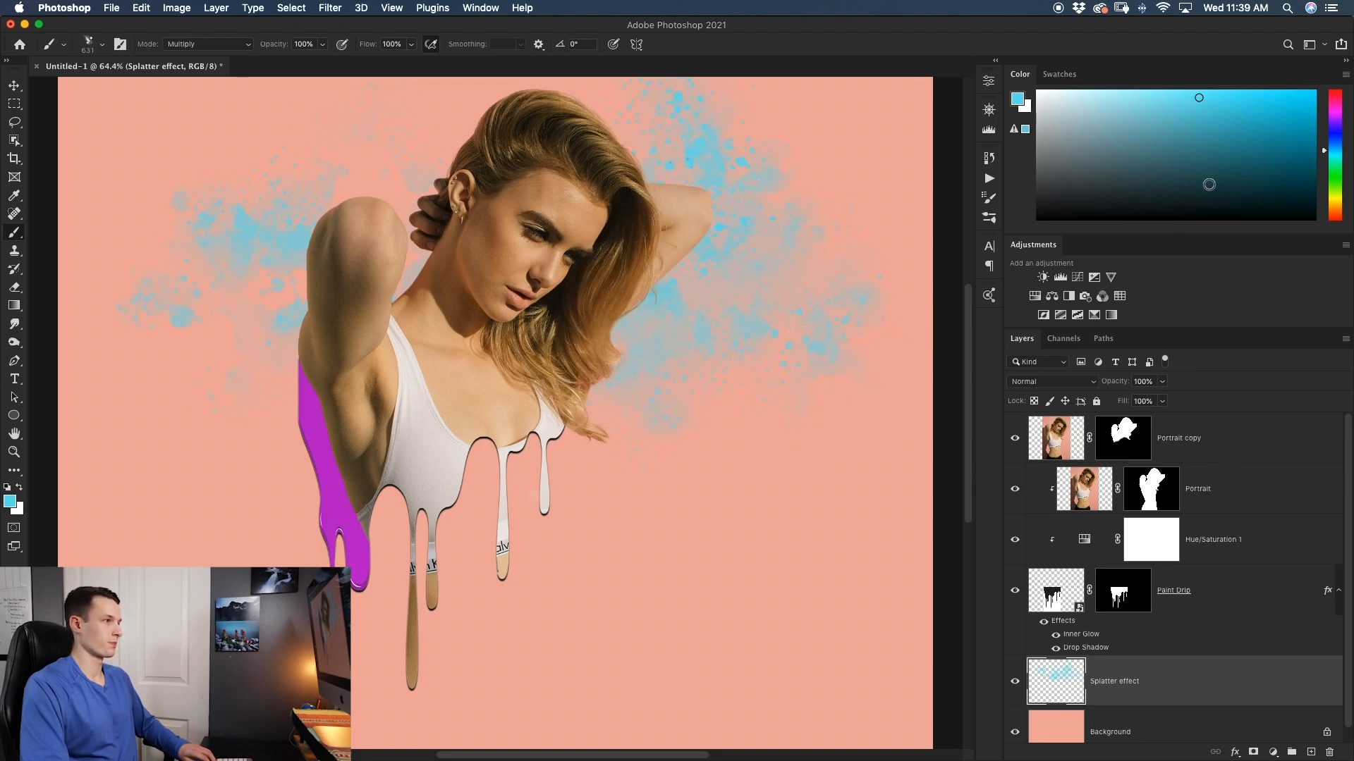
{"action": "left_click", "coordinate": [1180, 144]}
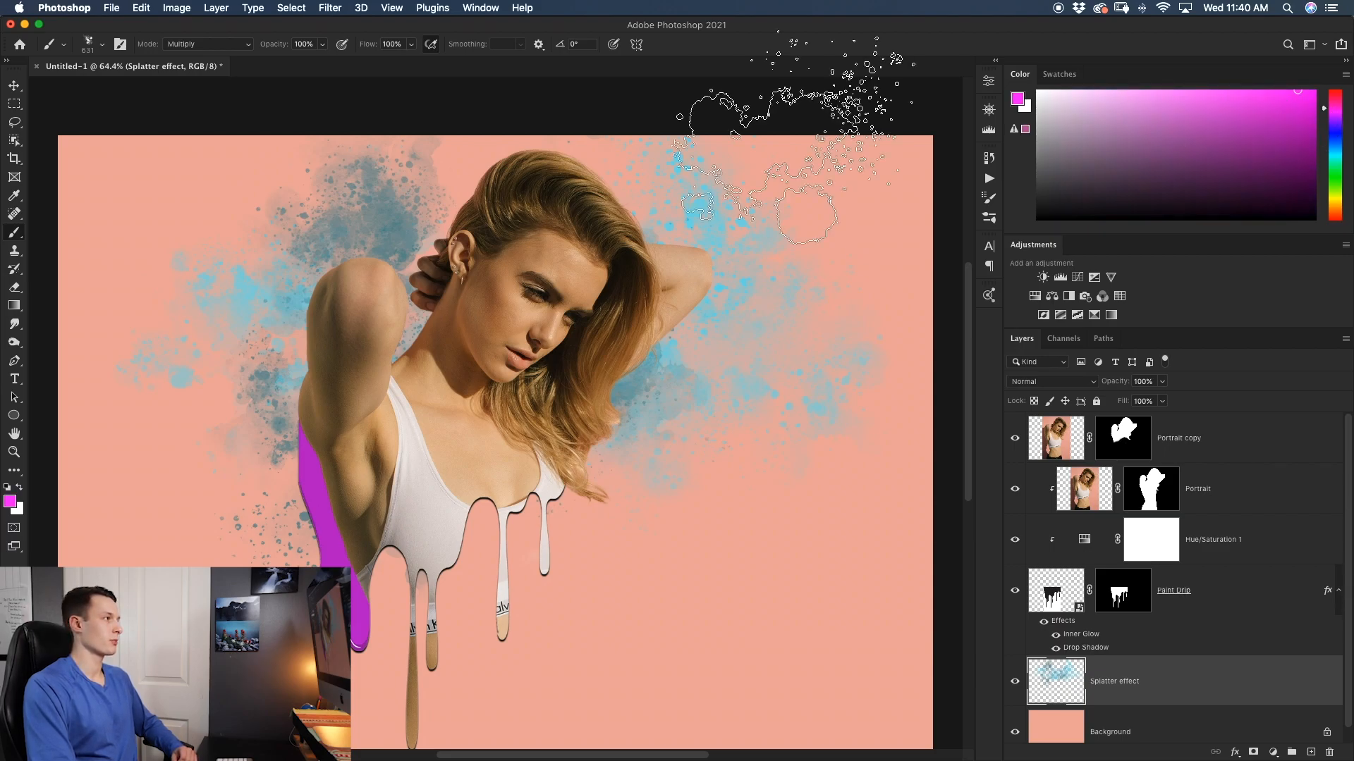
{"action": "left_click", "coordinate": [97, 44]}
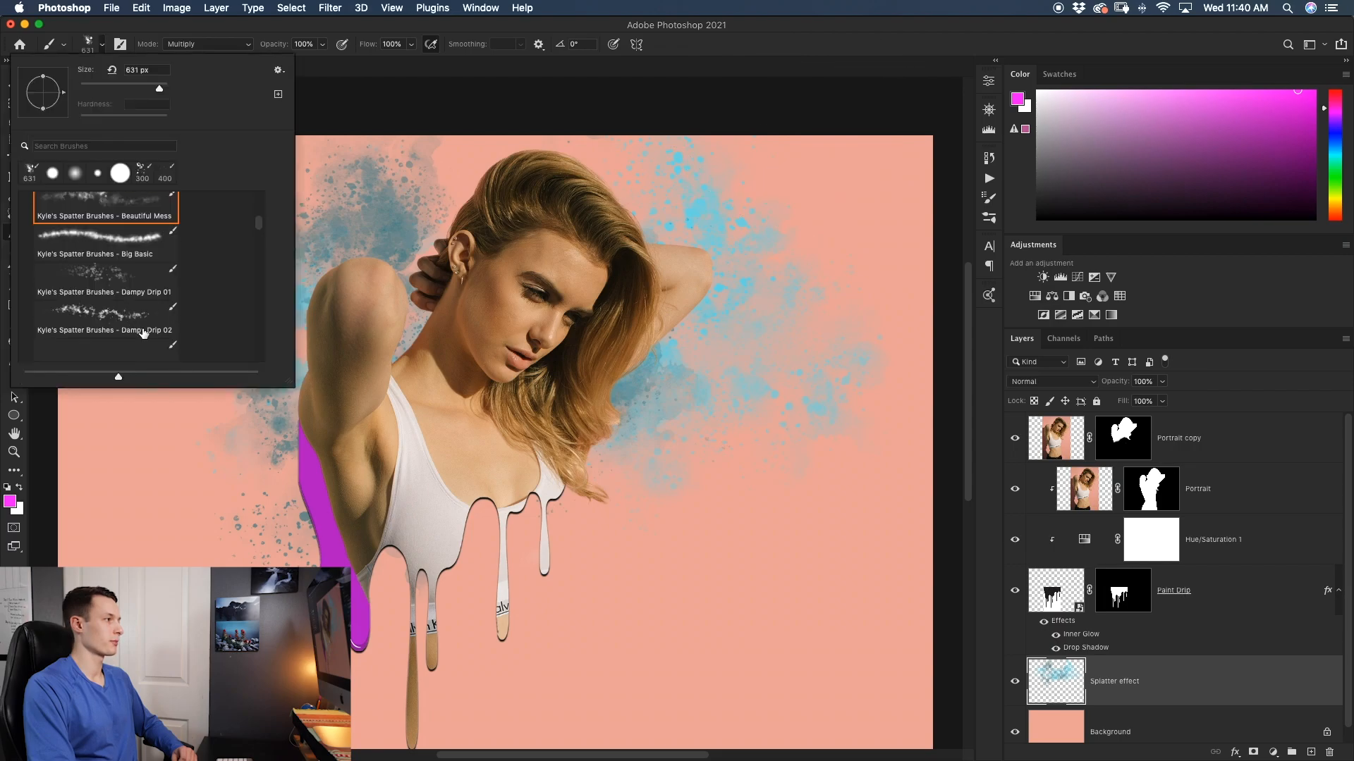
{"action": "left_click", "coordinate": [105, 319]}
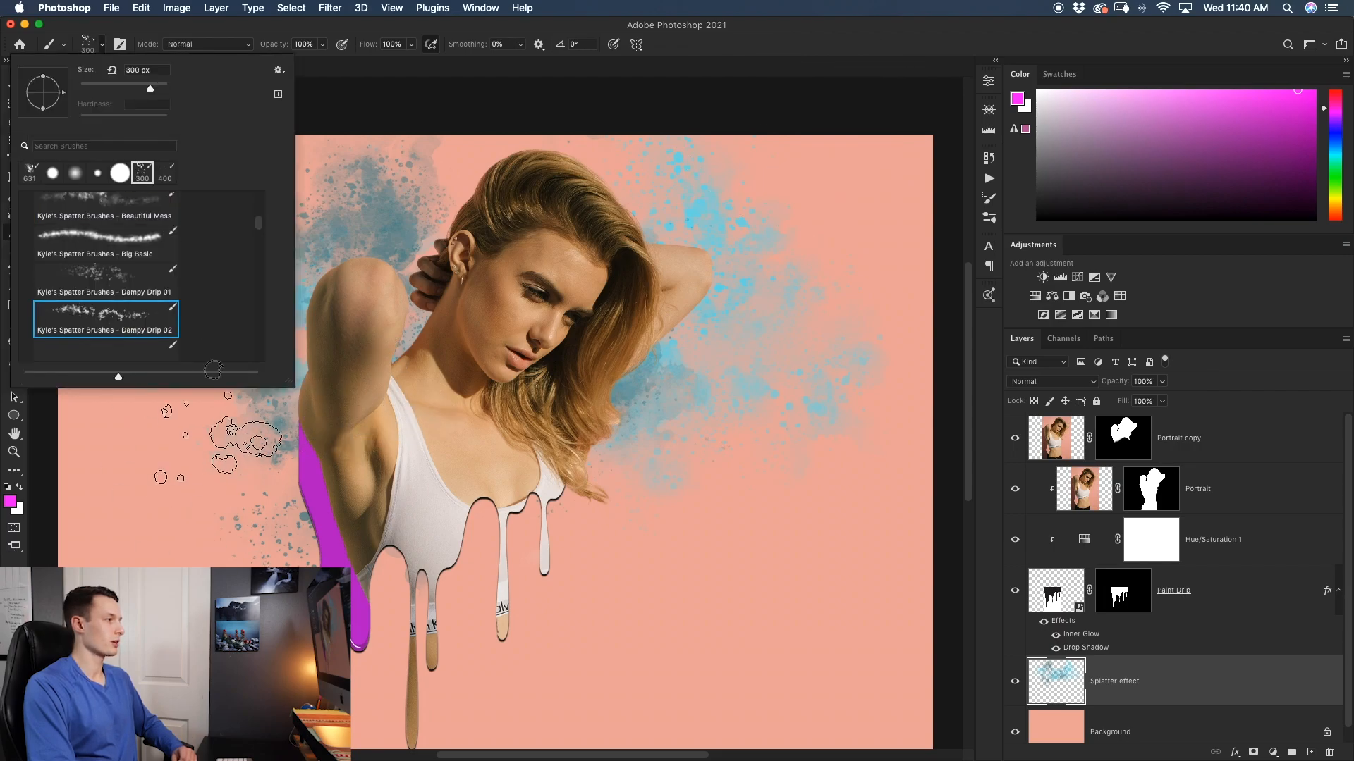